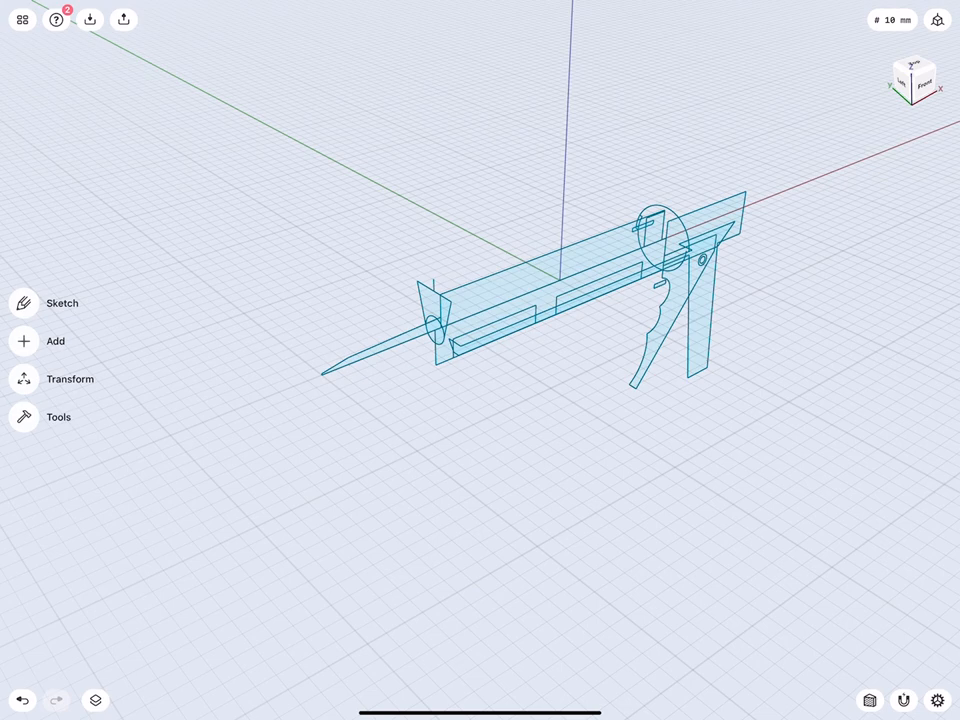
Revolve the barrel profile around the axis to create Body 15
drag(915, 85, 920, 95)
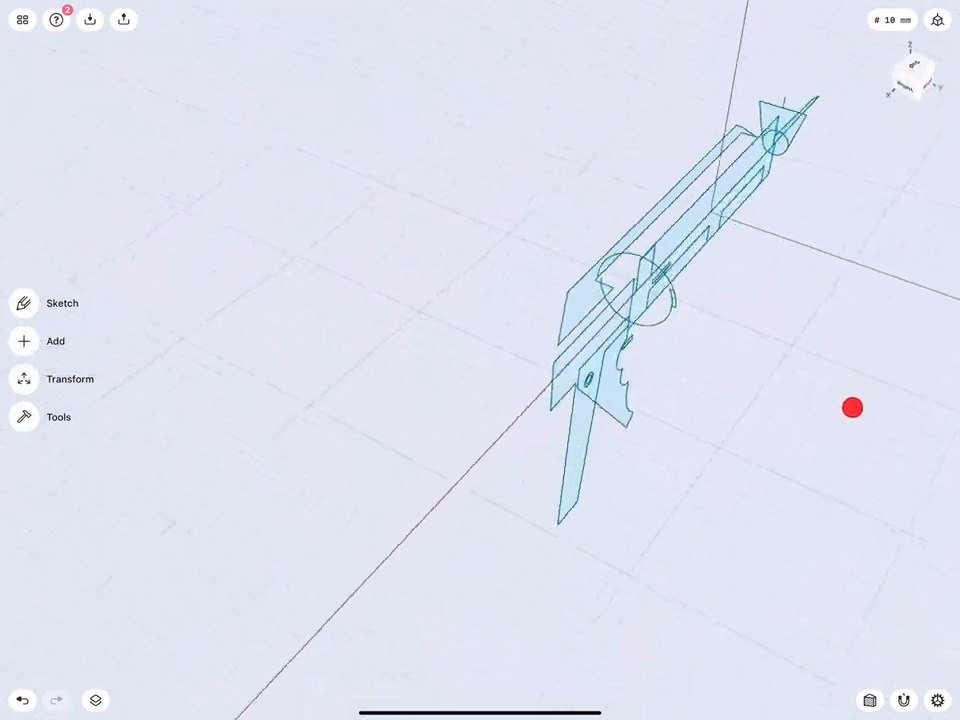
drag(851, 407, 625, 380)
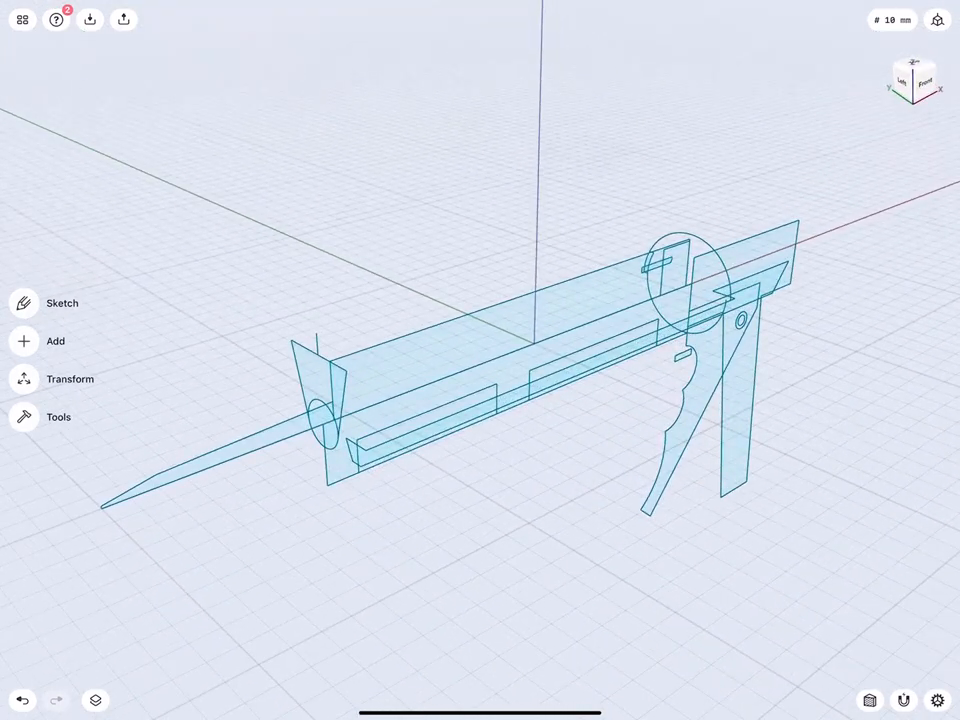
click(500, 340)
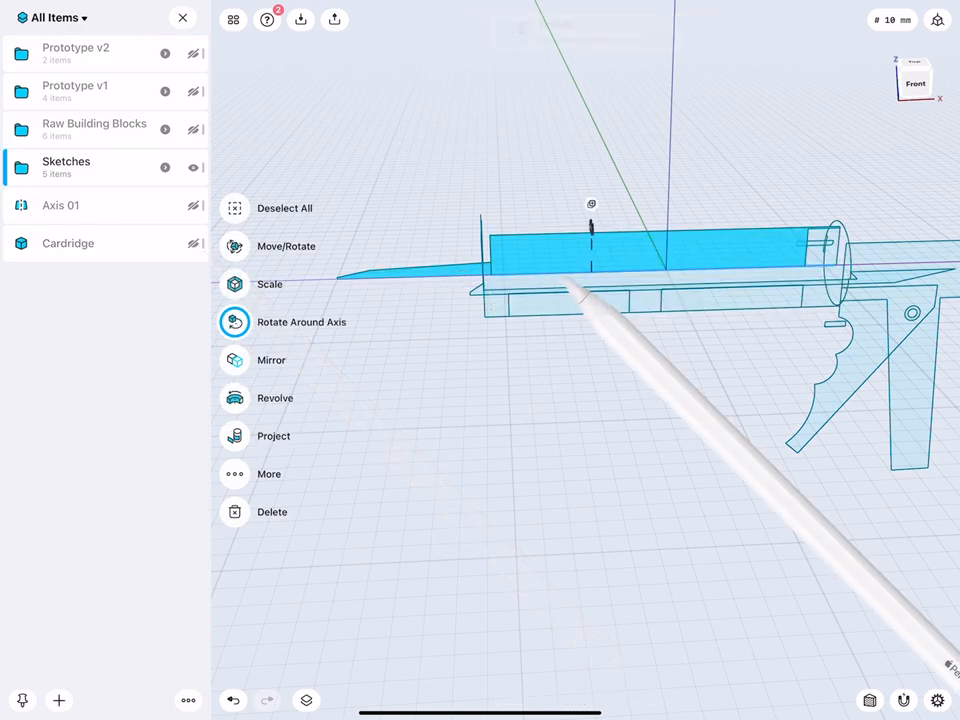
click(234, 398)
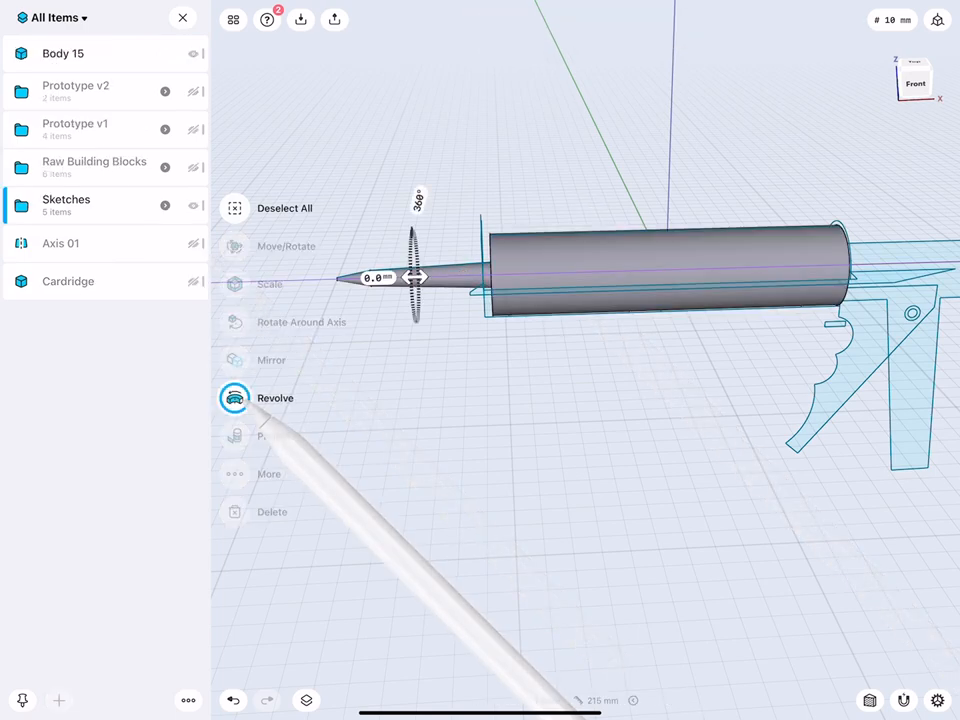
click(234, 398)
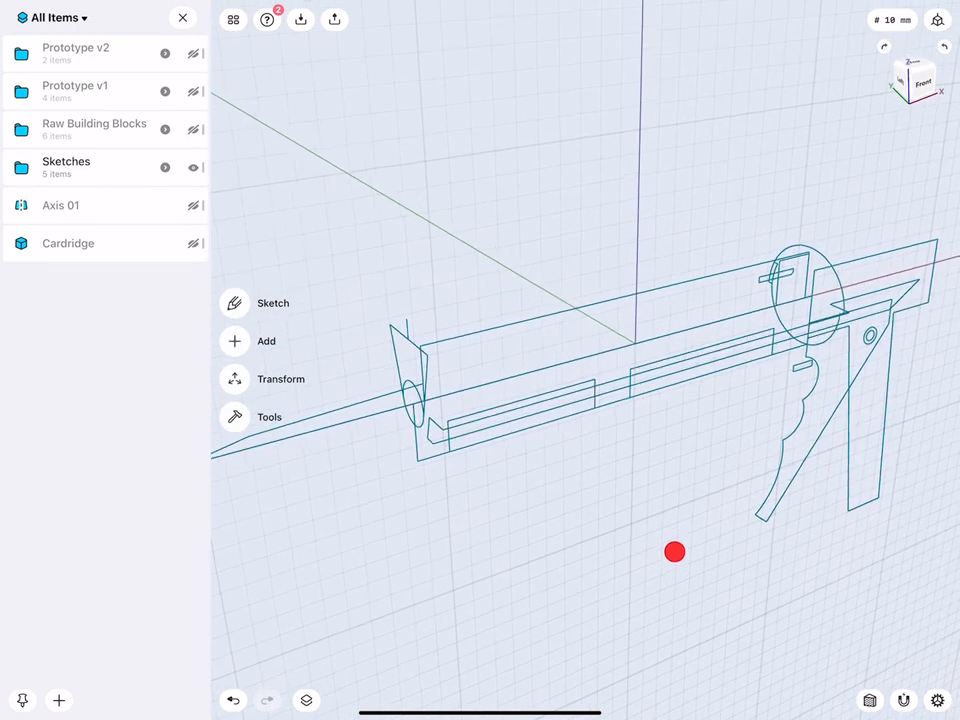
Toggle Cardridge visibility, then hide Body 15 and Cardridge
click(66, 167)
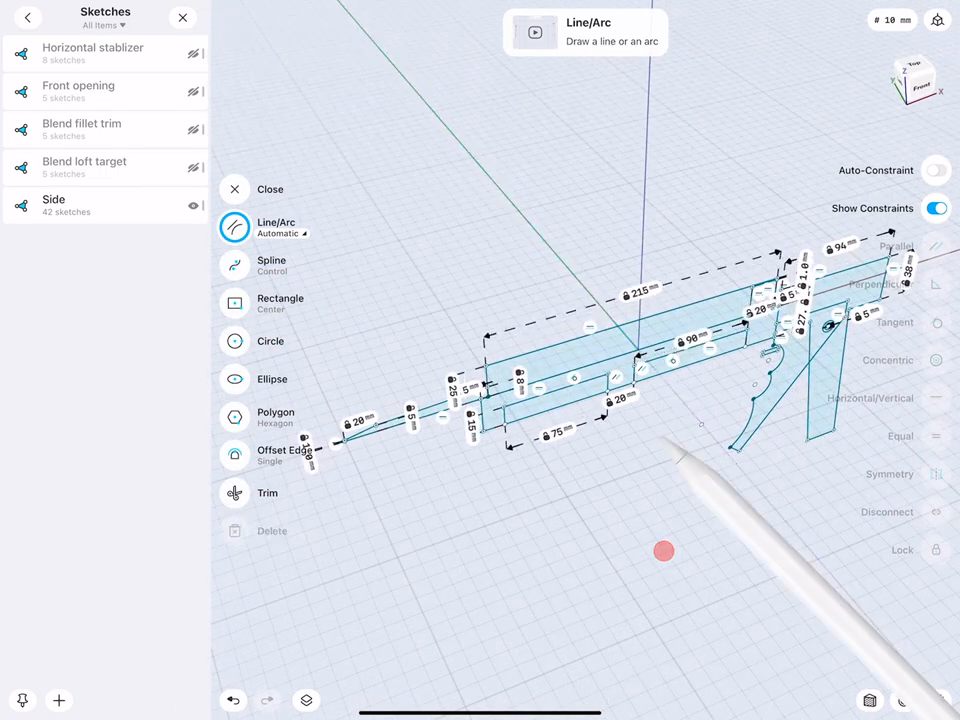
click(234, 189)
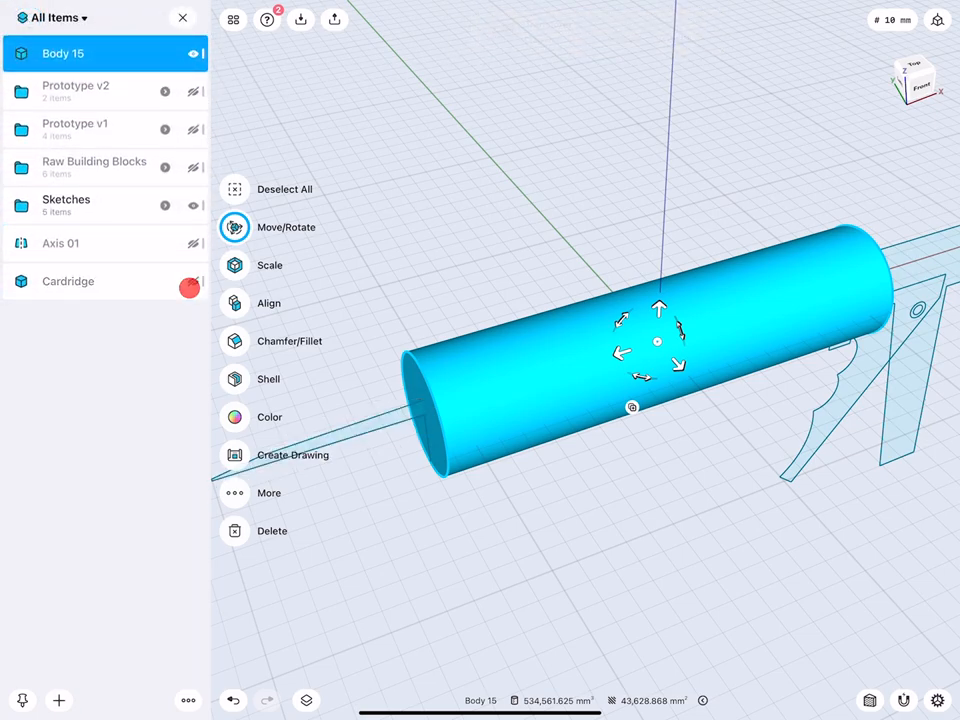
click(234, 227)
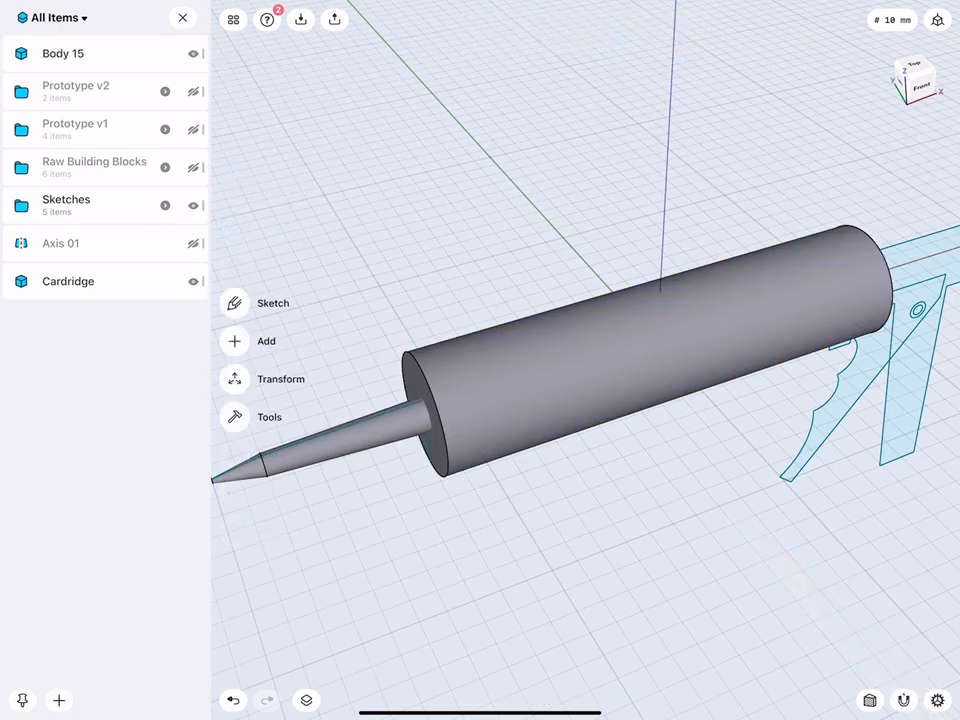
click(190, 53)
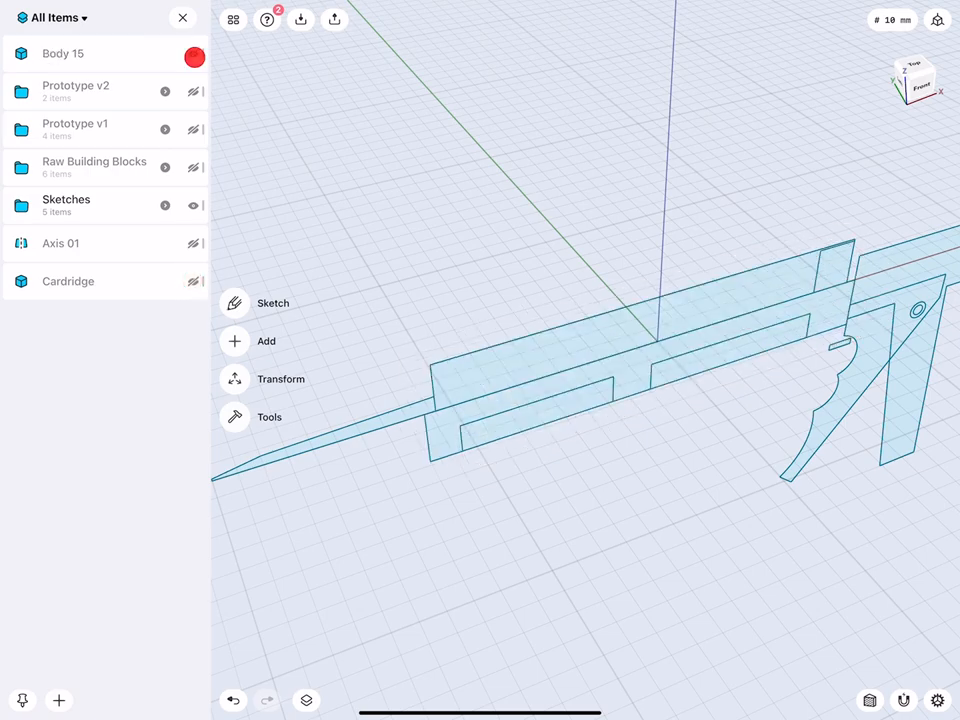
Hide Body 15 and extrude the frame profile faces through the barrel
click(192, 54)
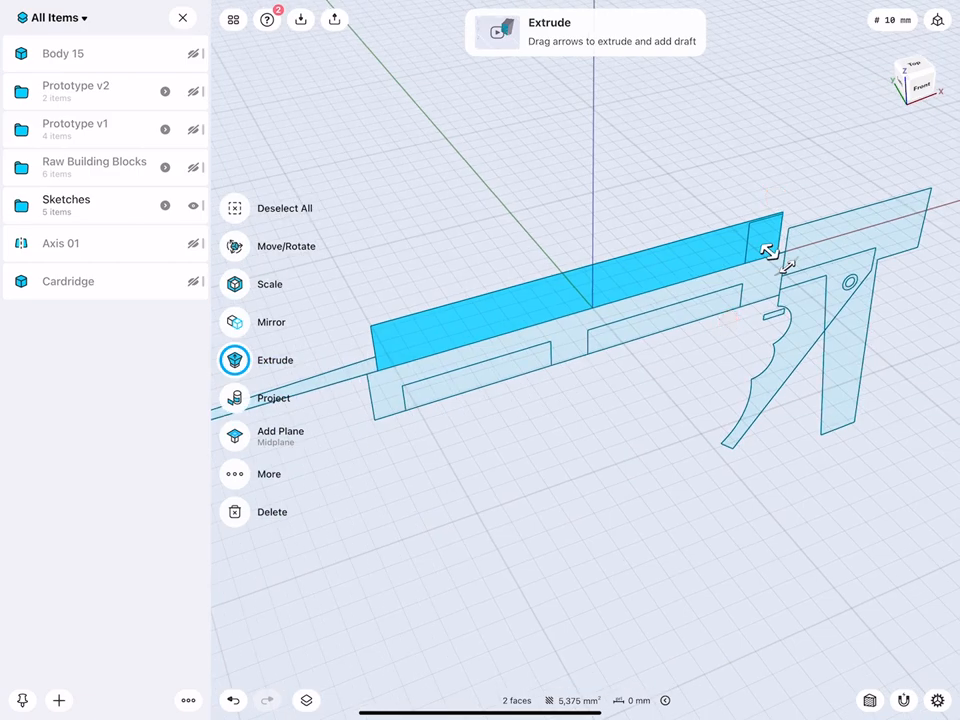
drag(770, 250, 825, 305)
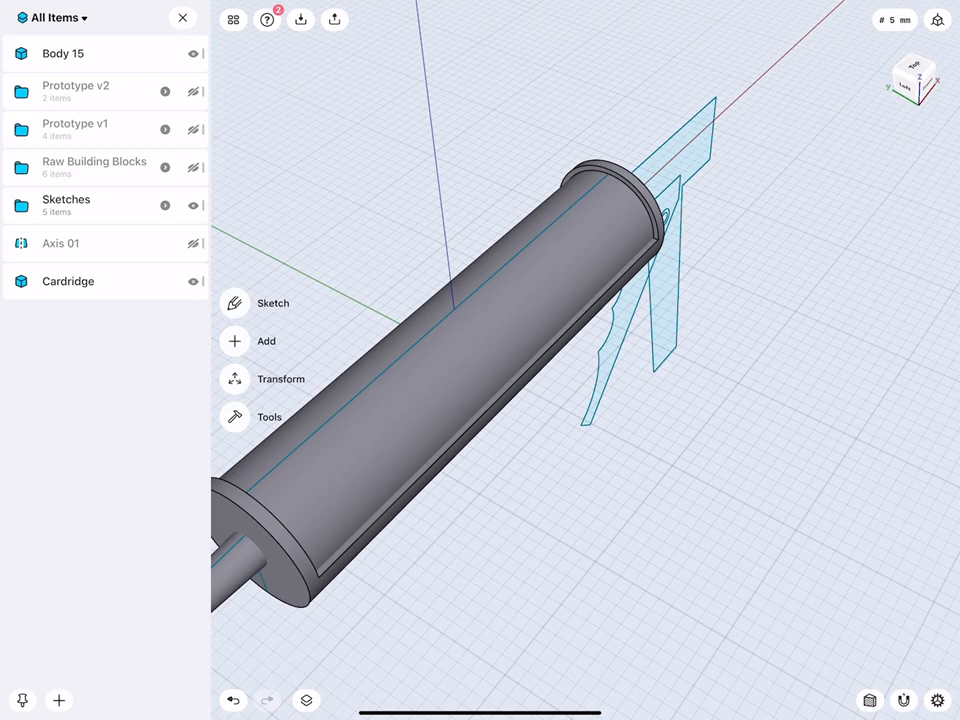
Try a 2 mm shell on the barrel's flat top face, then revert it
click(450, 400)
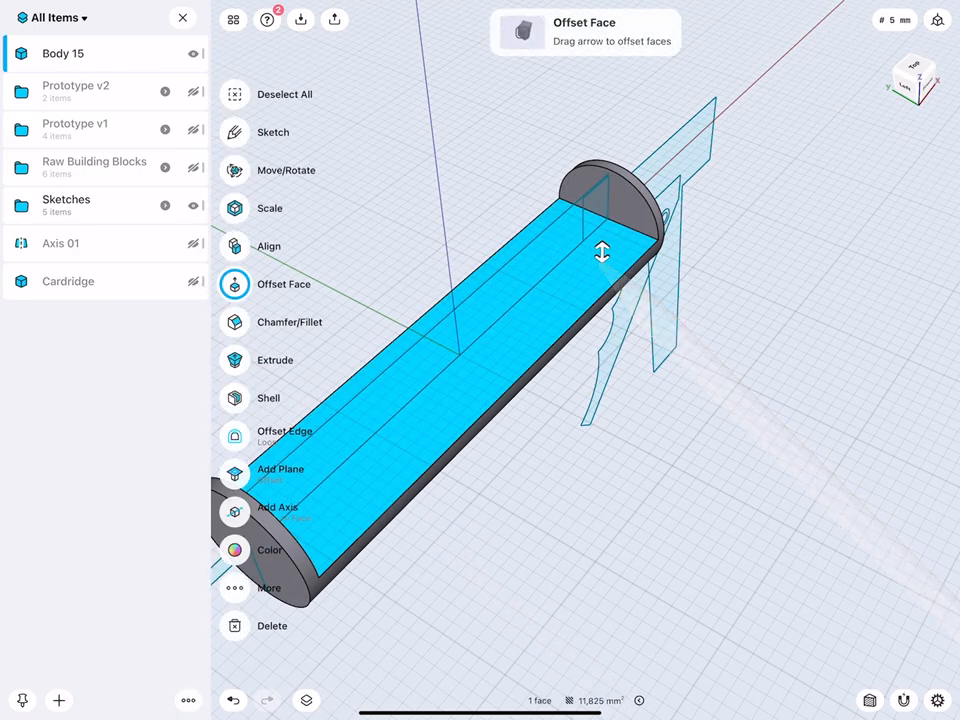
click(234, 398)
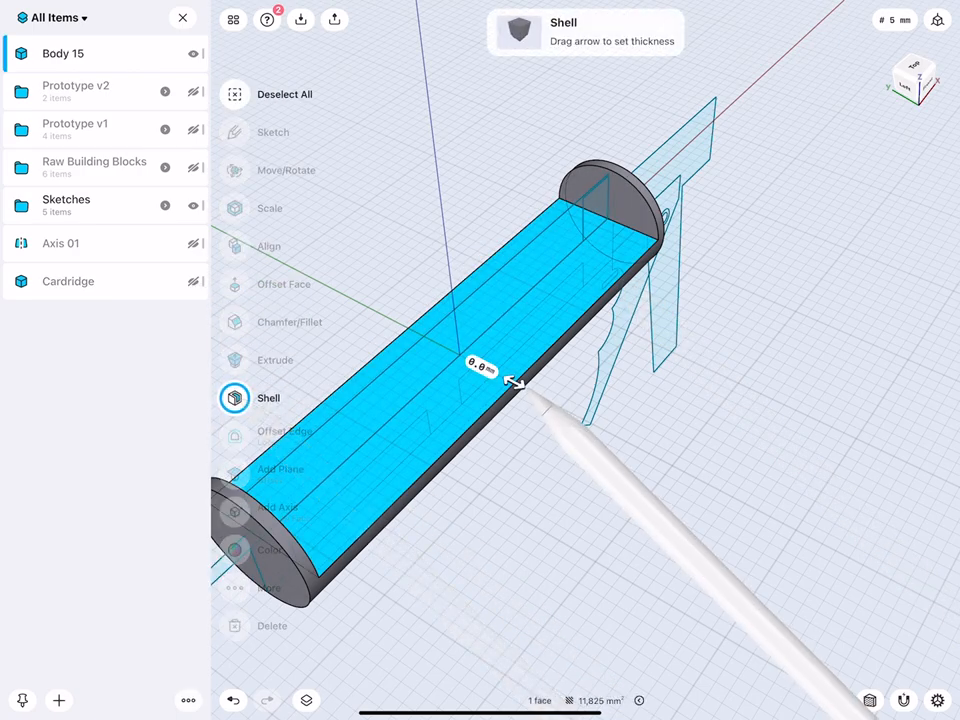
drag(512, 383, 520, 395)
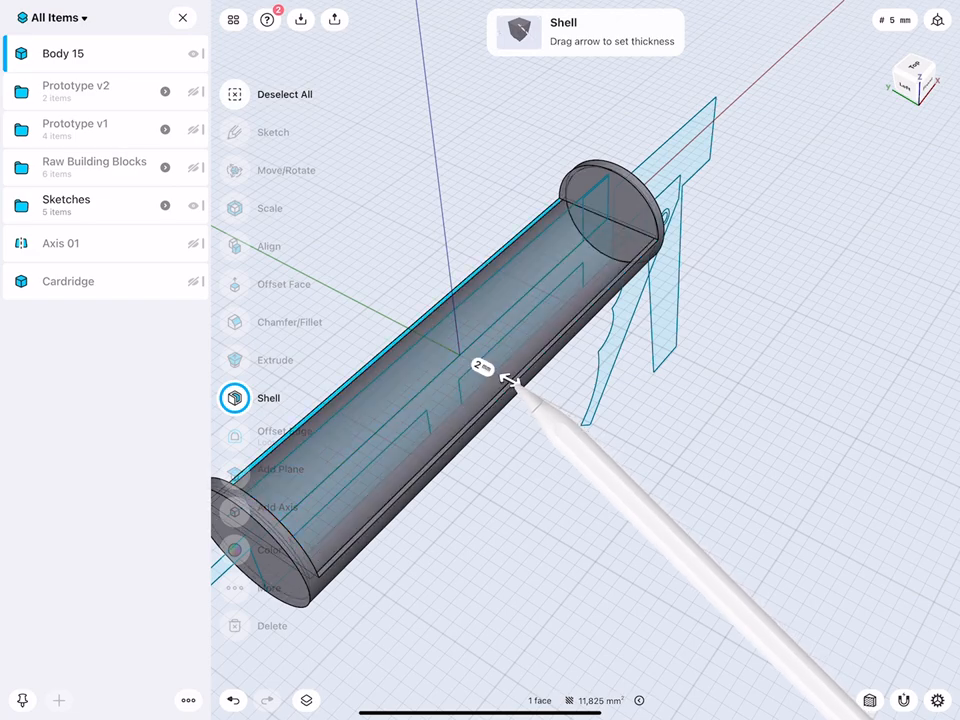
drag(510, 380, 505, 378)
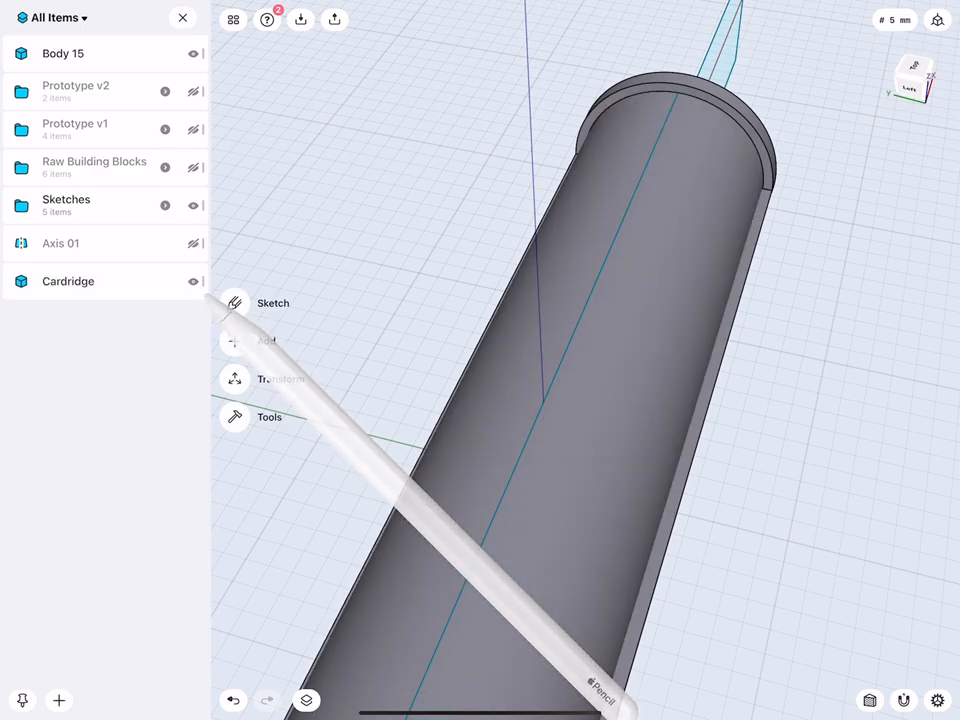
click(68, 281)
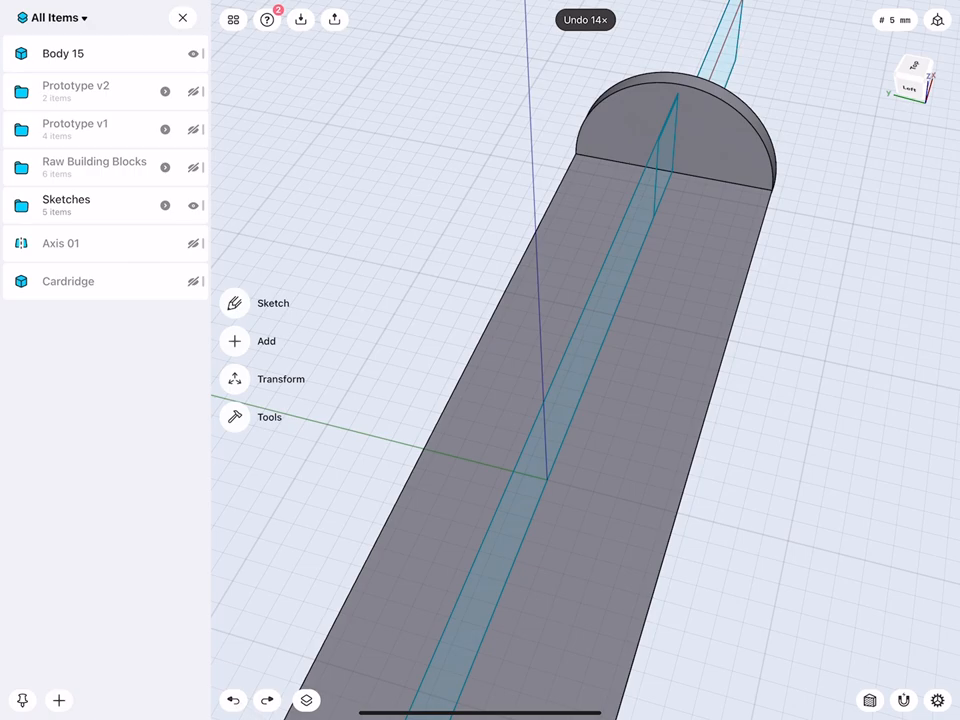
Shell Body 15 from its flat face, dragging the arrow to set thin walls
click(234, 398)
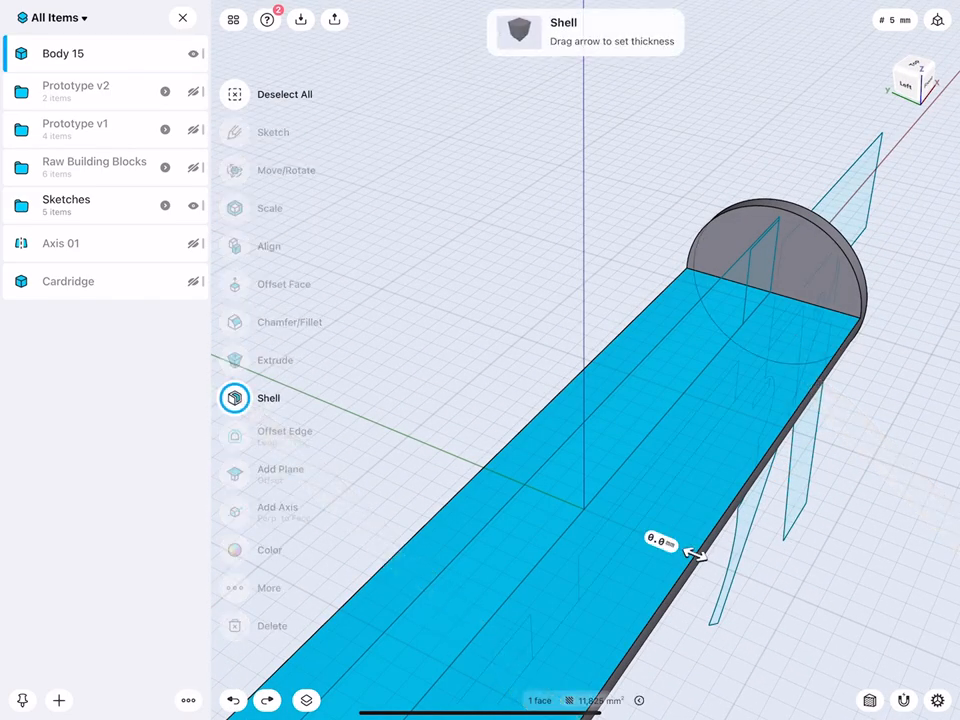
drag(690, 555, 685, 548)
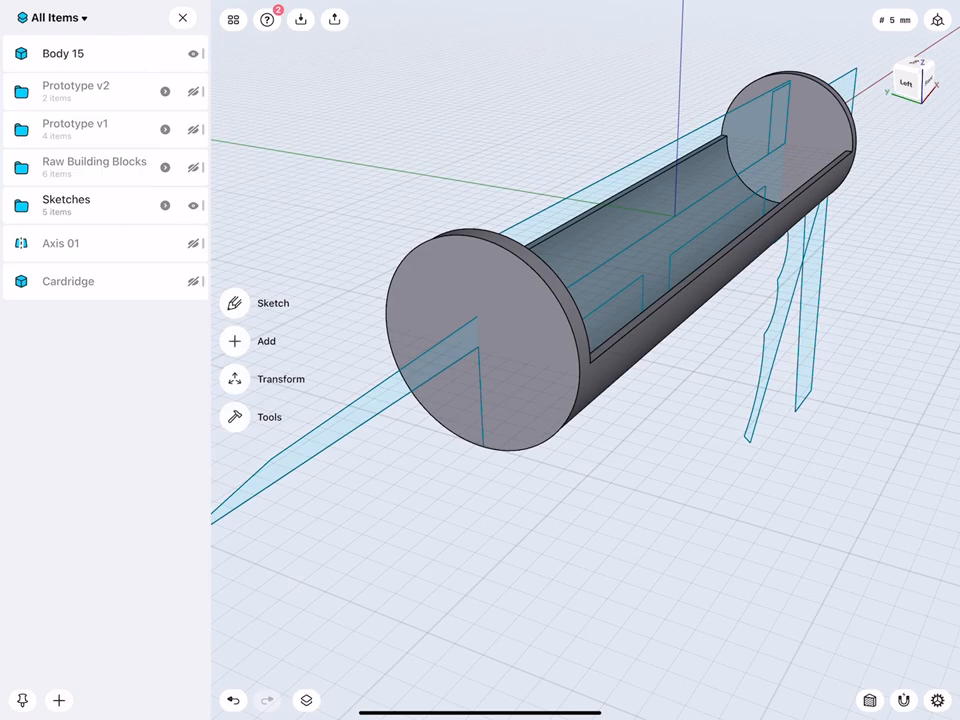
Leave the side sketch unchanged and edit the Front opening sketch from the Sketches folder
click(273, 303)
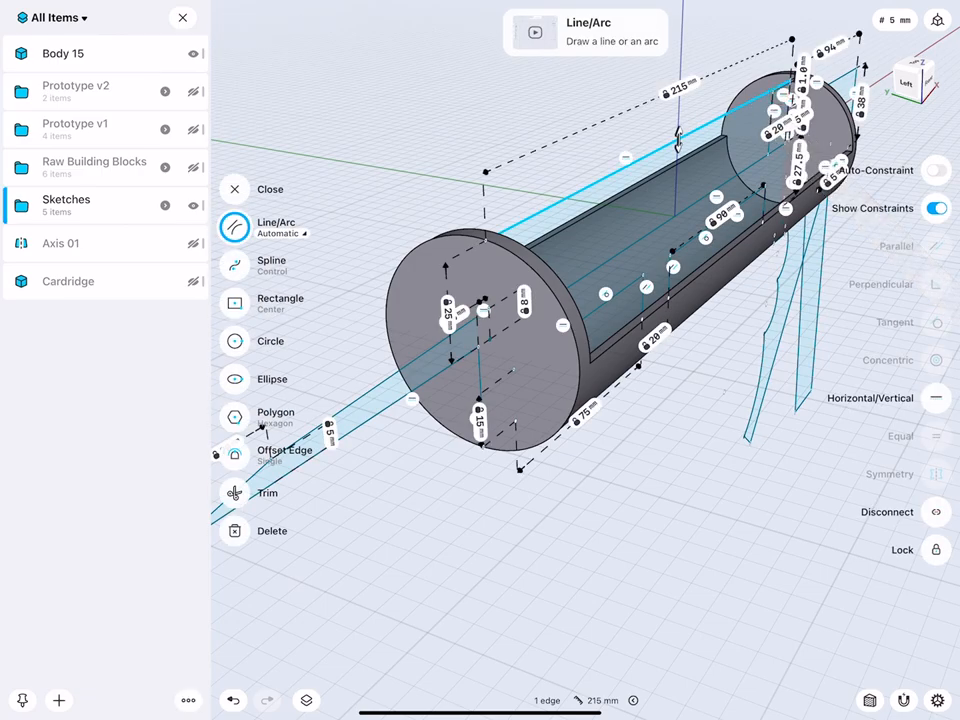
click(234, 189)
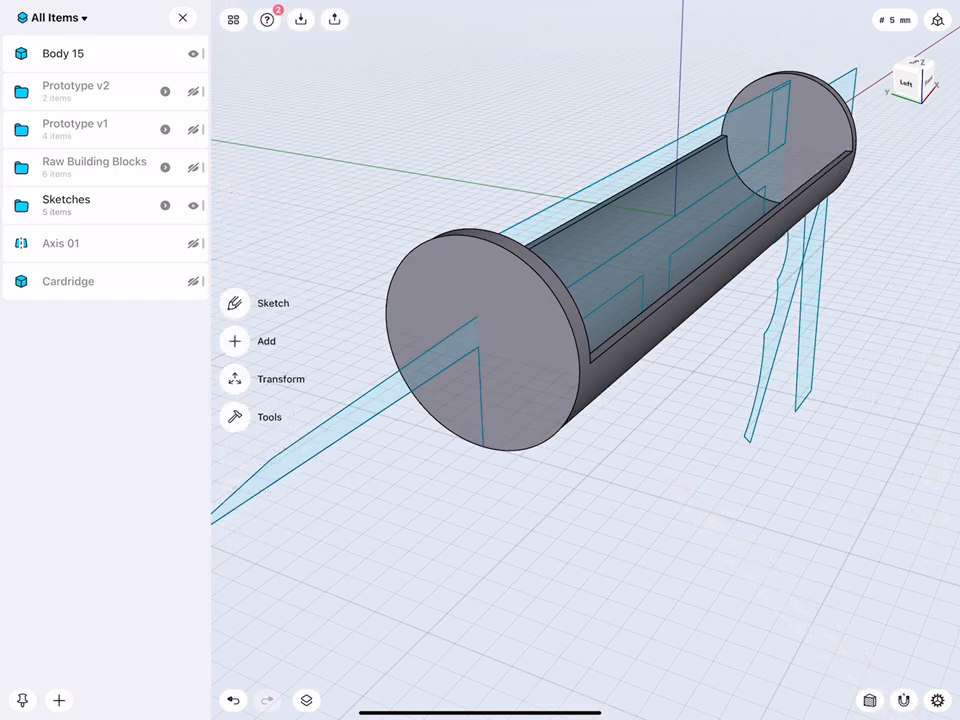
click(66, 205)
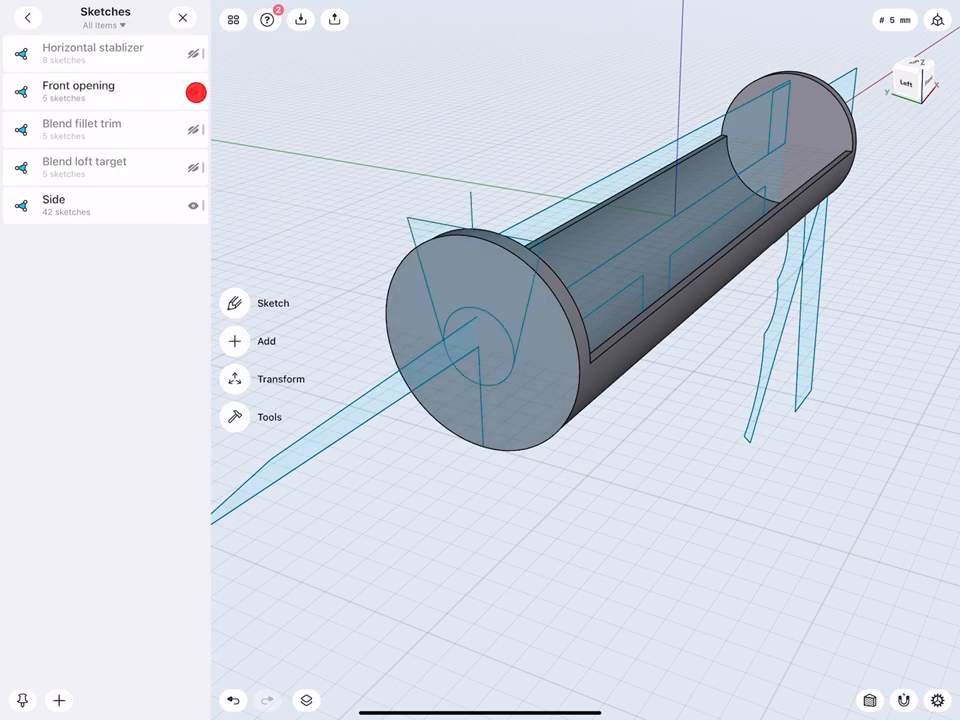
click(500, 340)
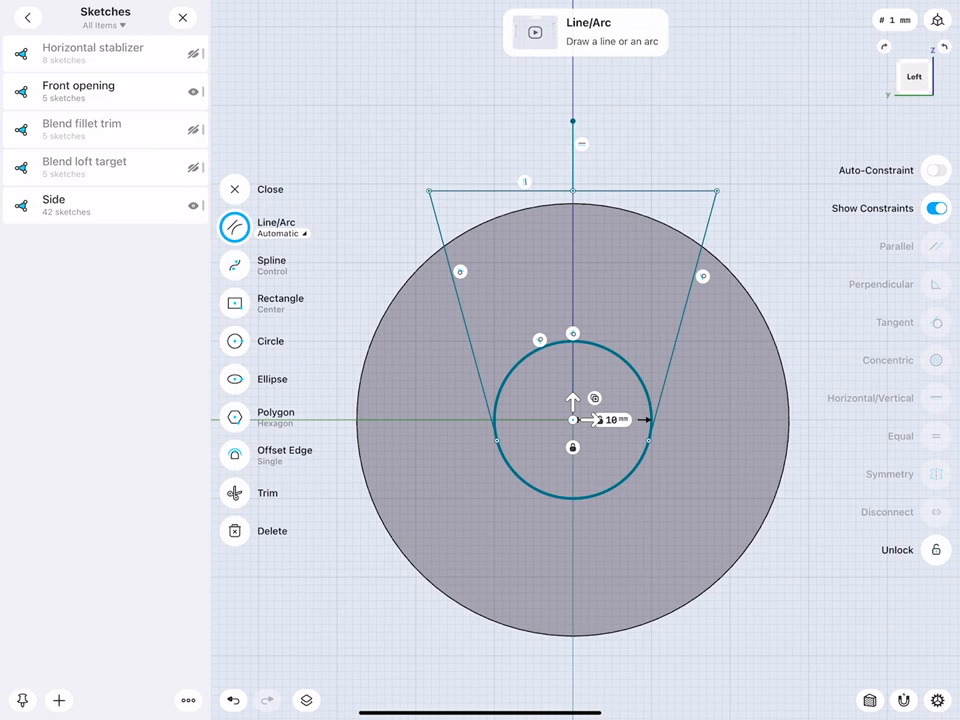
click(909, 702)
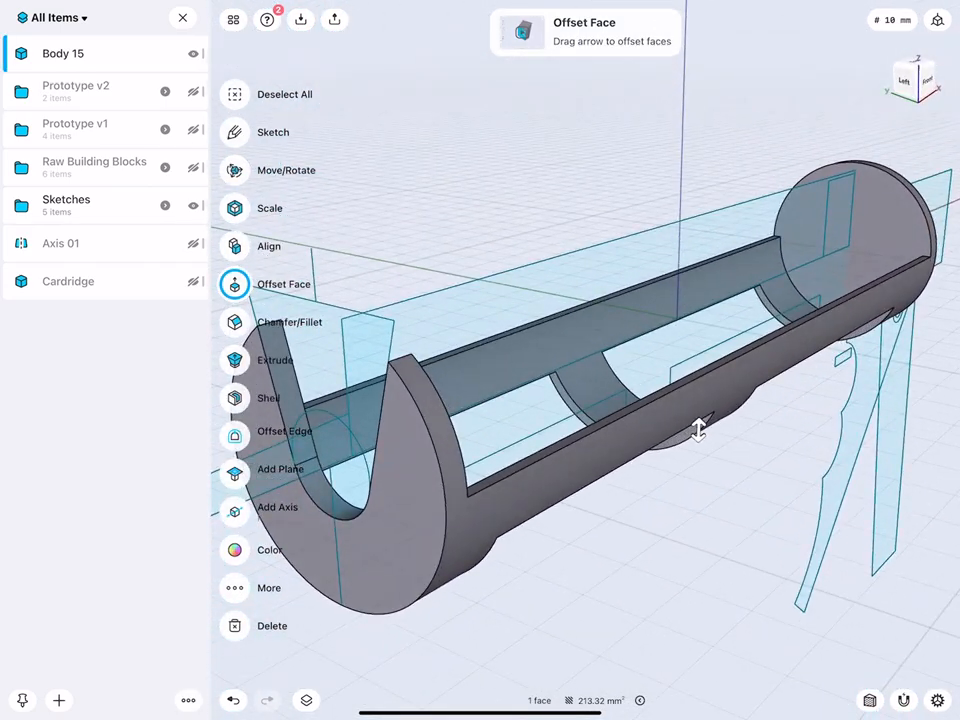
Orbit below and drag the holder body's rotation arrow around the long axis
drag(700, 430, 665, 505)
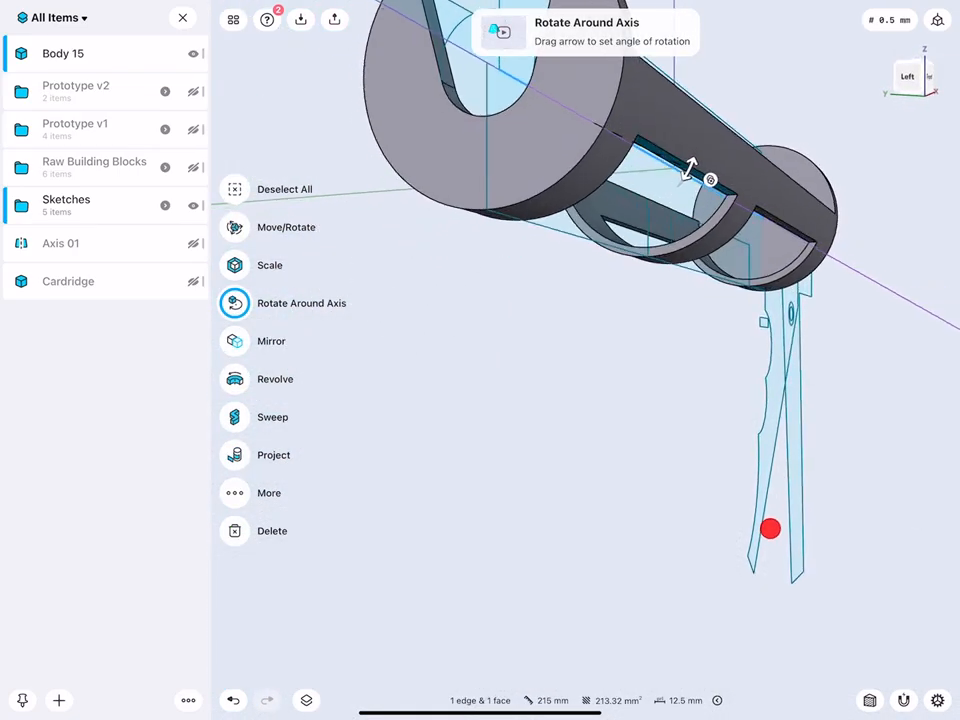
drag(690, 170, 778, 350)
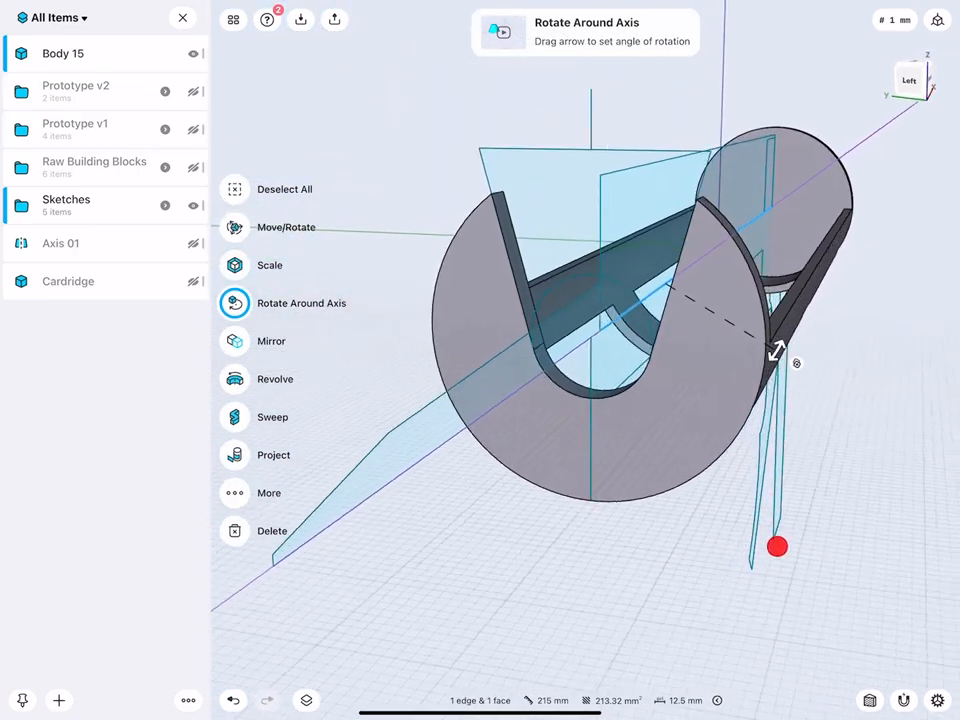
drag(778, 547, 560, 398)
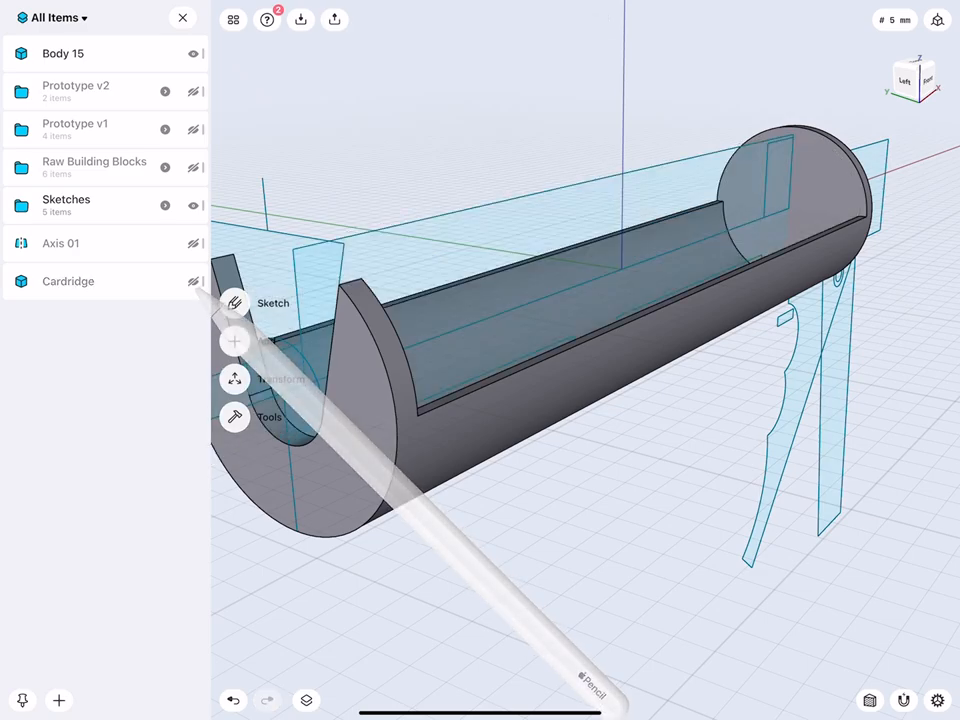
Select the holder's slot faces and offset the curved cut face to 19.5 mm
click(190, 53)
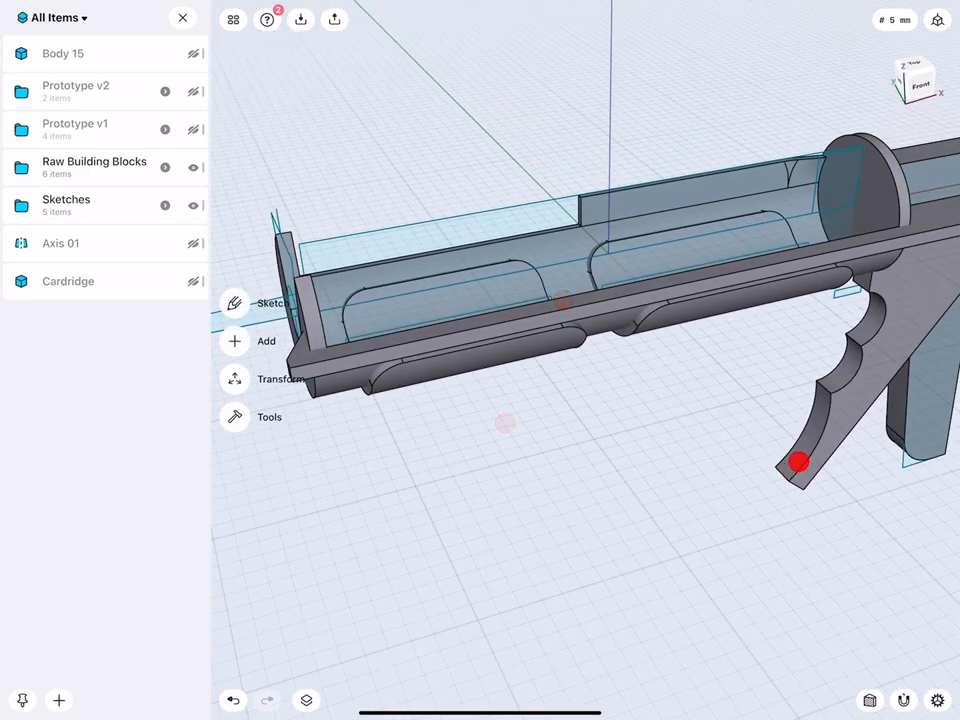
click(590, 310)
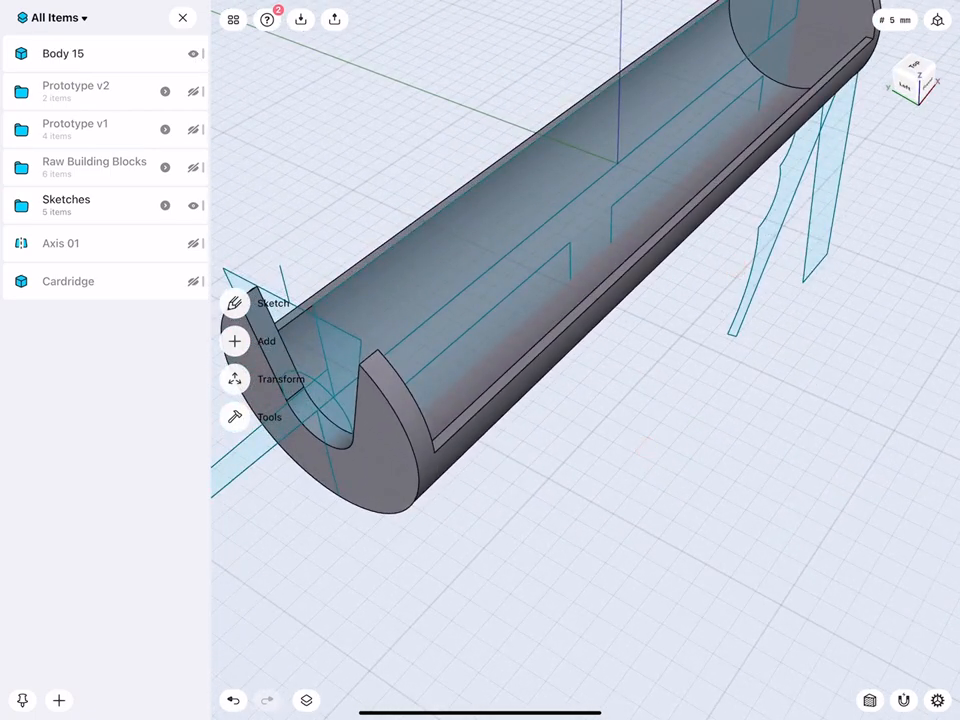
click(235, 360)
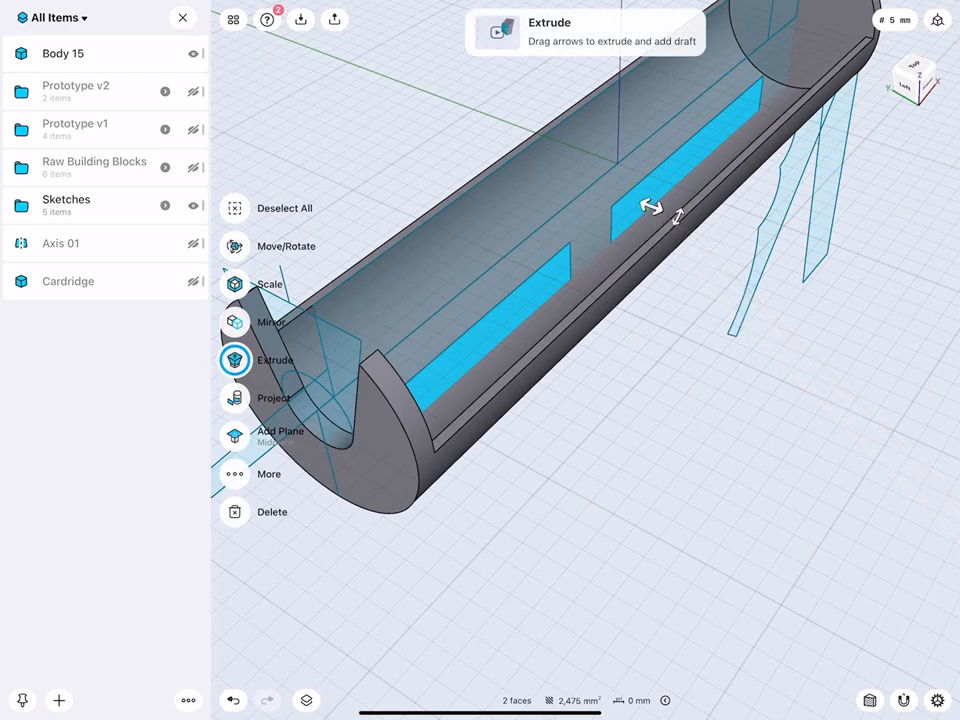
click(235, 321)
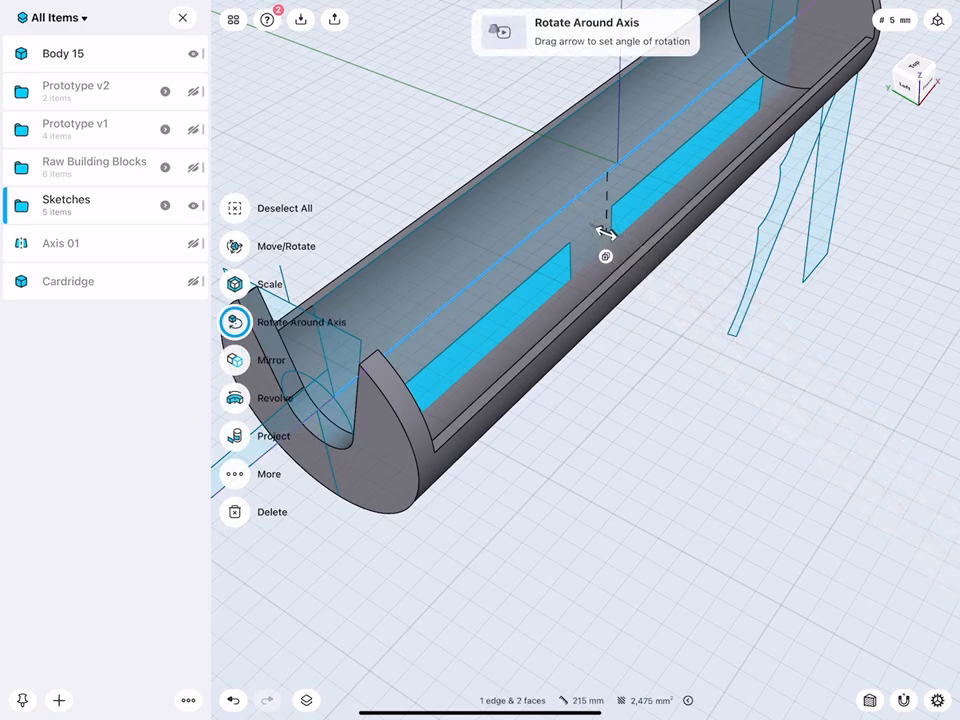
click(234, 398)
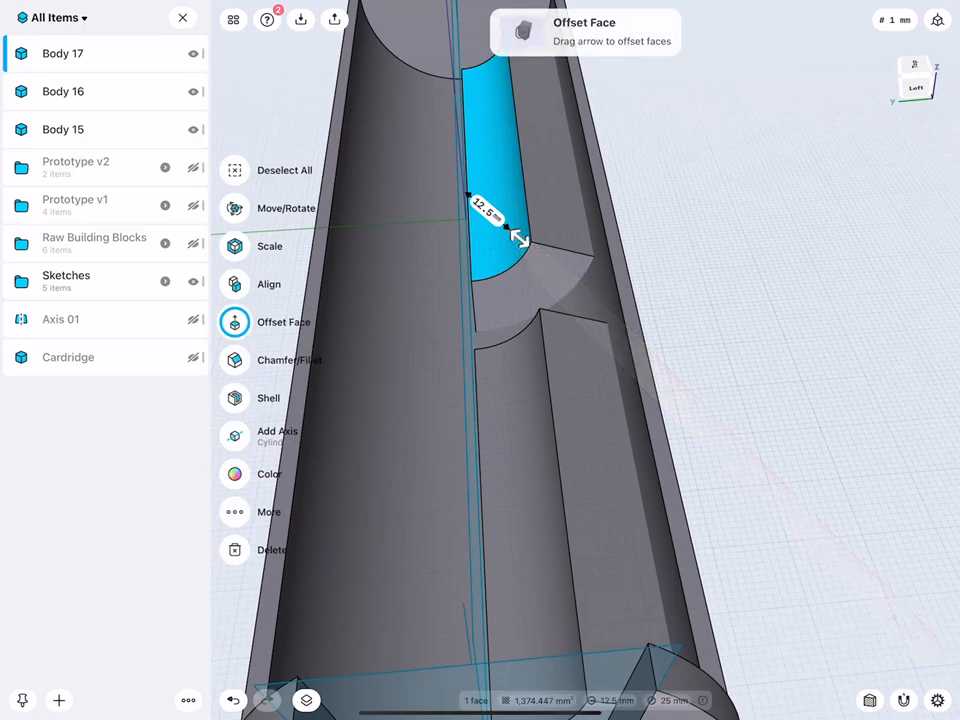
drag(518, 238, 550, 260)
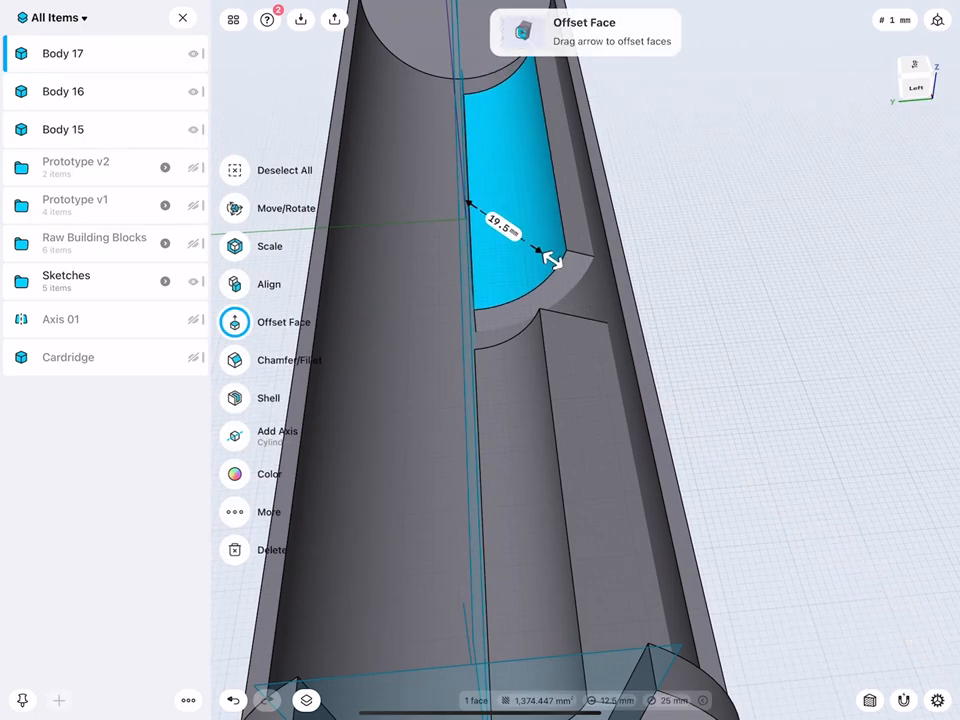
drag(550, 258, 575, 410)
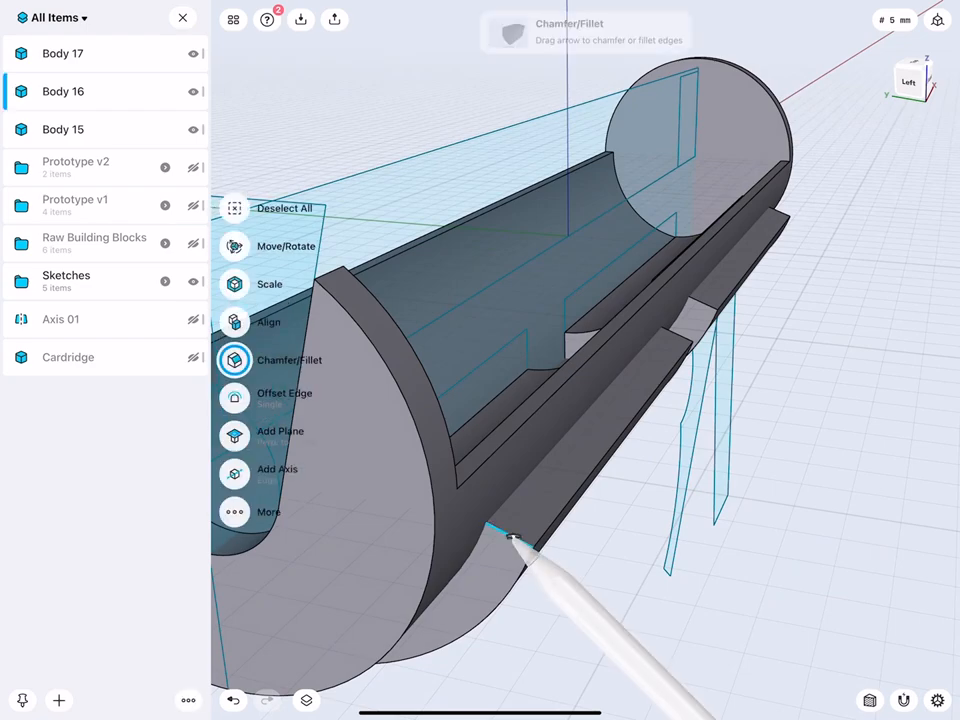
Union Body 16 and Body 17 into Body 15
click(234, 246)
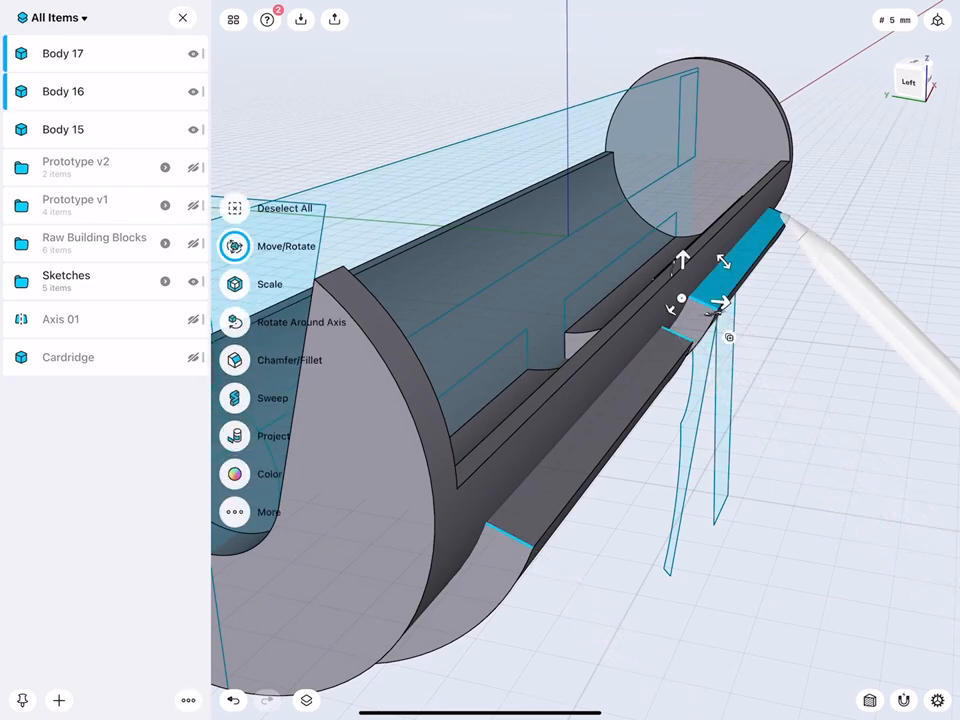
click(235, 359)
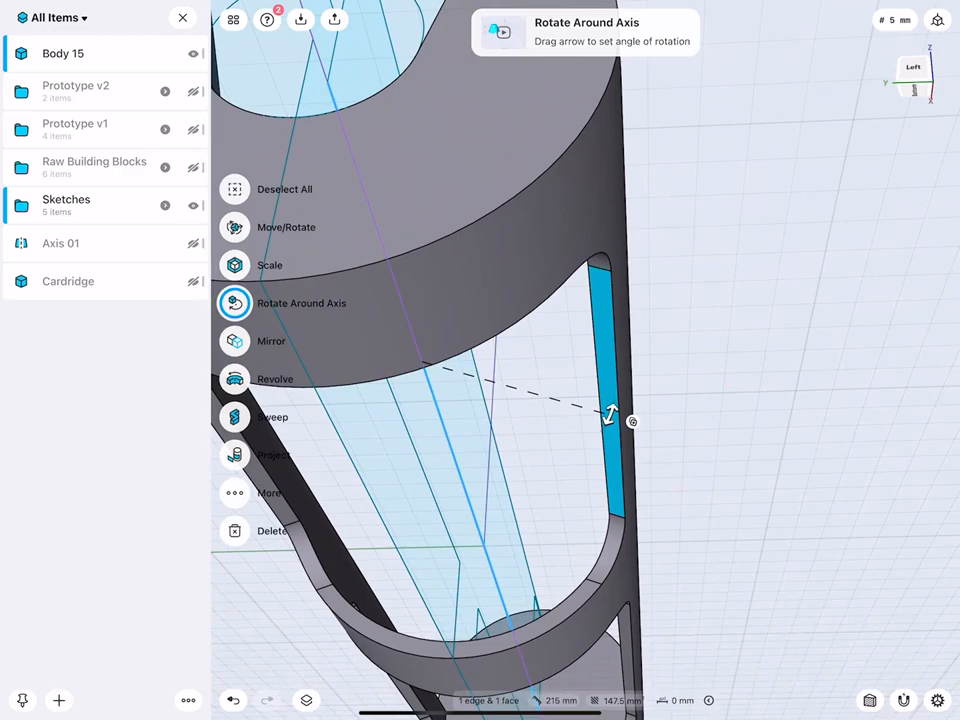
Tilt the slot face around its edge, then push the curved inner face outward
drag(611, 415, 585, 460)
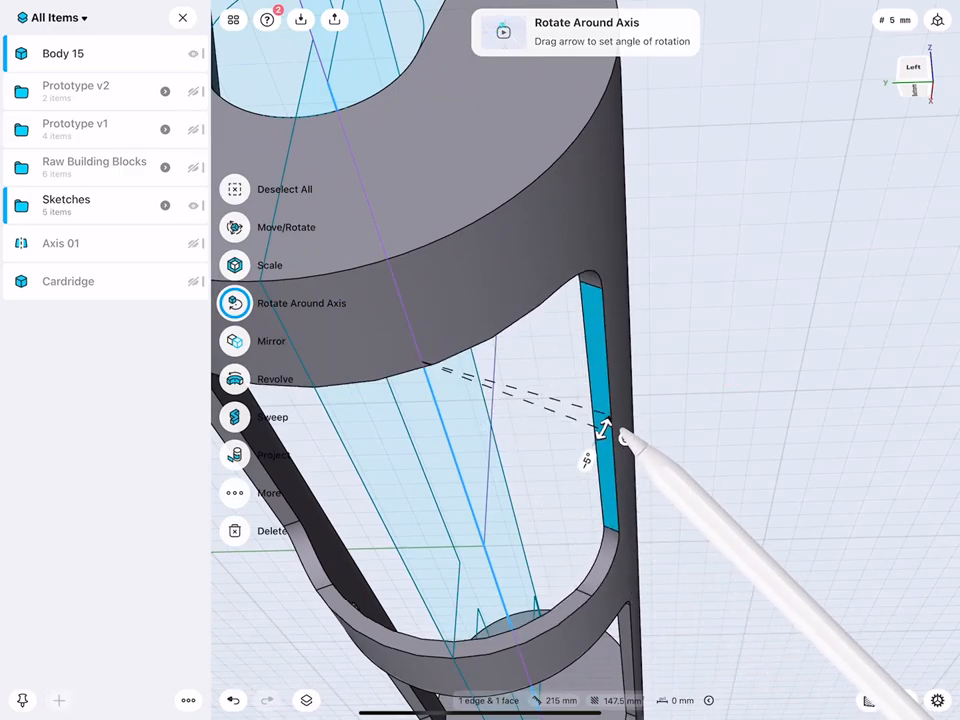
drag(600, 430, 600, 475)
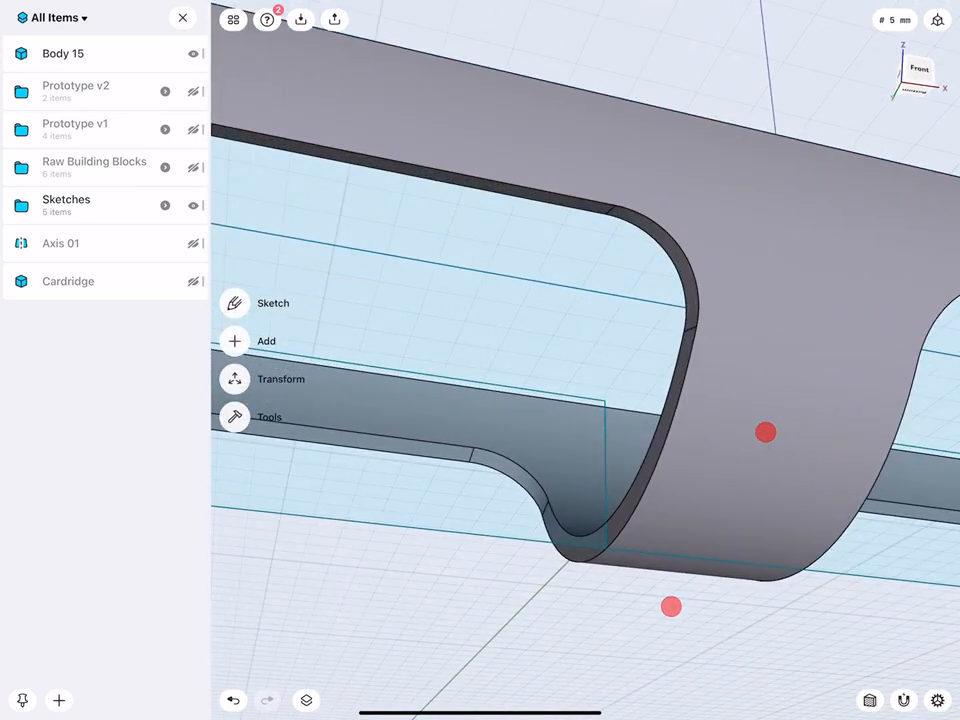
click(283, 284)
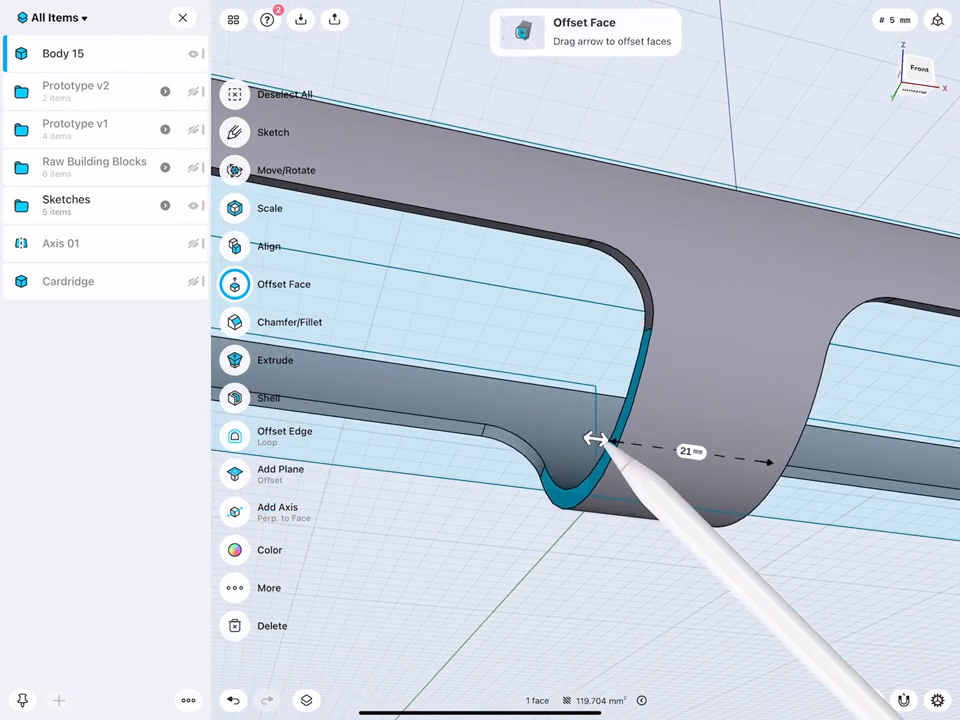
drag(595, 439, 520, 429)
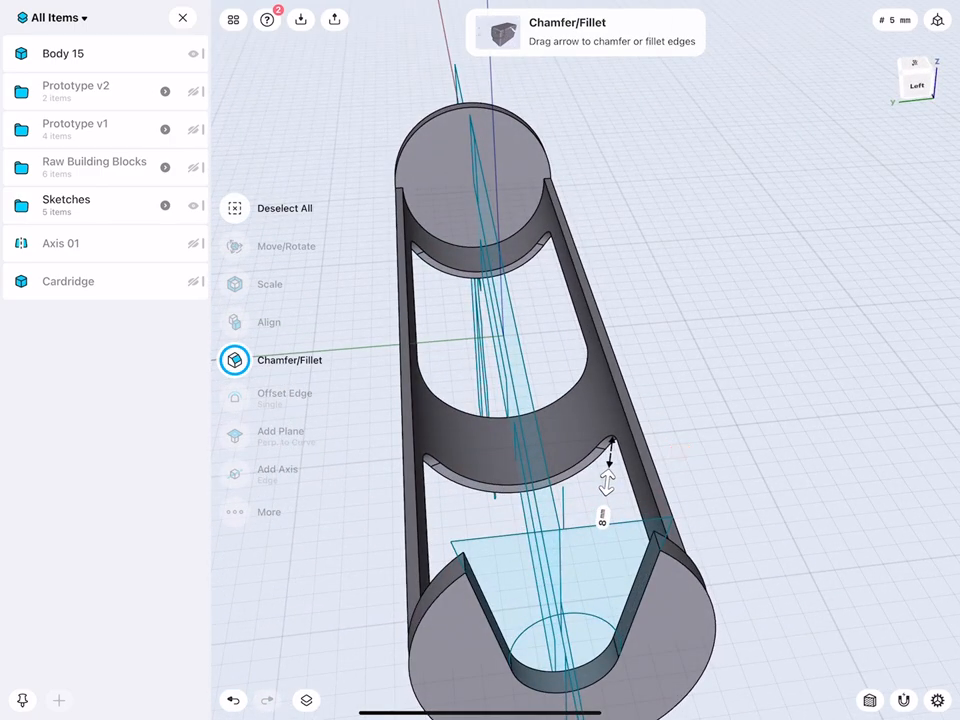
Show the Horizontal stablizer sketches and offset Body 16's side face to 8 mm
click(66, 205)
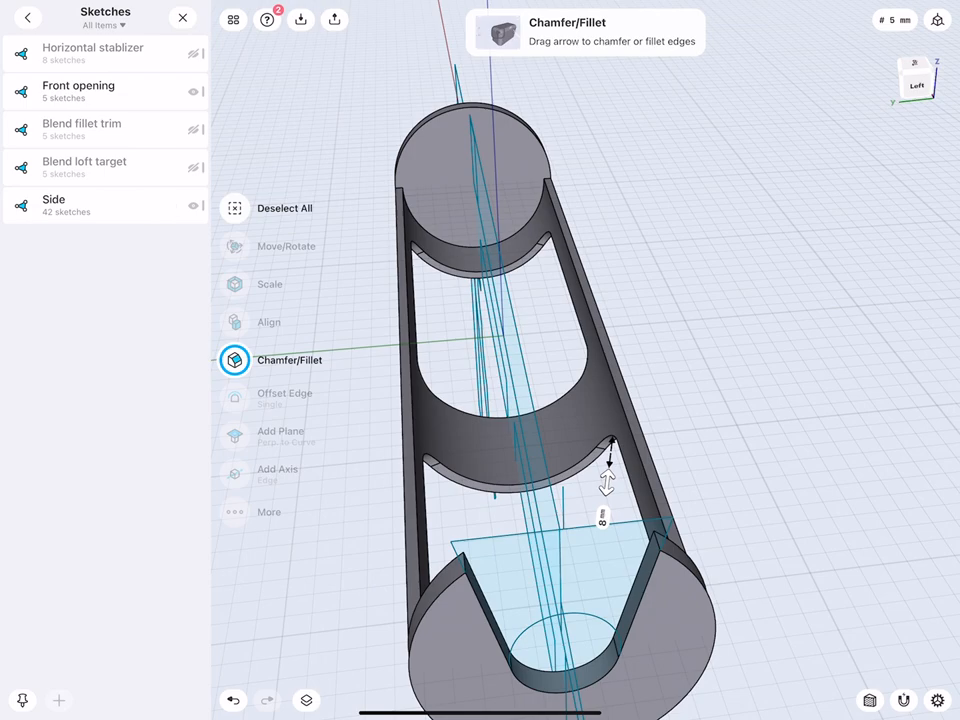
click(234, 246)
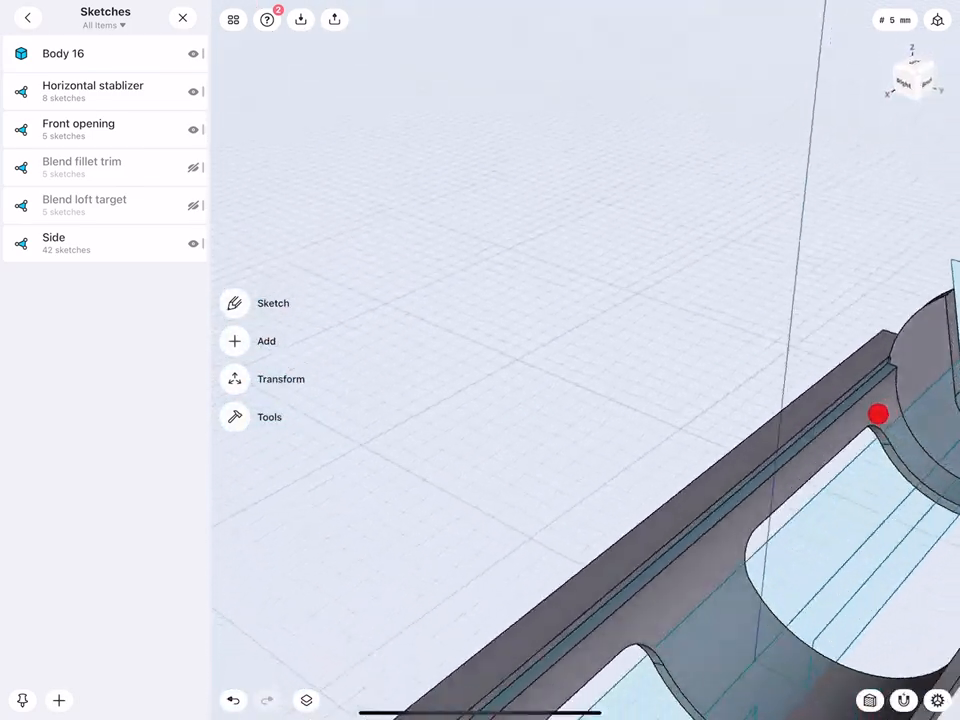
click(63, 53)
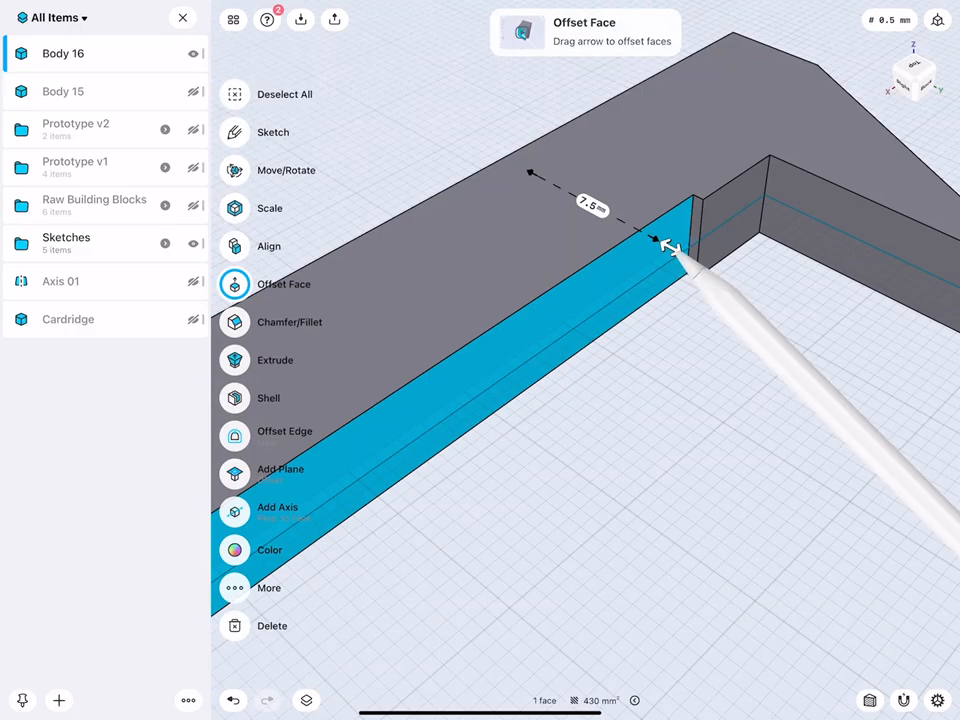
drag(655, 245, 685, 255)
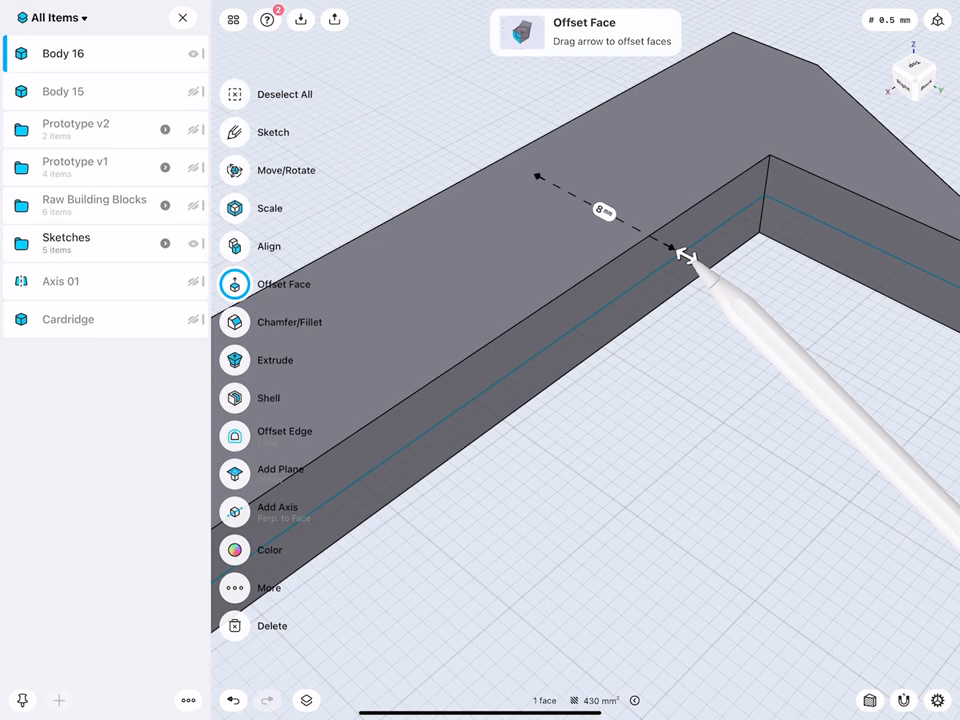
drag(685, 252, 697, 261)
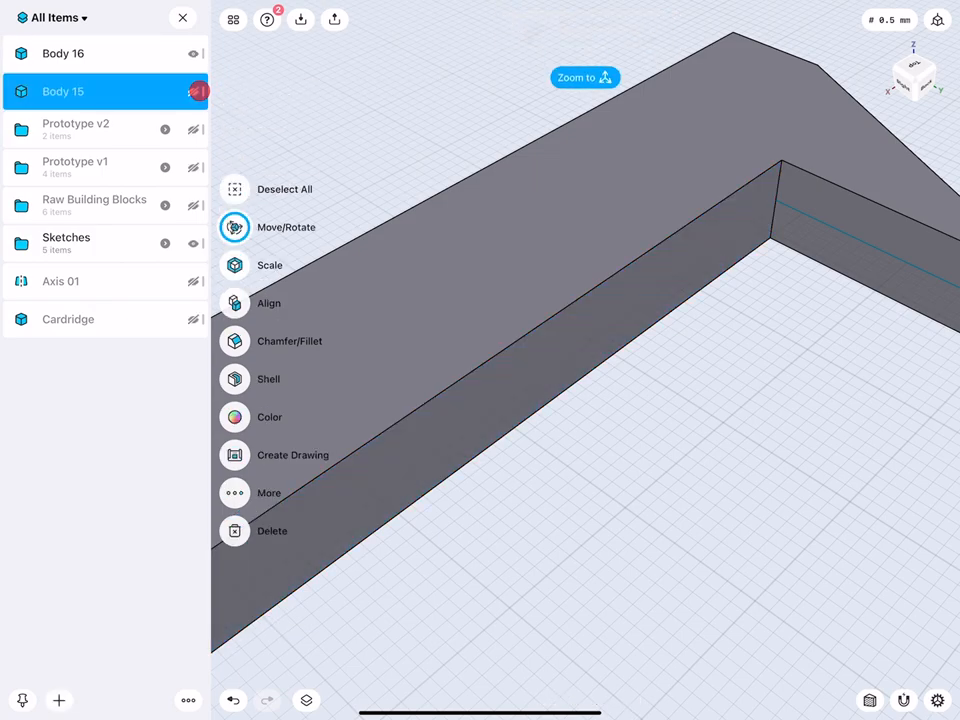
Hide Body 15 and show the cartridge in the combined gun model
click(234, 227)
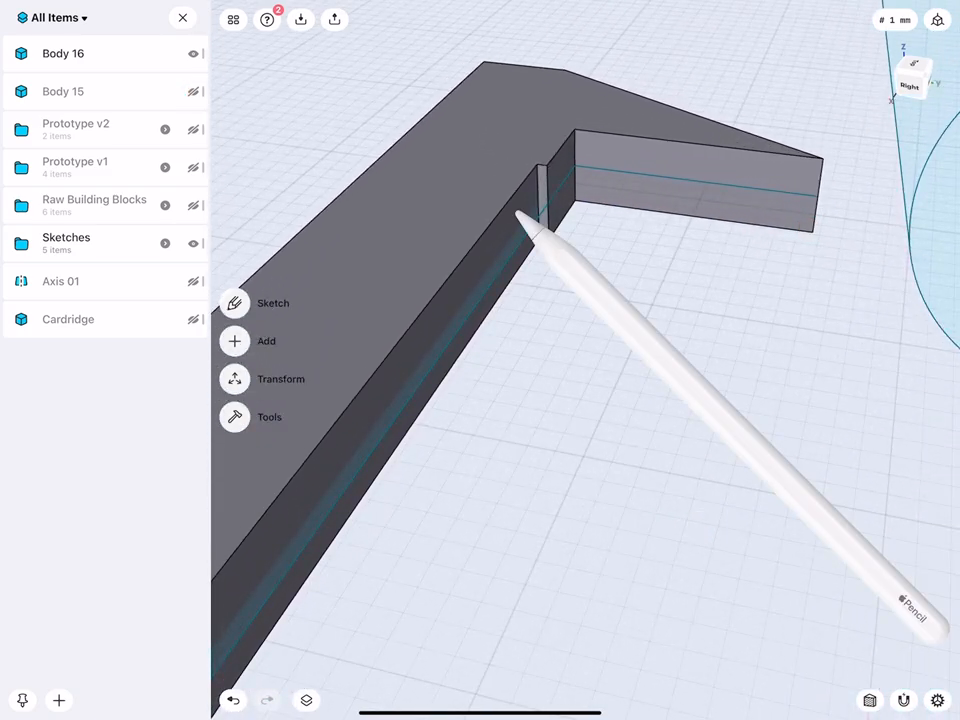
click(520, 220)
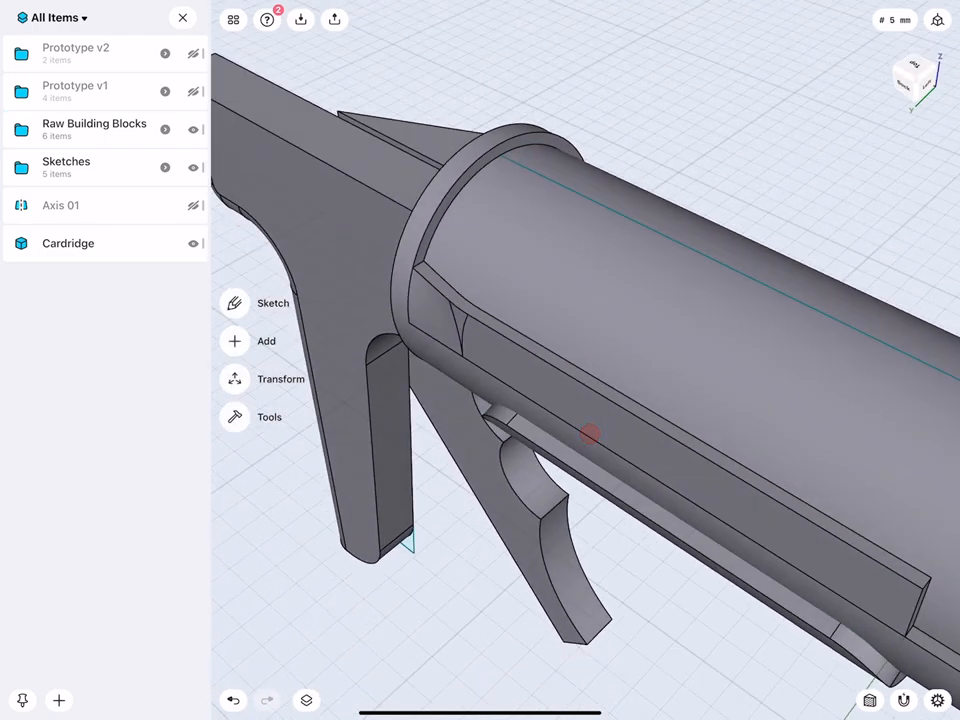
Toggle the raw building blocks, open their folder, and select the holder's long top edge face
click(234, 359)
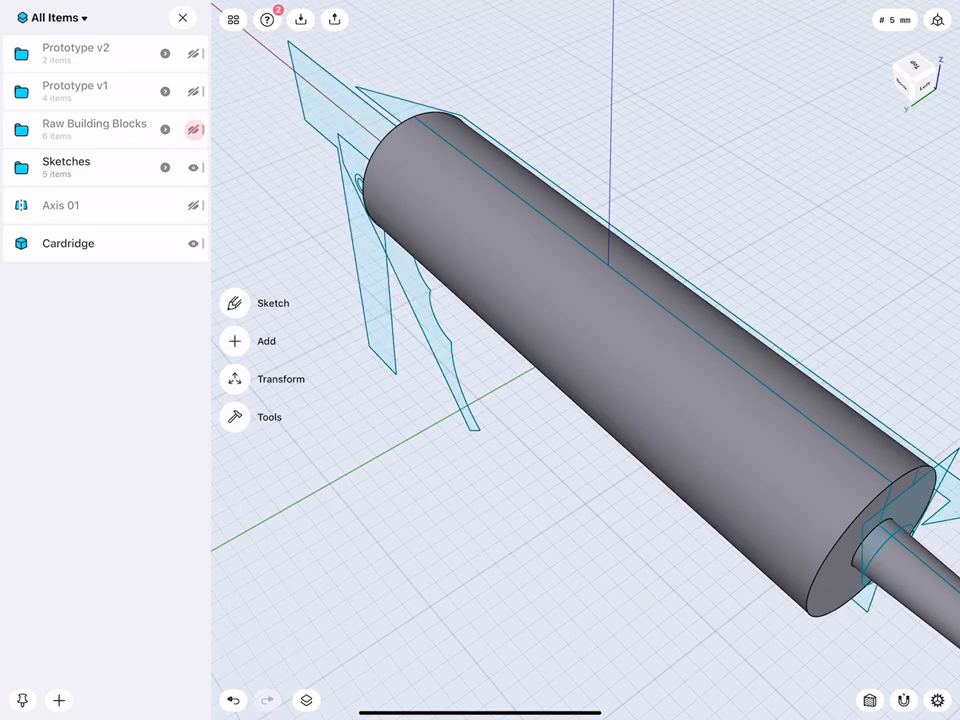
click(66, 167)
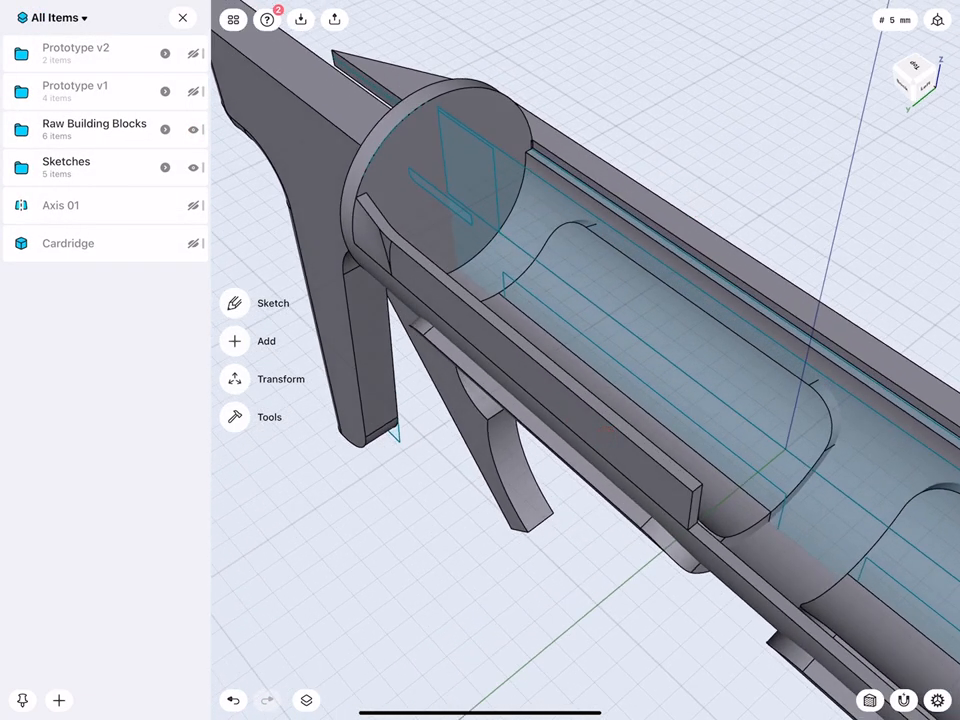
click(94, 123)
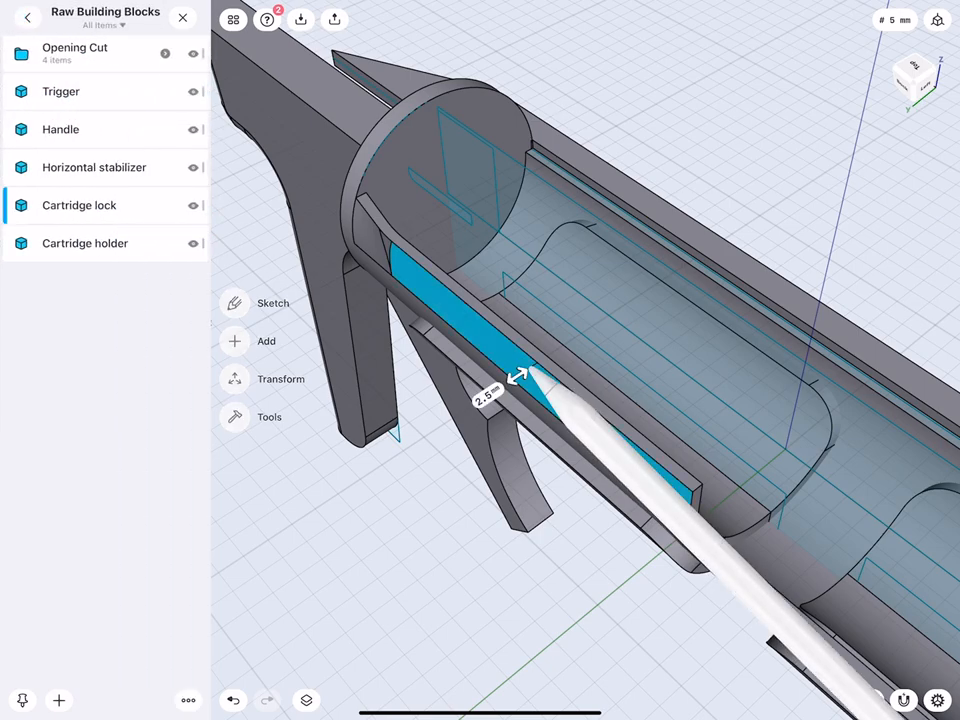
click(193, 205)
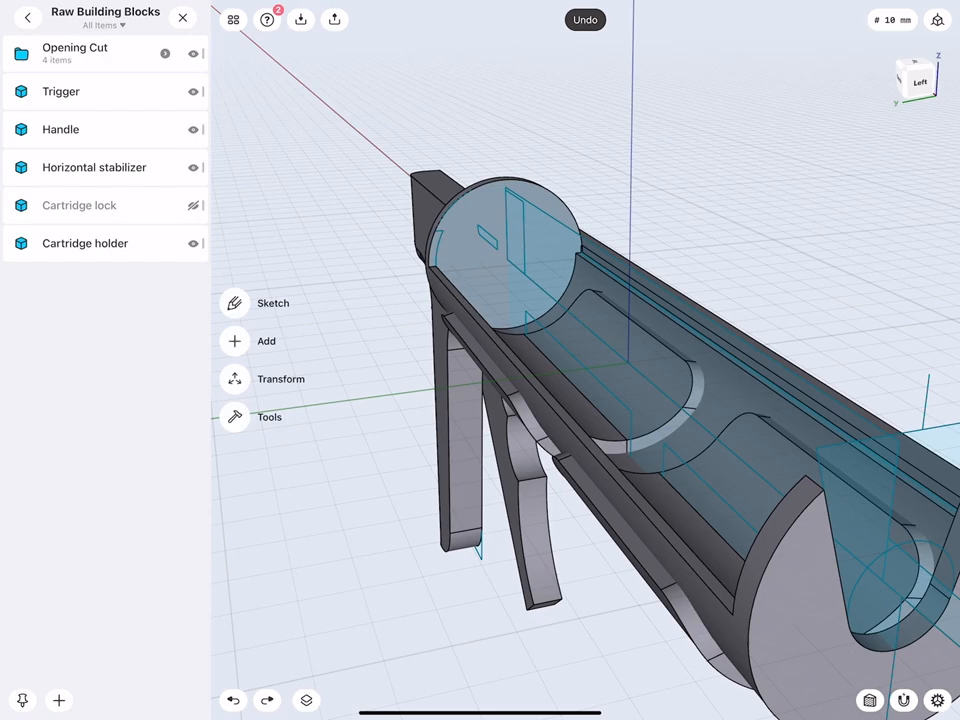
click(234, 360)
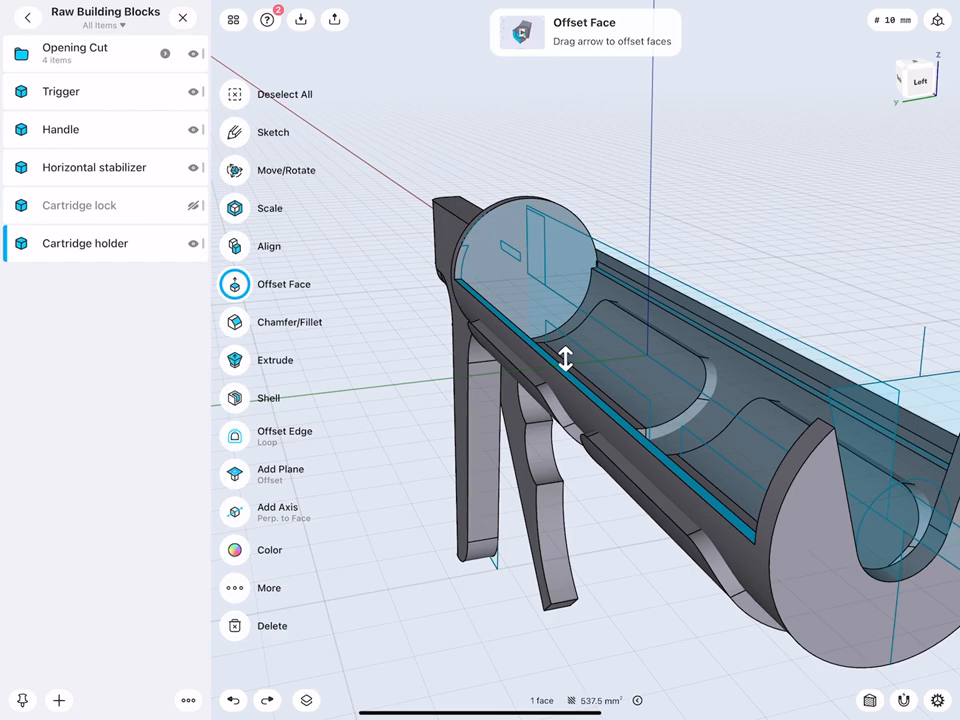
Pull the holder's top edge face out into a new rail body, Body 15, and select it
click(234, 360)
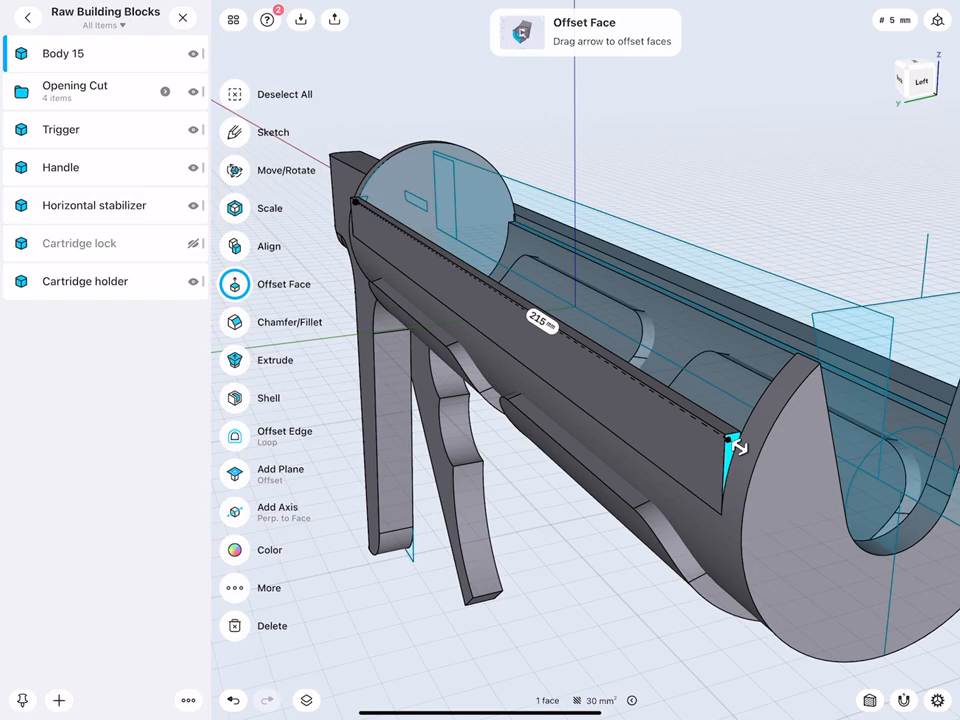
click(537, 320)
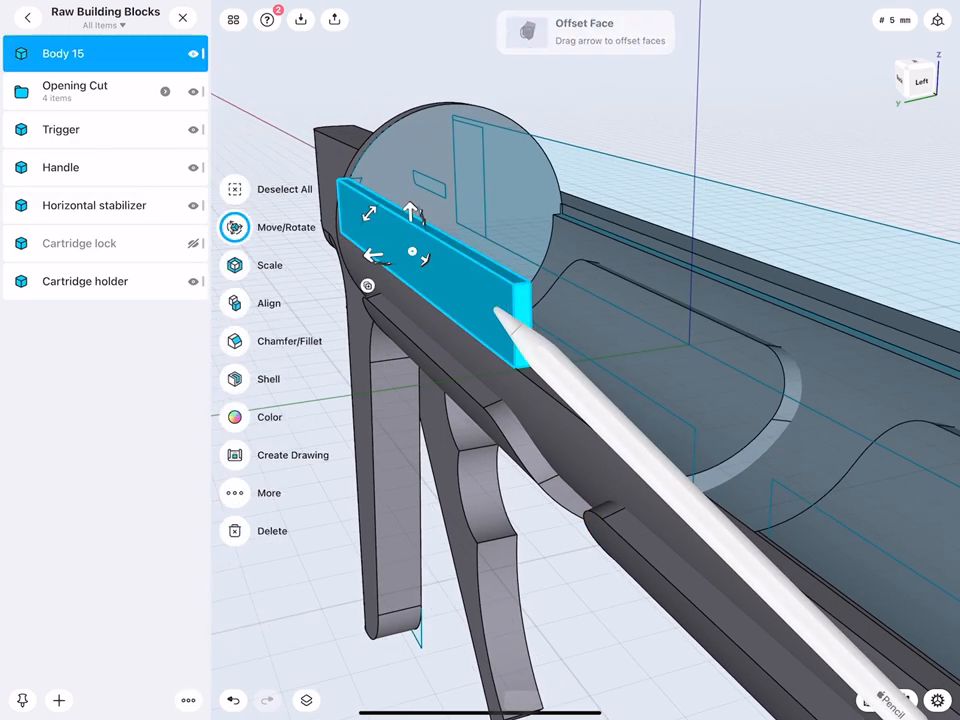
Attempt to mirror the rail body twice, cancelling both times so no copy is kept
click(234, 227)
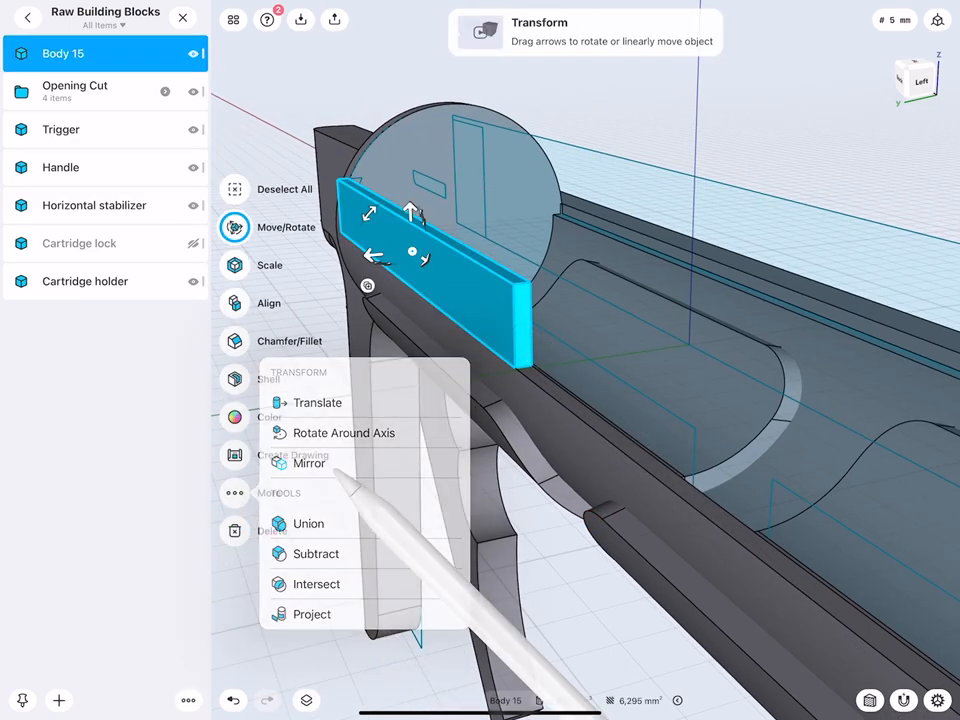
click(310, 463)
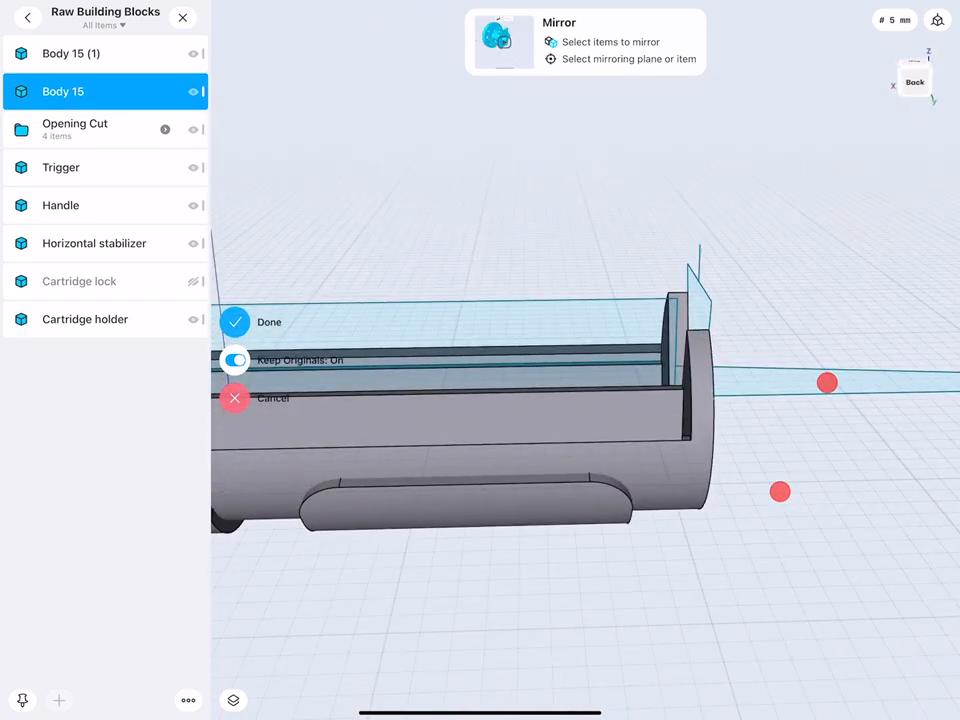
click(235, 322)
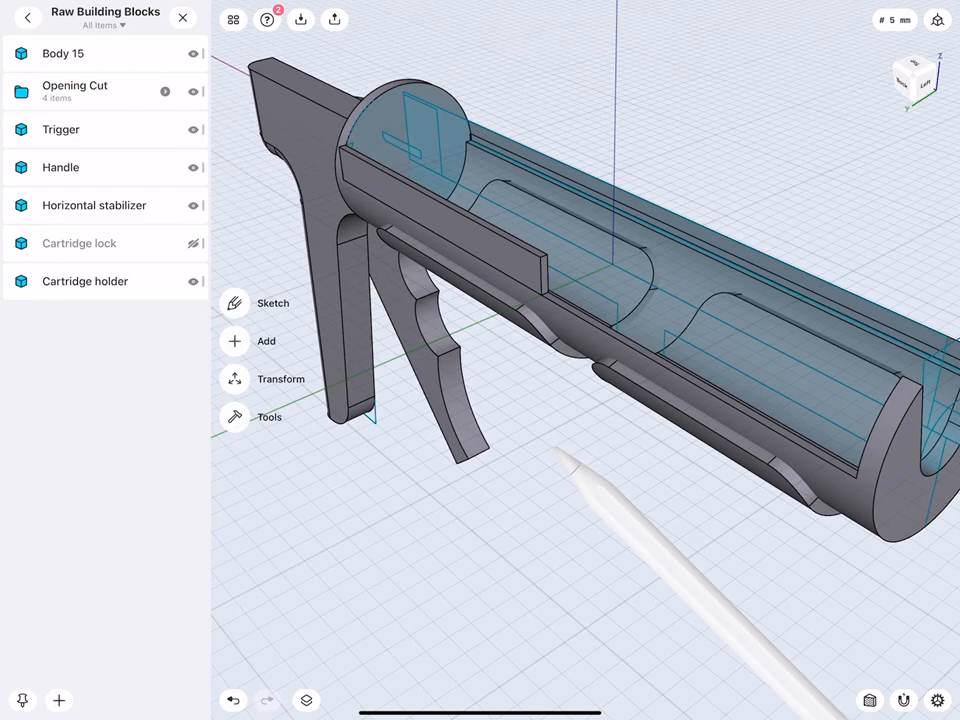
click(62, 53)
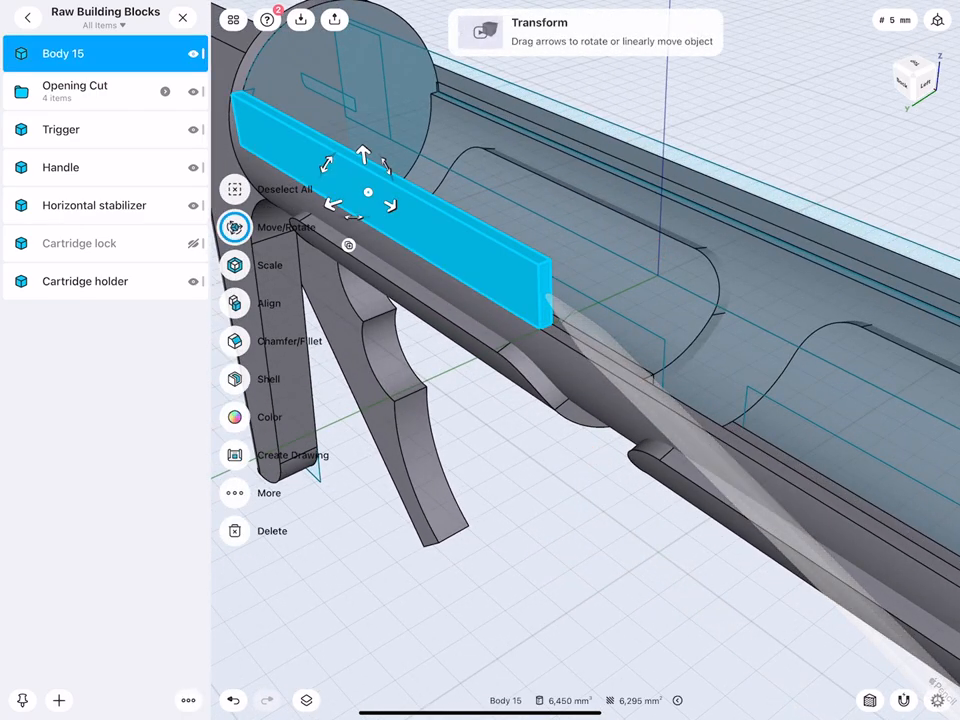
click(234, 227)
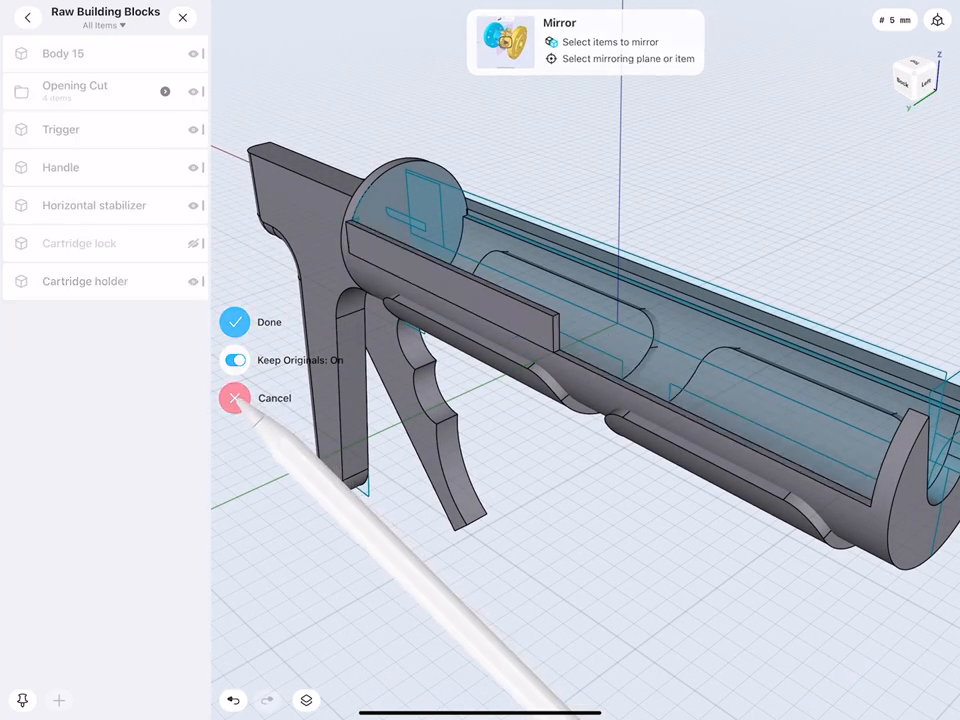
click(235, 322)
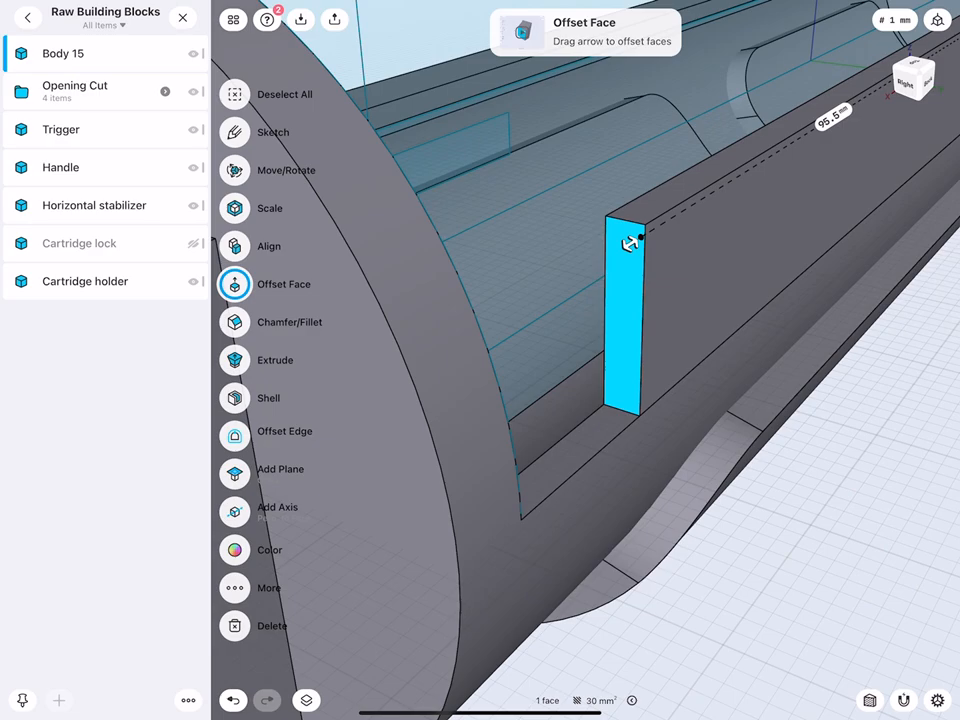
Extend the rail to about 107.5 mm at the holder rim and select the holder's front face
drag(630, 243, 497, 335)
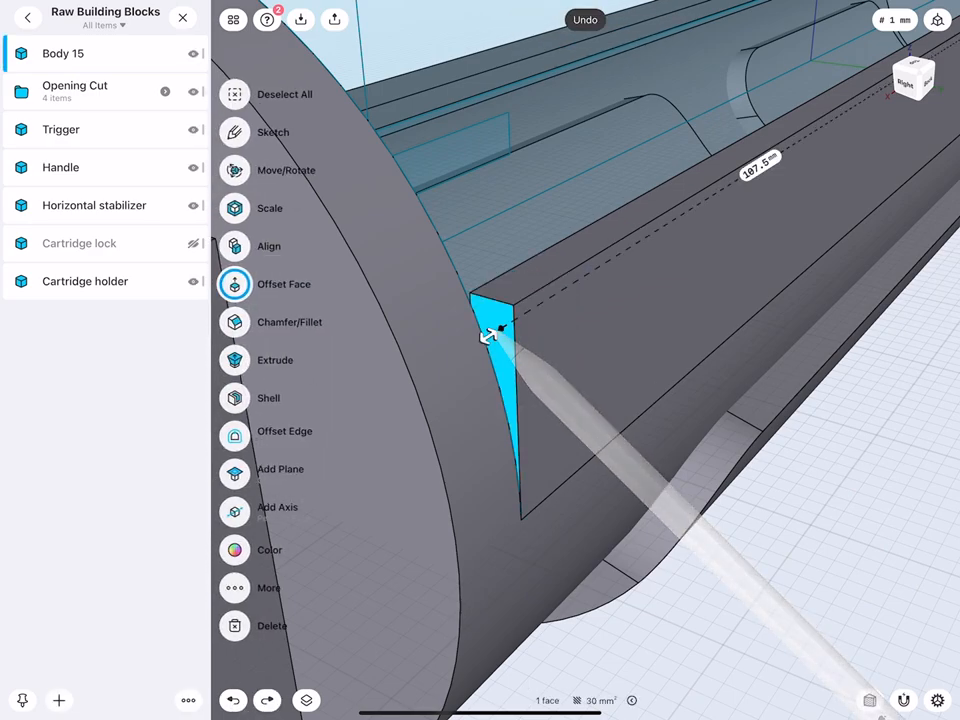
click(234, 284)
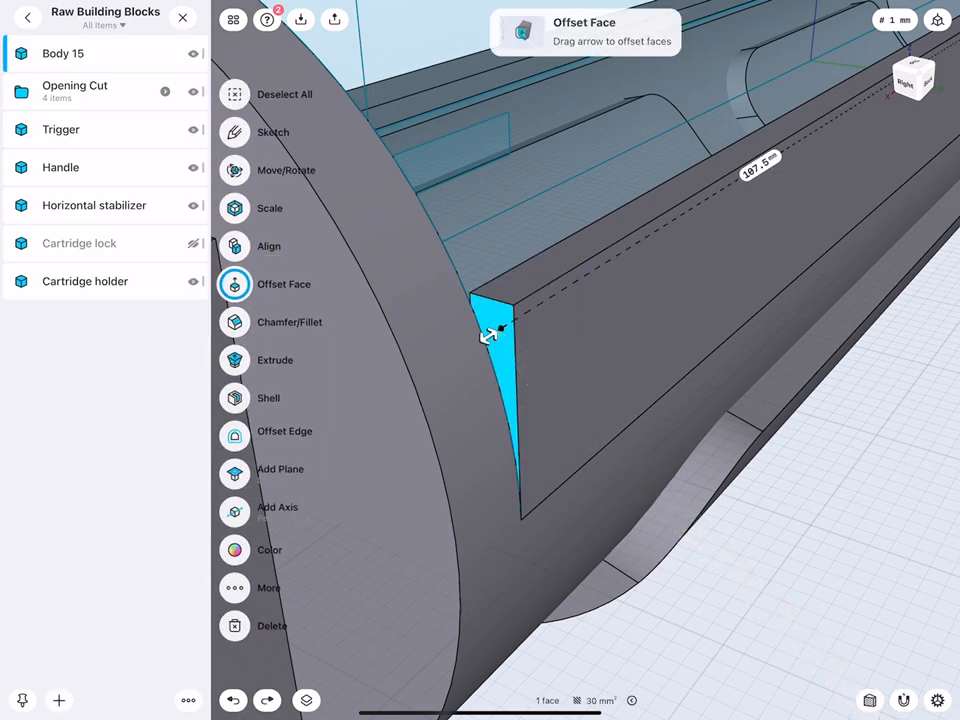
click(234, 170)
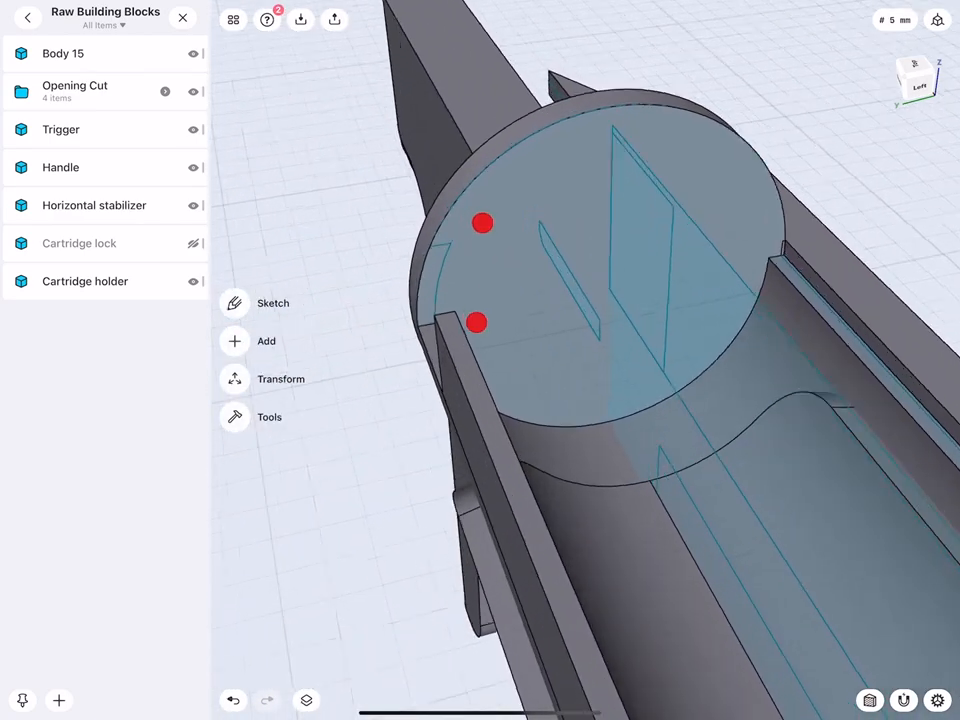
click(272, 303)
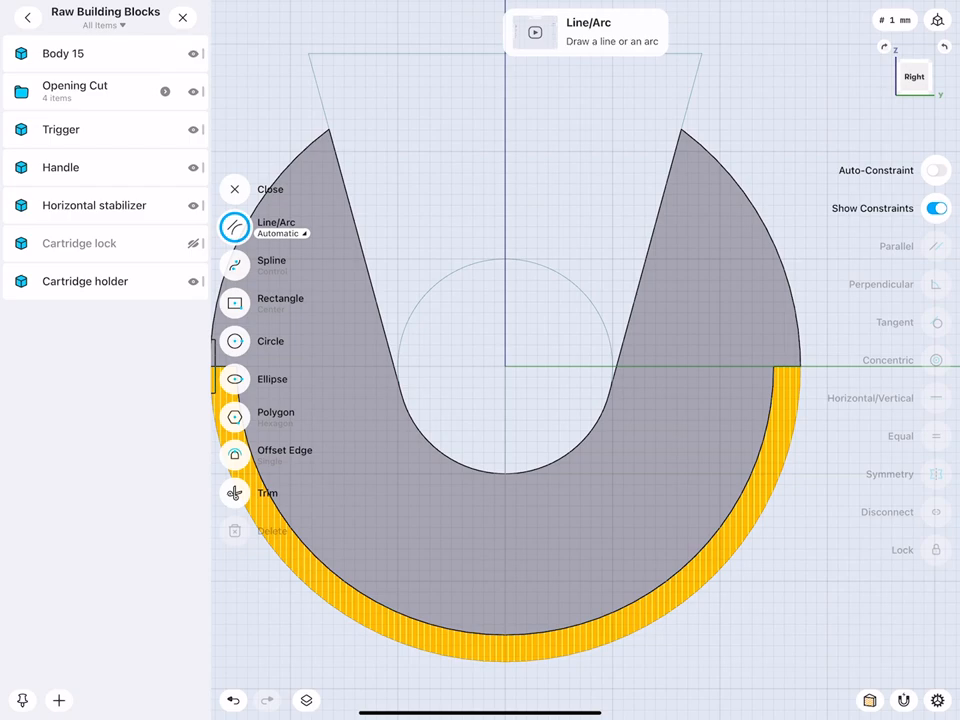
Offset the holder profile's outer arc inward by 3 mm and finish the sketch
click(234, 454)
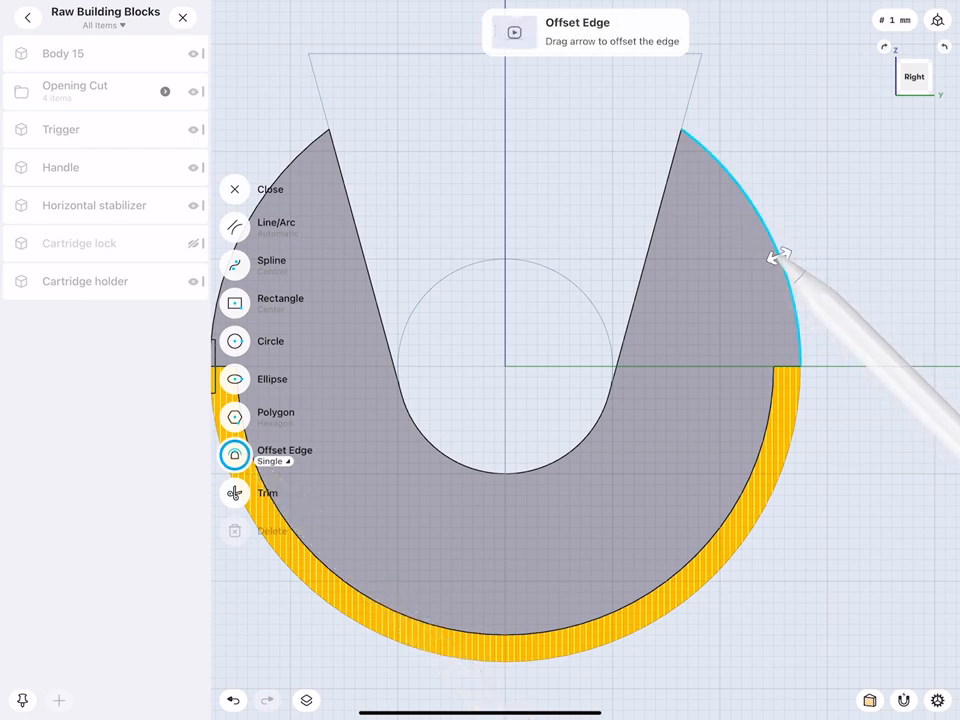
drag(785, 255, 748, 270)
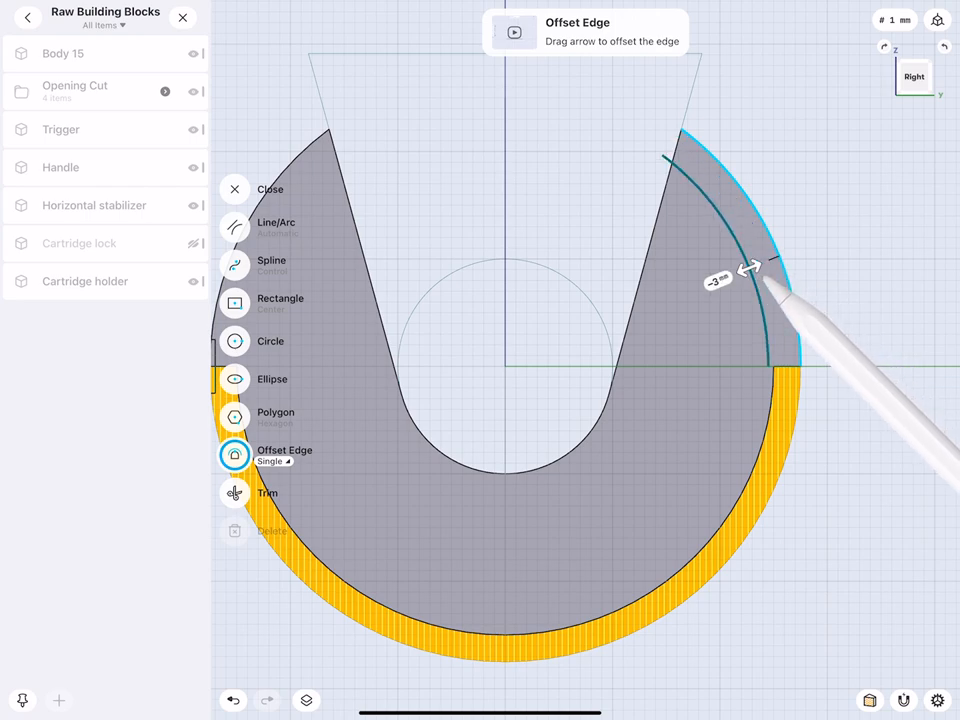
drag(750, 270, 720, 300)
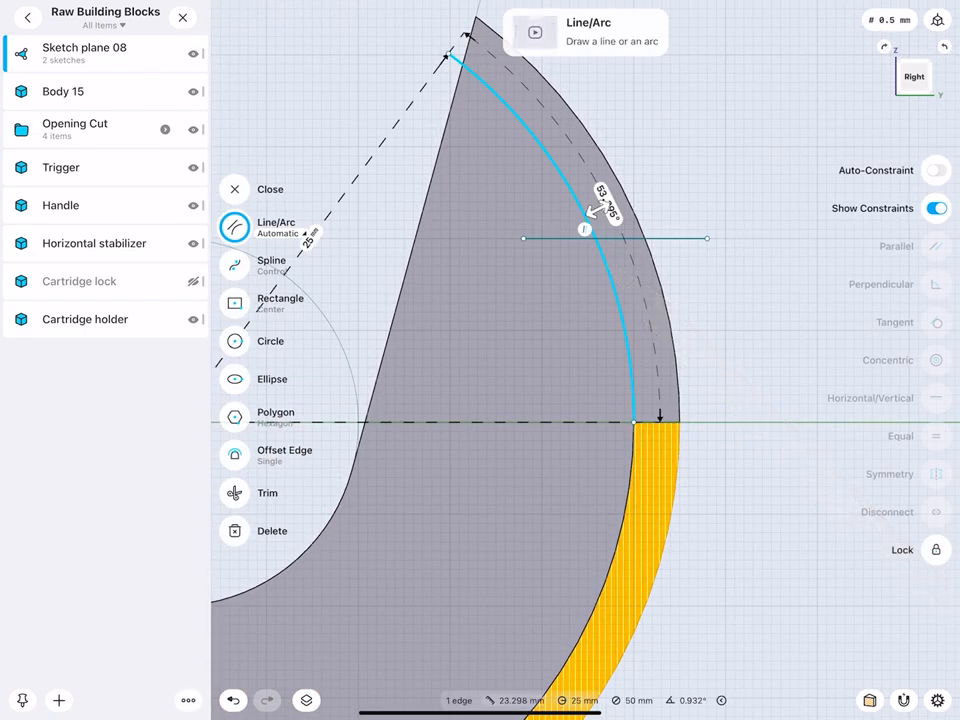
click(635, 415)
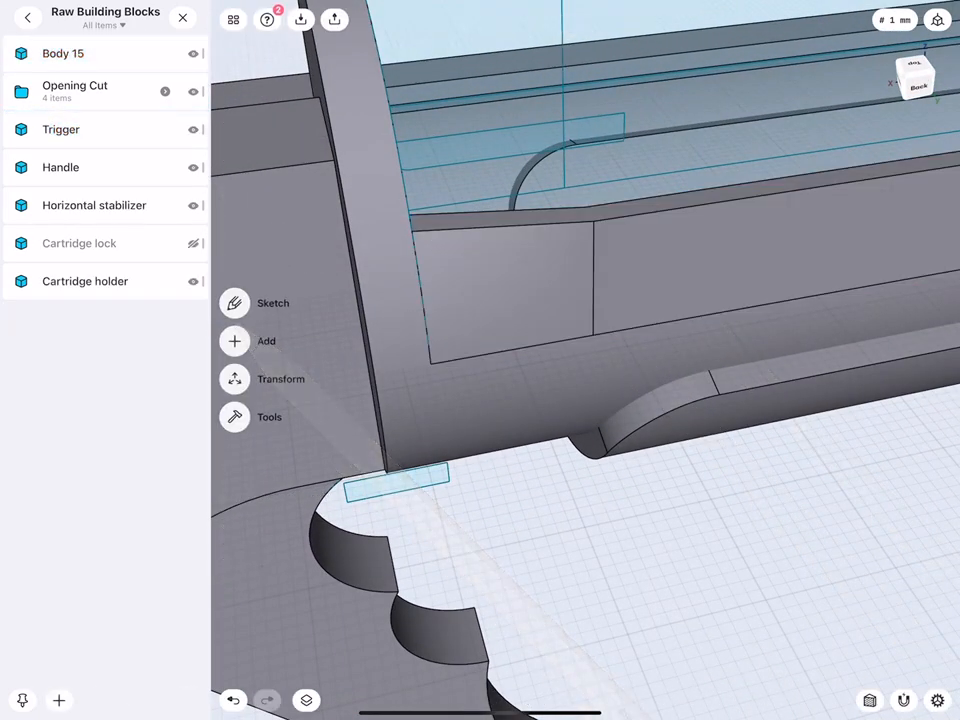
Fillet the rail's front end with a 22 mm radius
click(234, 360)
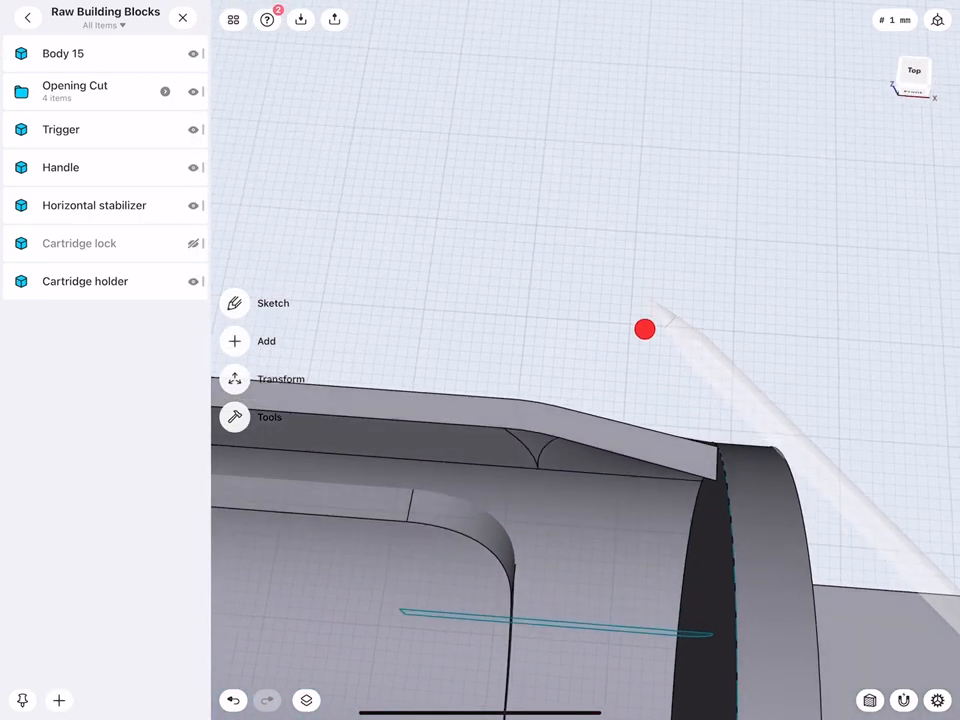
drag(645, 330, 670, 313)
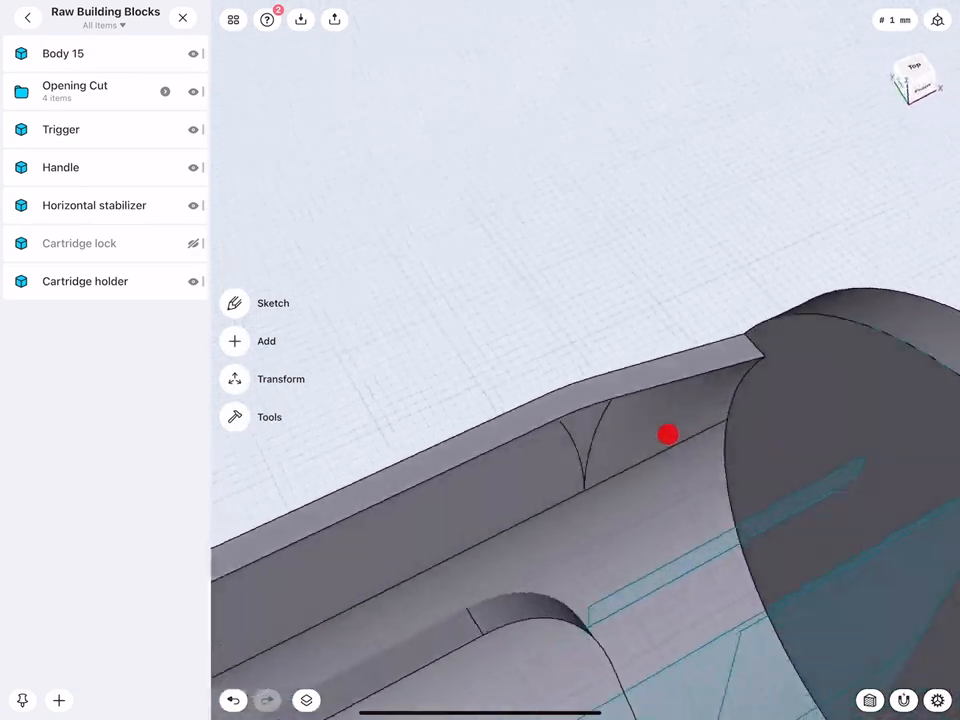
drag(668, 434, 777, 410)
text(22.)
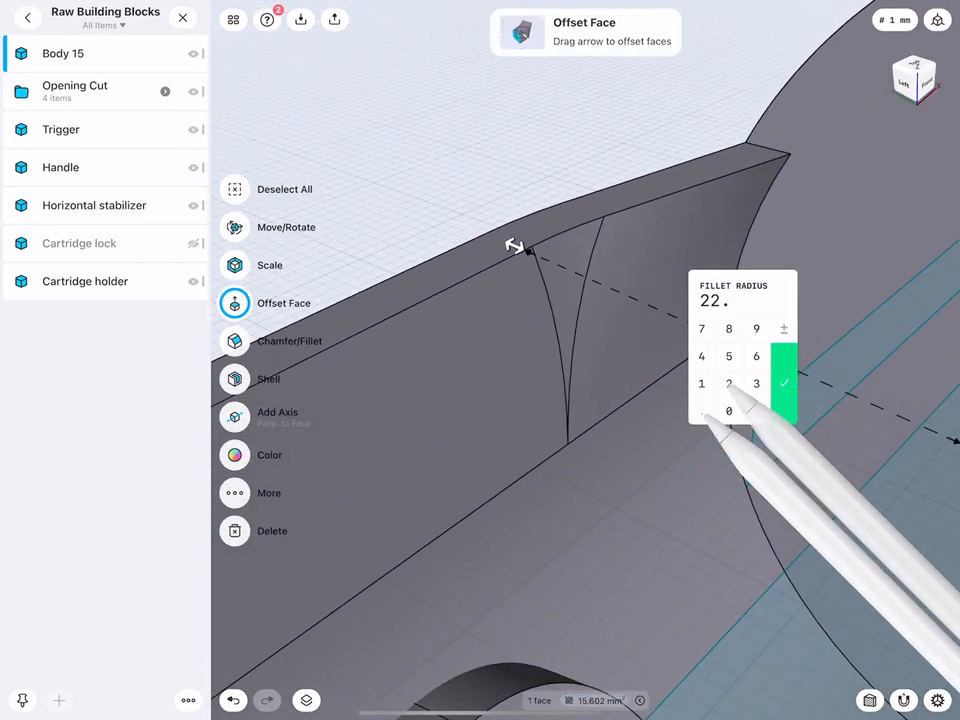
click(782, 382)
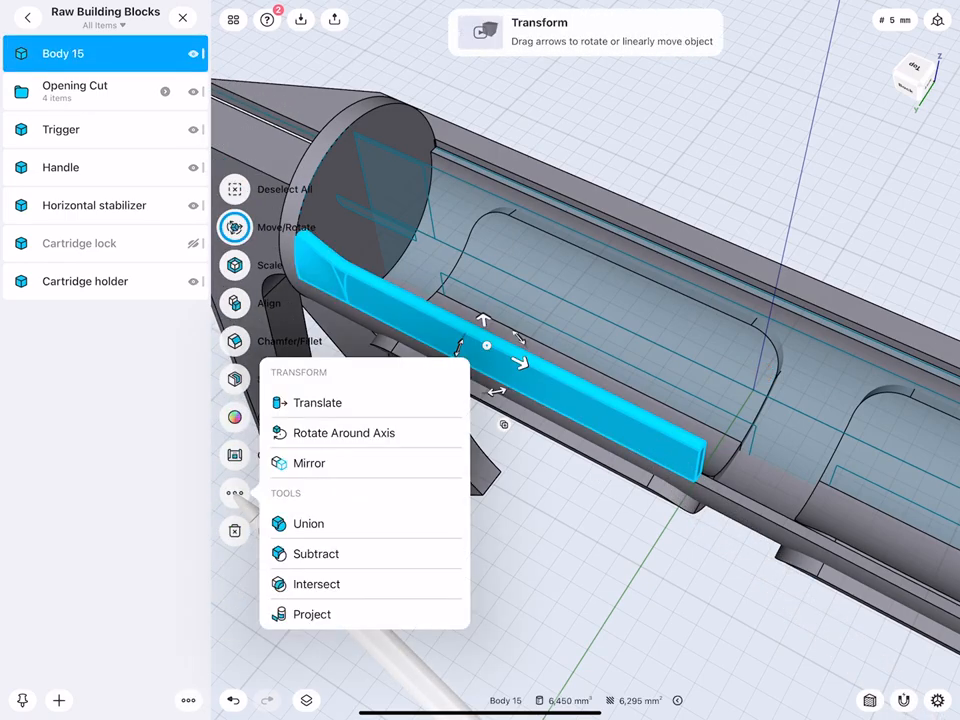
Merge the rail into the Cartridge holder body and exit the Raw Building Blocks folder
click(309, 463)
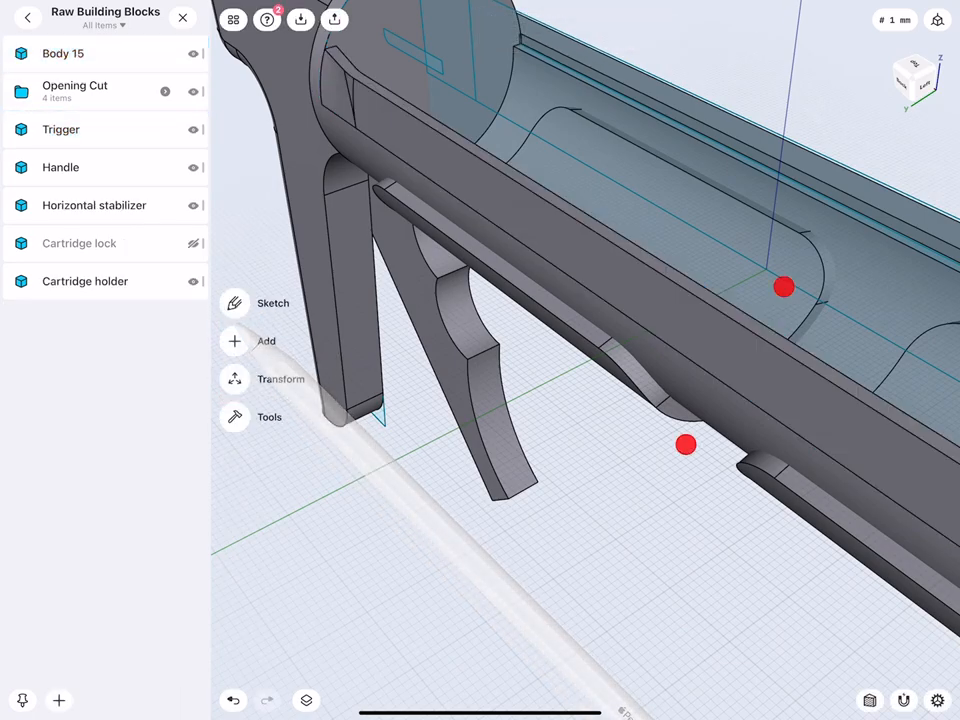
click(63, 53)
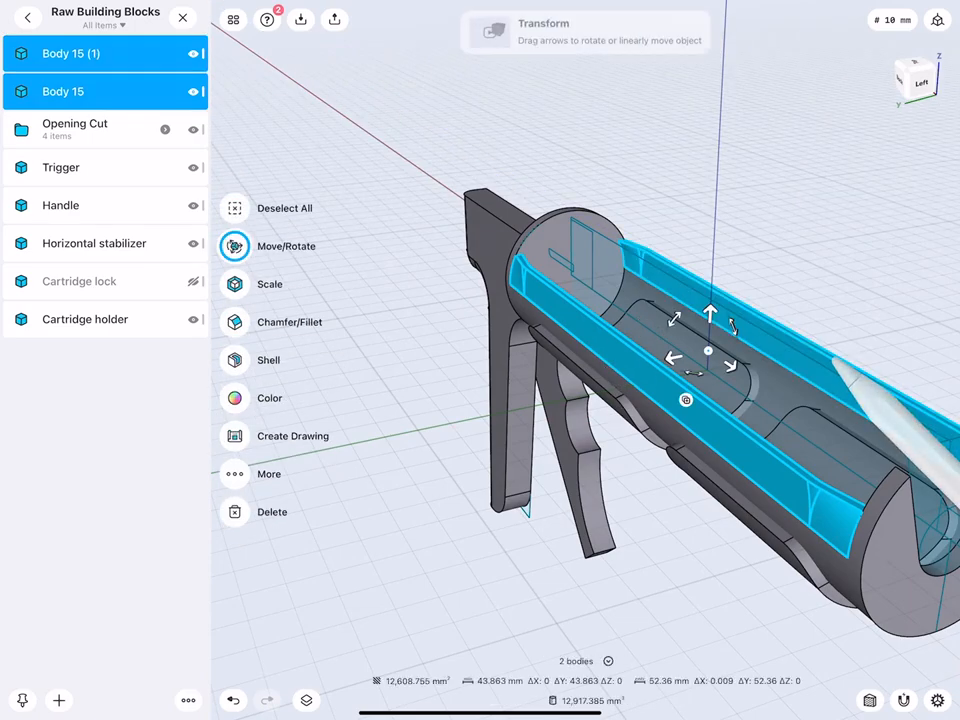
click(234, 208)
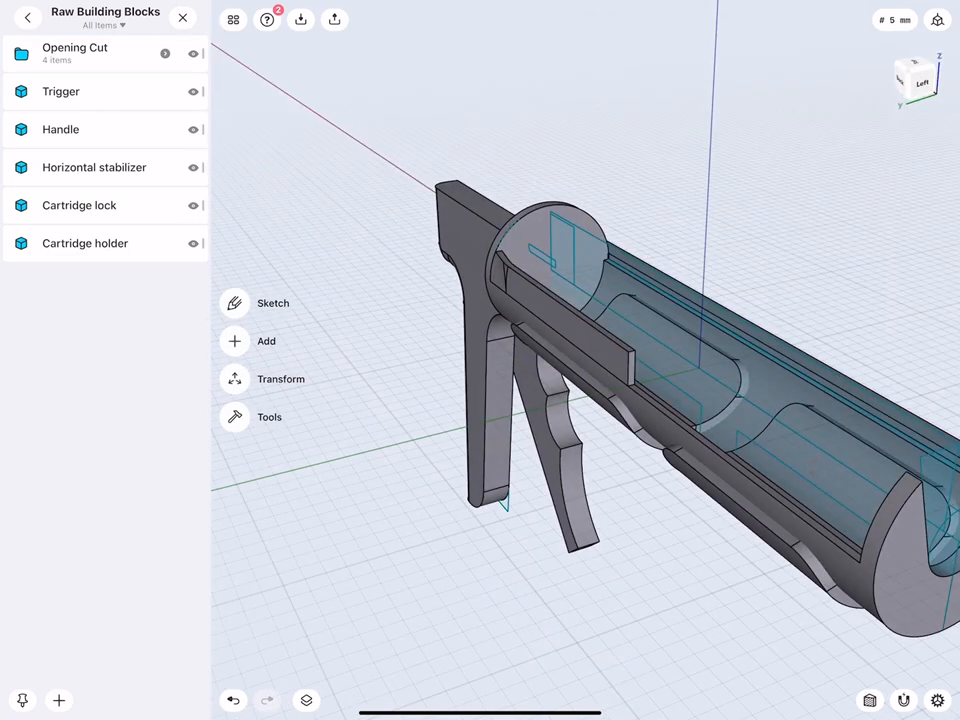
click(85, 243)
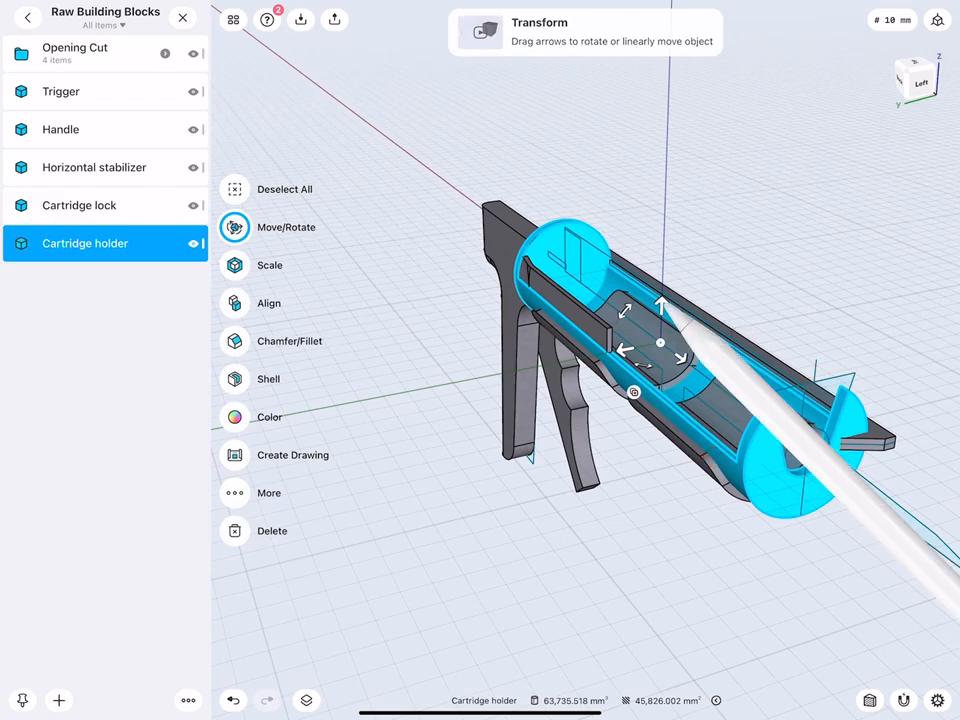
click(284, 189)
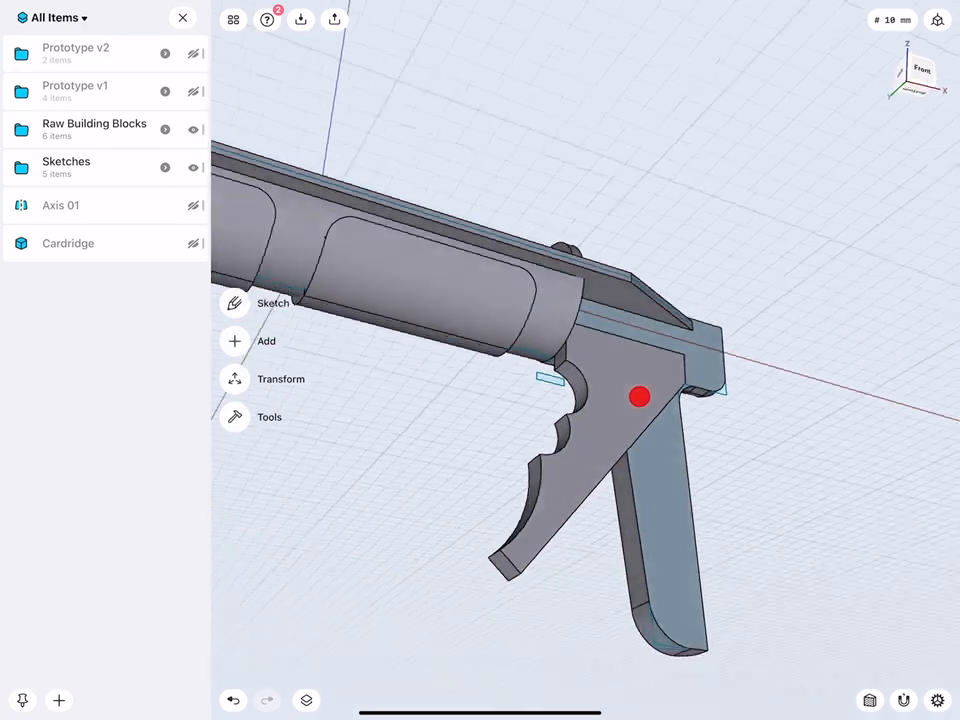
Rotate around the gun model and hide the sketches
drag(640, 396, 585, 447)
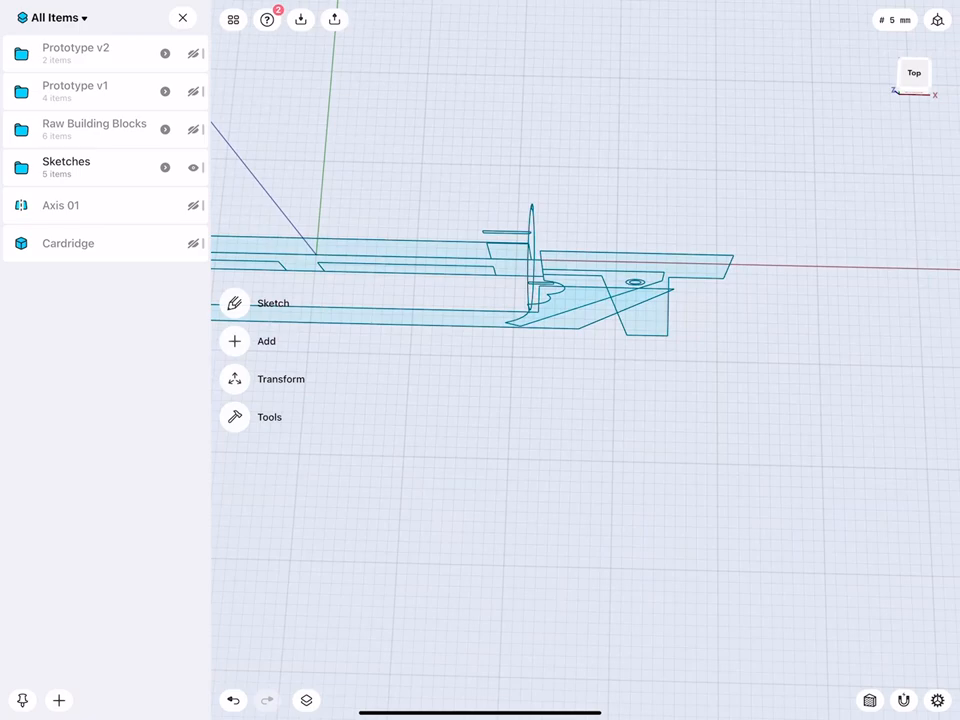
click(195, 167)
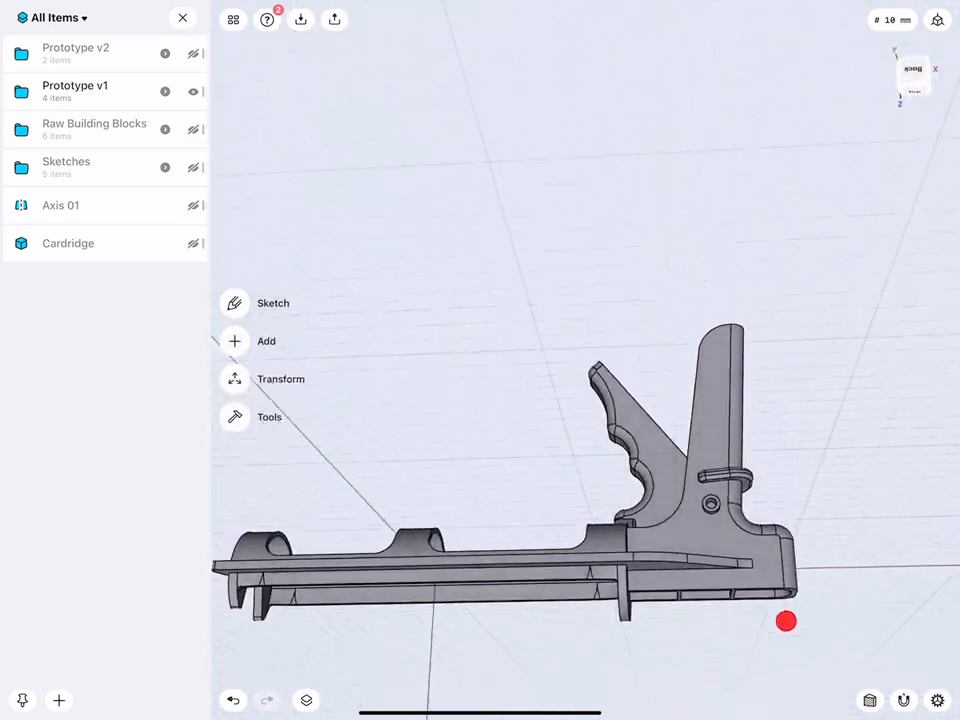
Orbit to inspect the first prototype, then the second prototype, of the caulking gun
drag(785, 621, 810, 379)
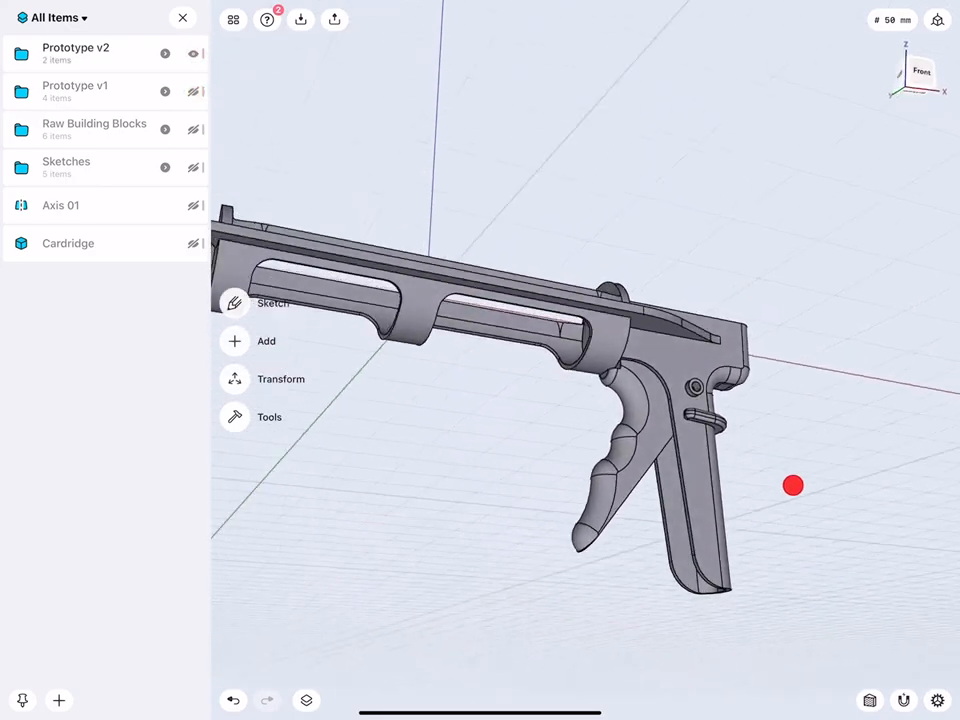
drag(793, 485, 681, 495)
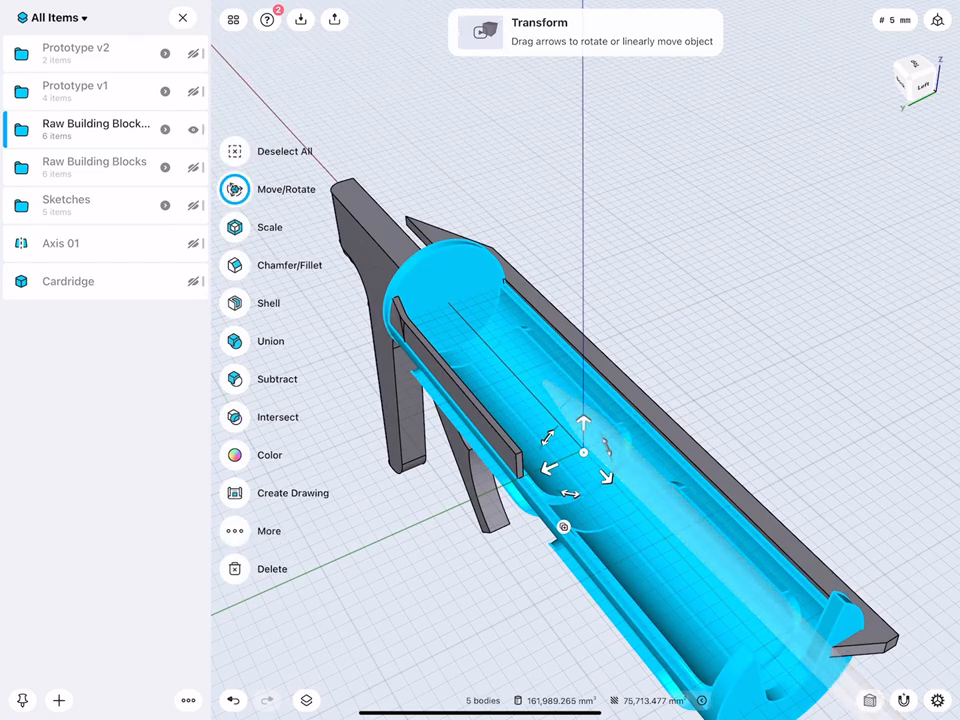
Subtract the window openings from the cartridge holder, then union the holder pieces into one body
click(277, 379)
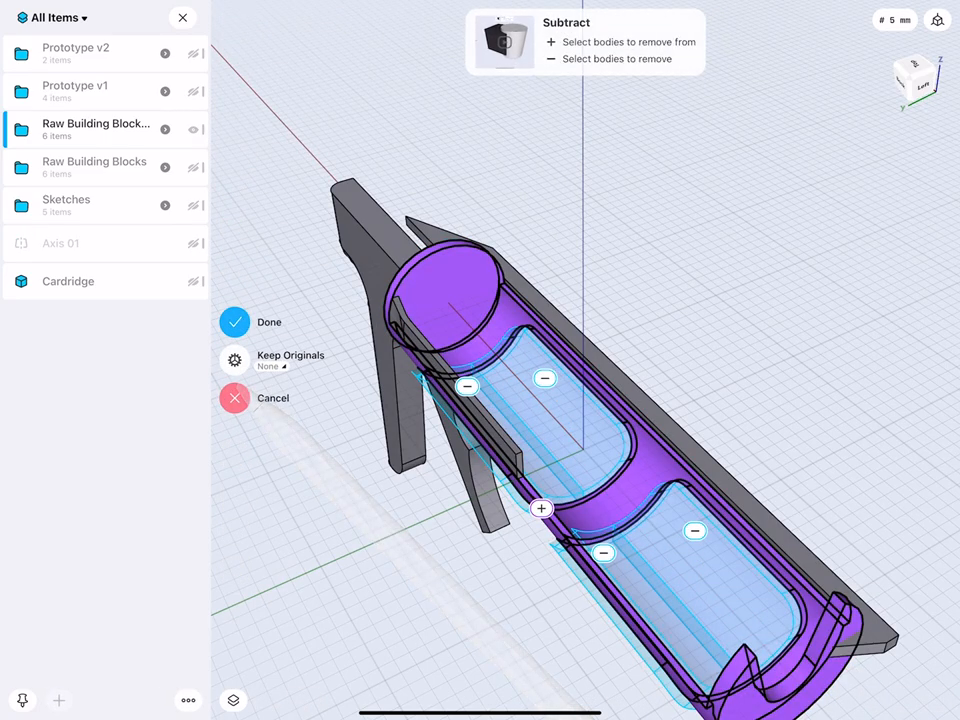
click(234, 322)
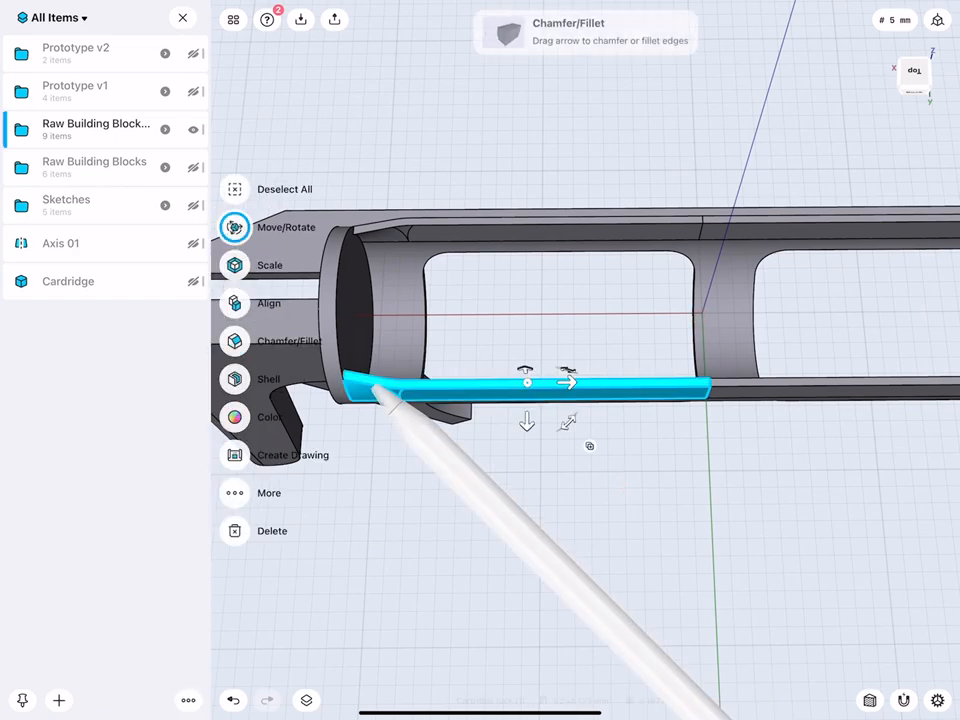
click(234, 341)
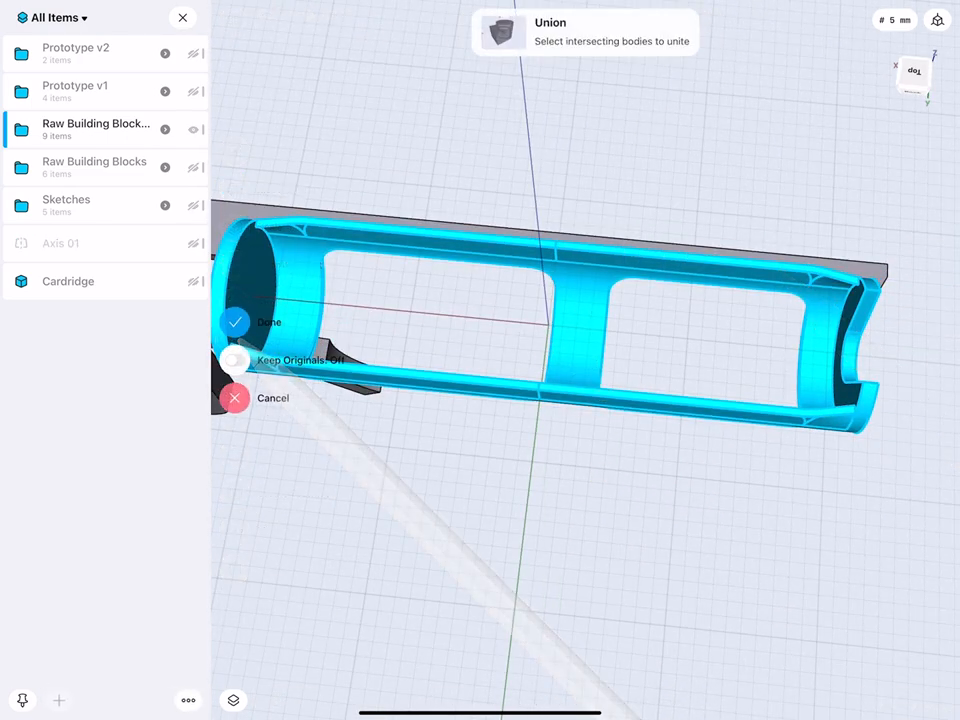
click(235, 322)
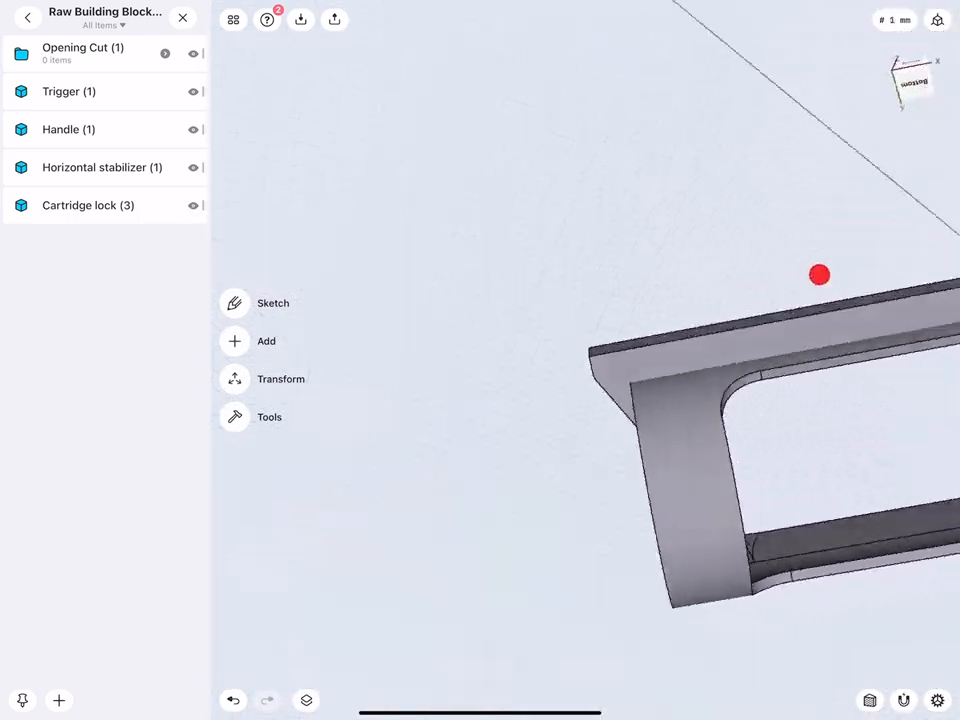
Mirror Horizontal stabilizer keeping originals, then union both stabilizers into Cartridge lock
drag(819, 274, 746, 405)
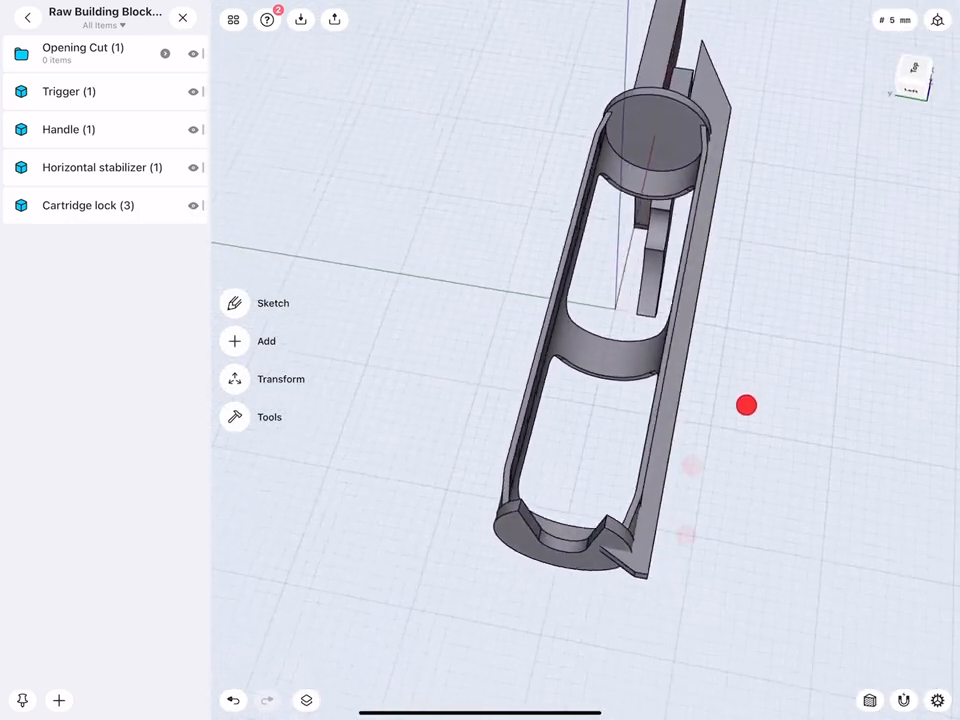
click(102, 167)
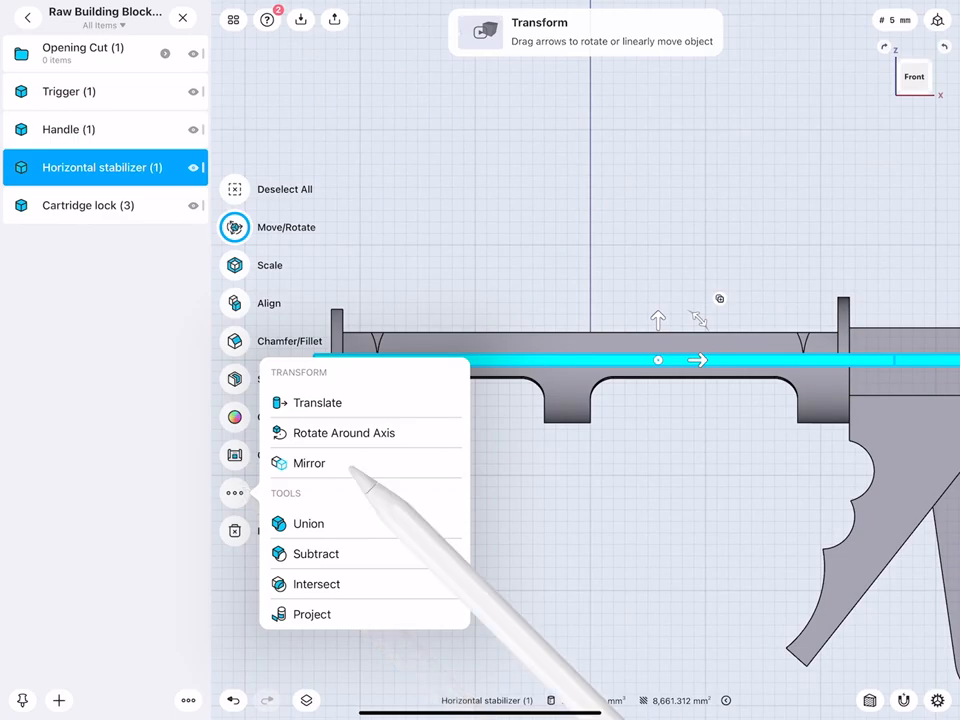
click(308, 463)
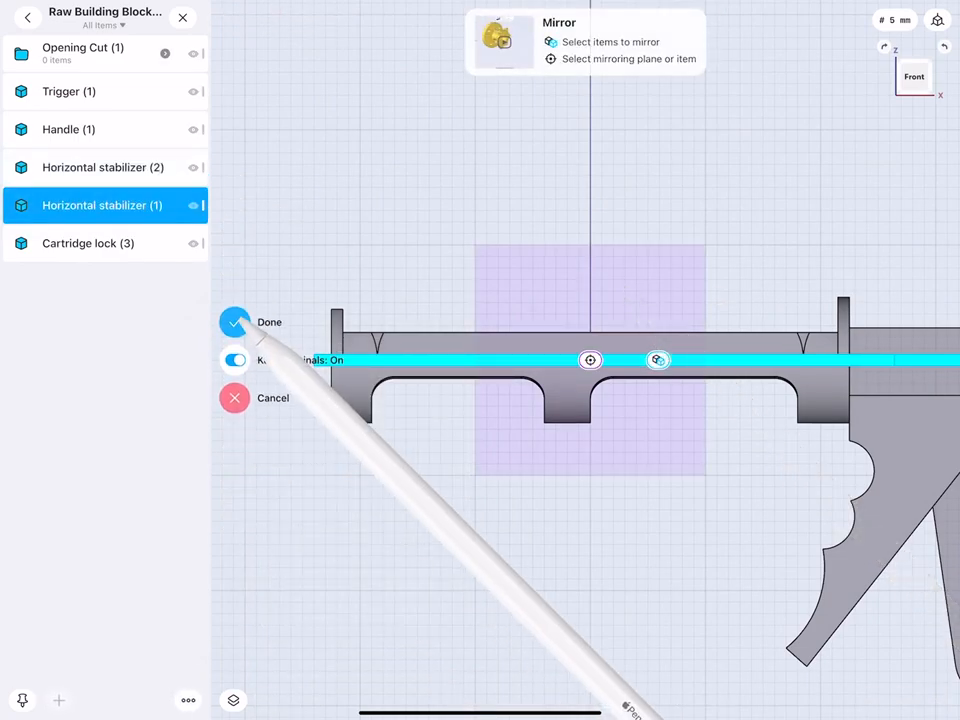
click(234, 322)
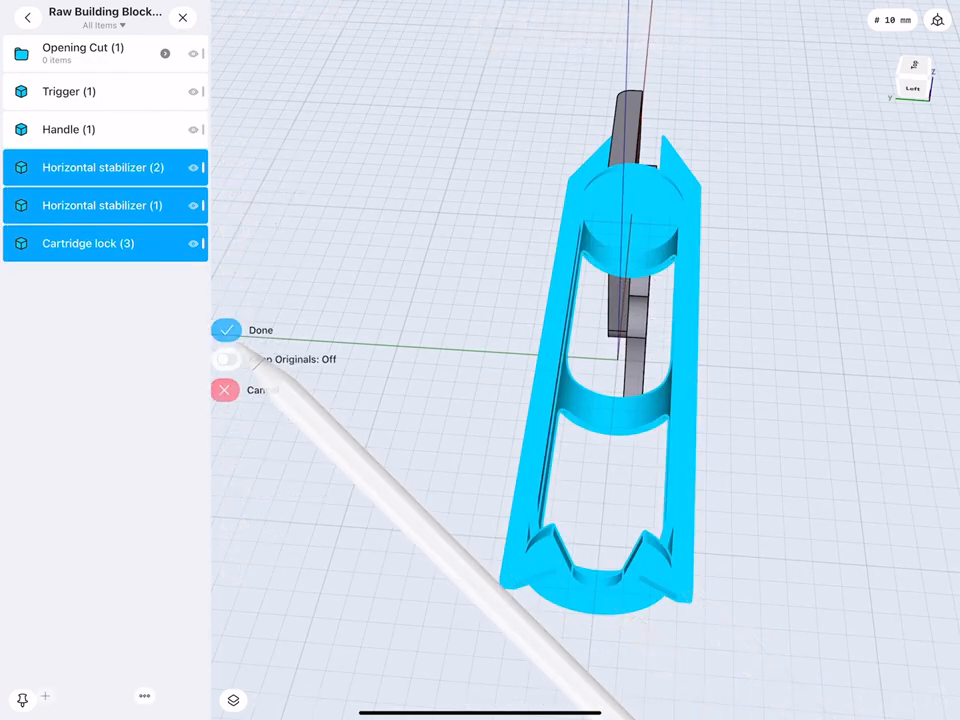
click(226, 330)
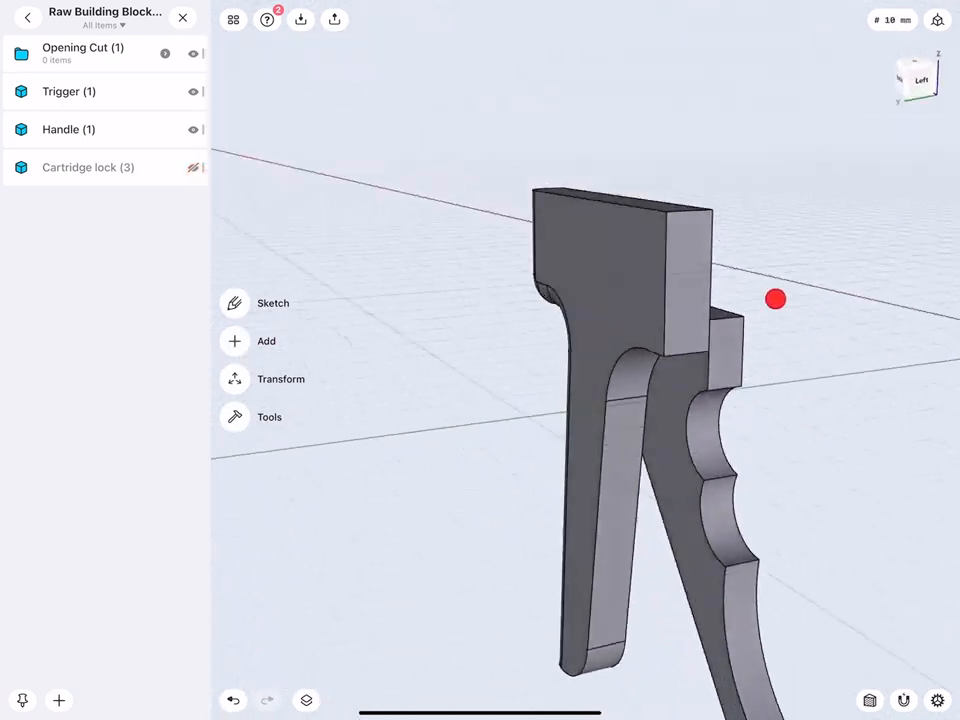
Offset the Handle's upper faces inward to thin the block beside the trigger
drag(775, 298, 693, 288)
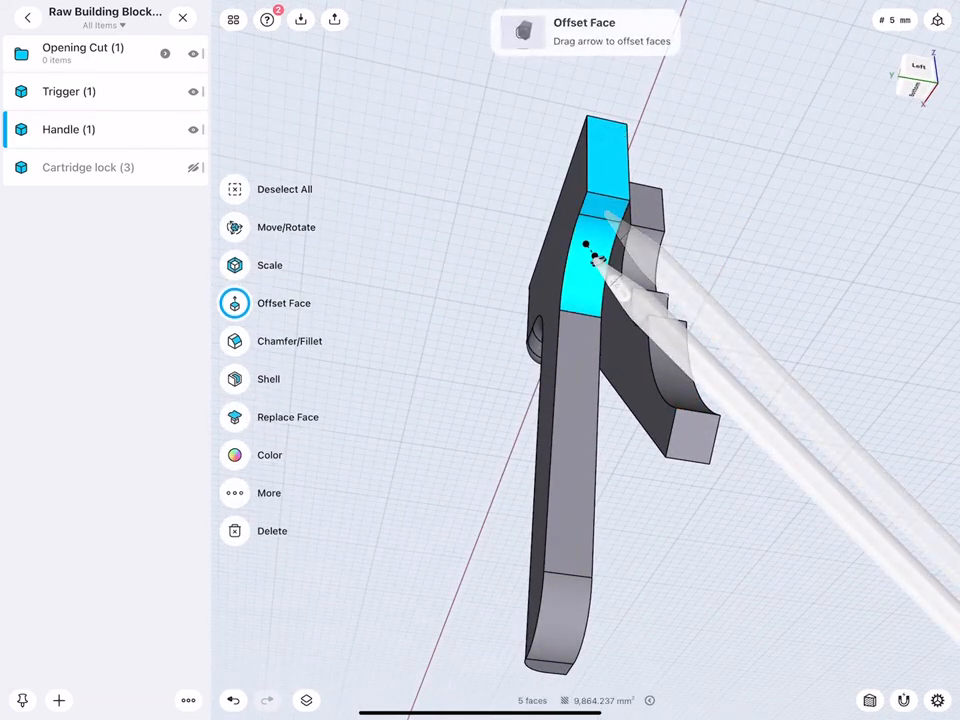
drag(595, 260, 575, 575)
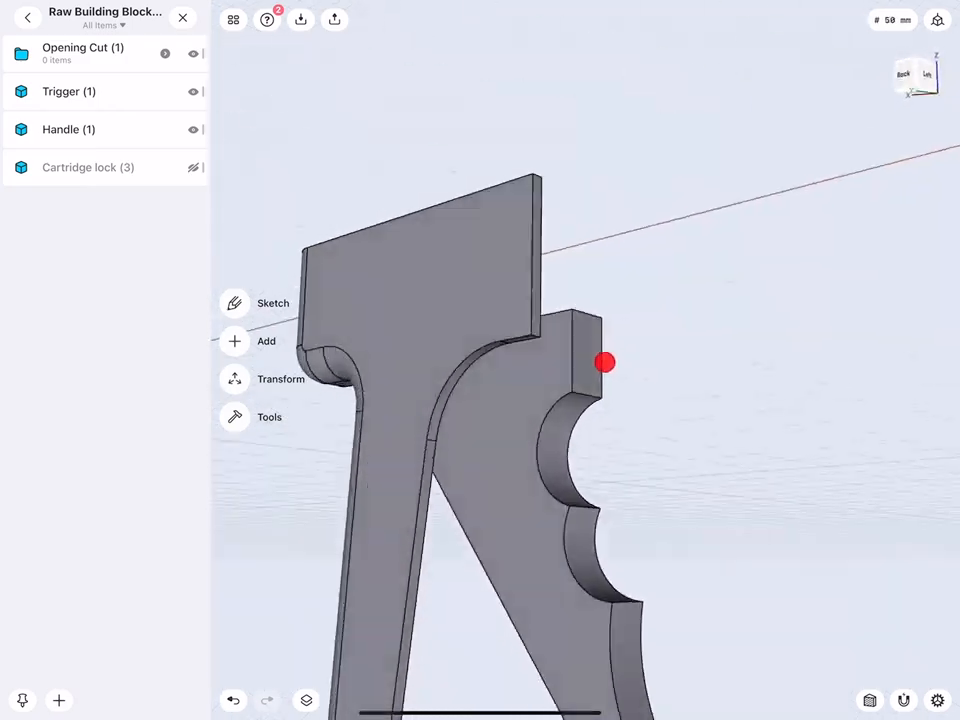
drag(605, 362, 863, 491)
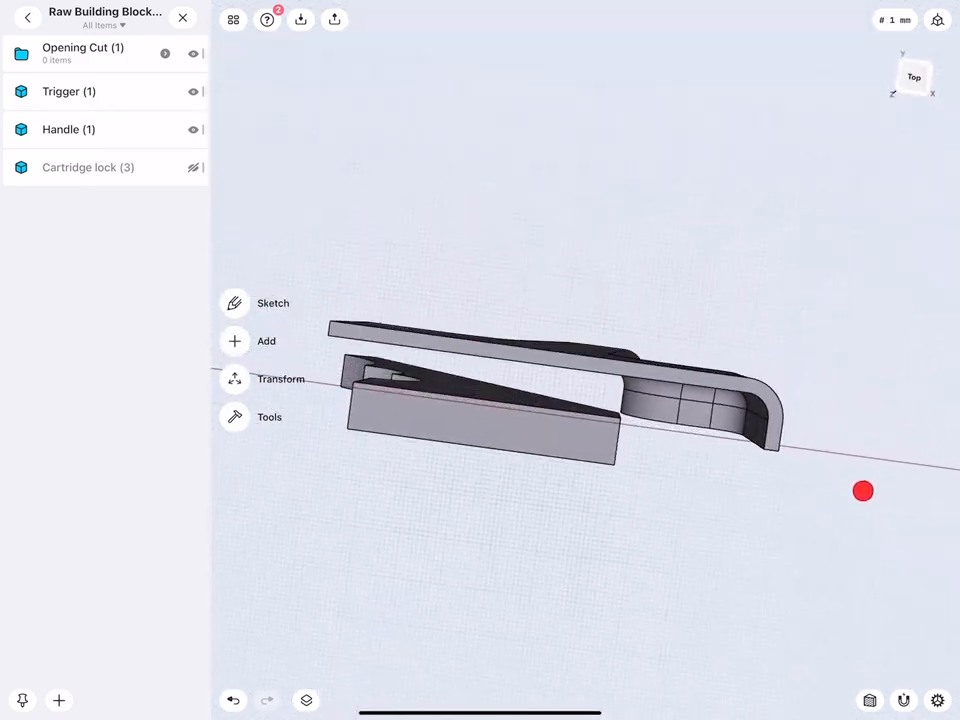
Round the trigger tip edges by 2 mm and its top edge, with Cartridge lock shown again
drag(863, 491, 655, 401)
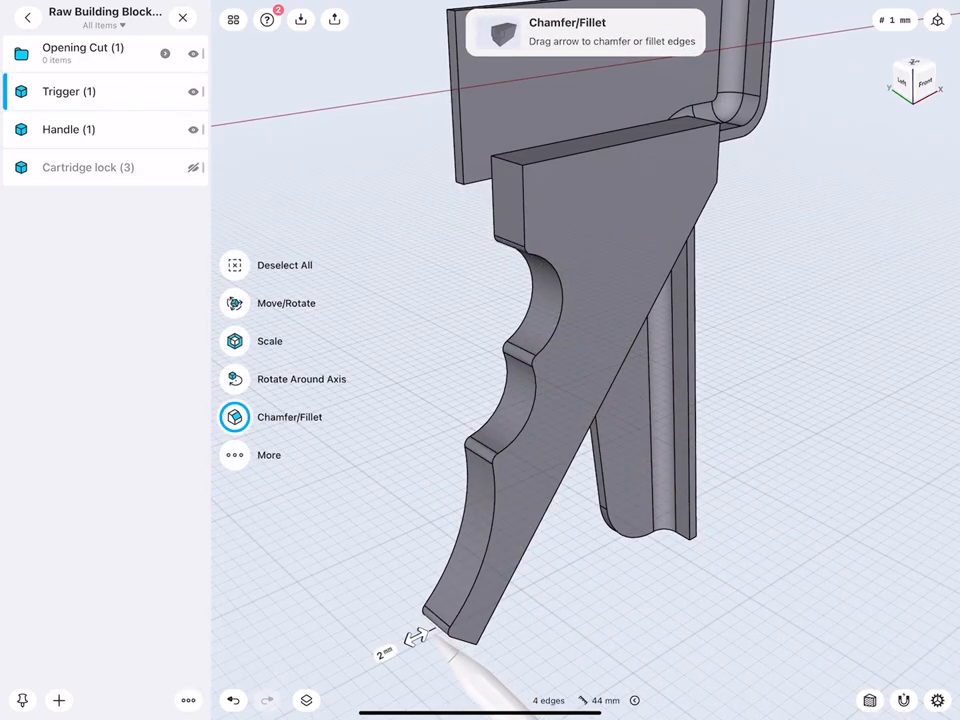
drag(420, 635, 430, 632)
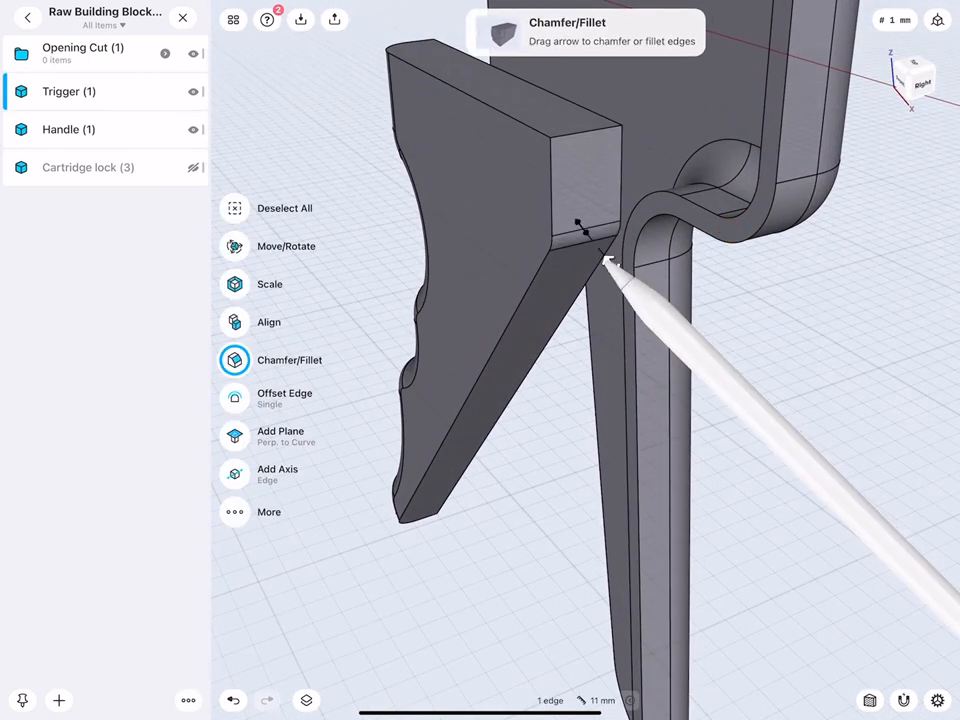
drag(610, 260, 740, 430)
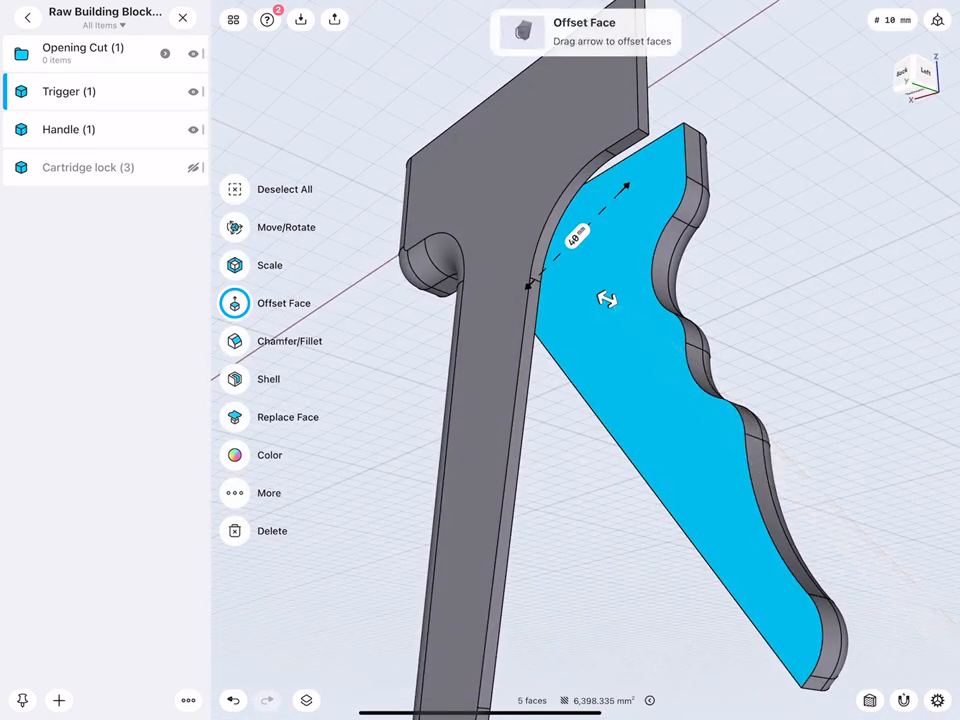
click(234, 379)
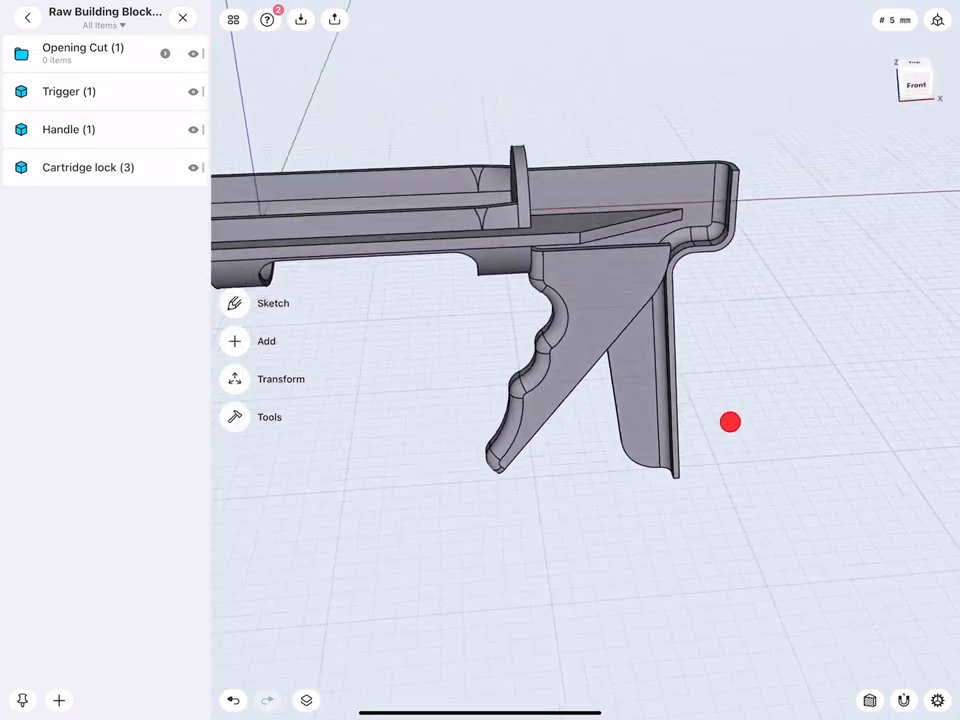
drag(730, 421, 775, 294)
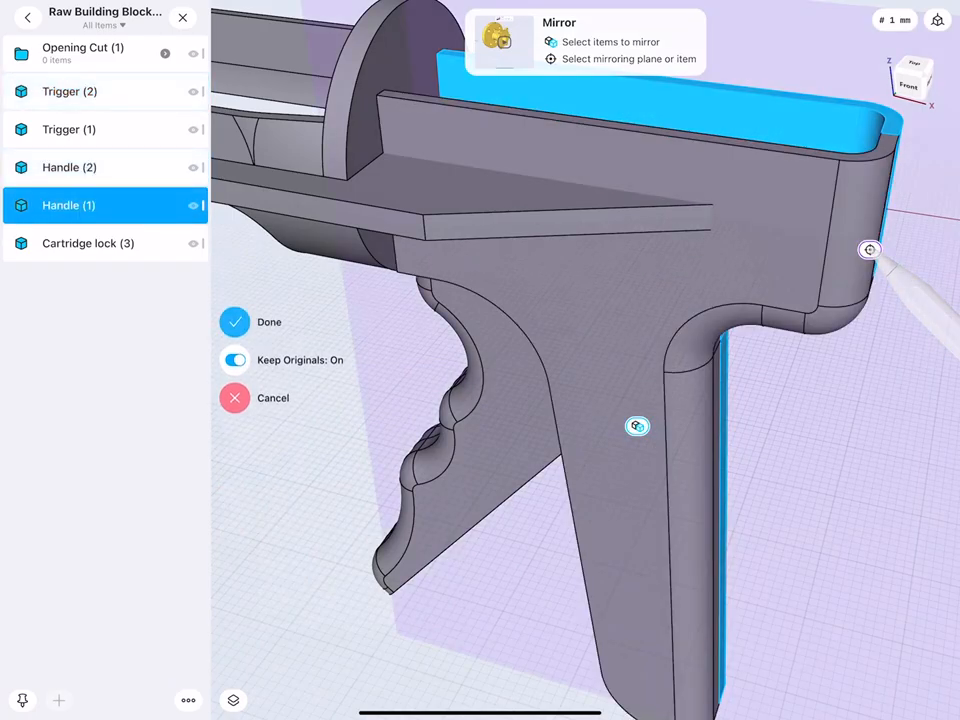
Confirm the mirrored Handle copy with originals kept and view the frame from the front
click(234, 321)
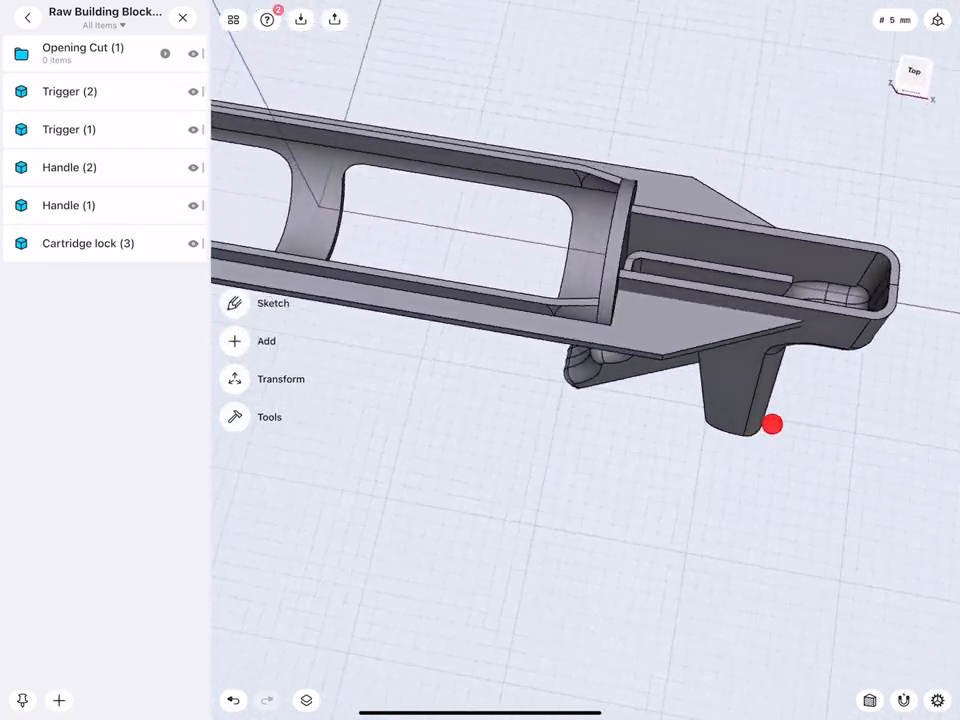
drag(772, 424, 778, 371)
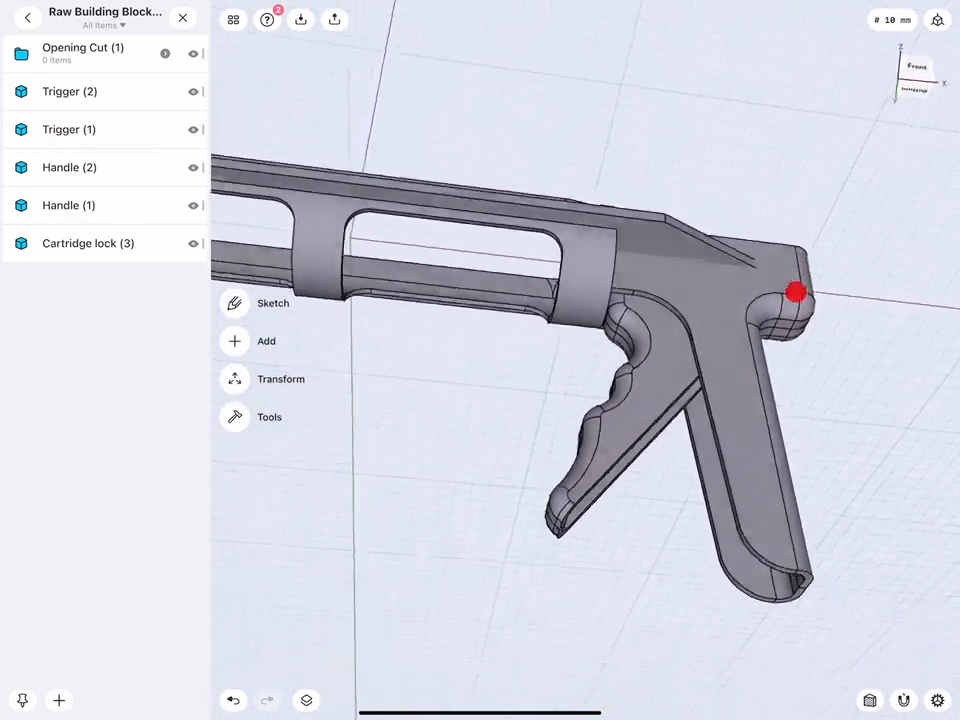
click(913, 76)
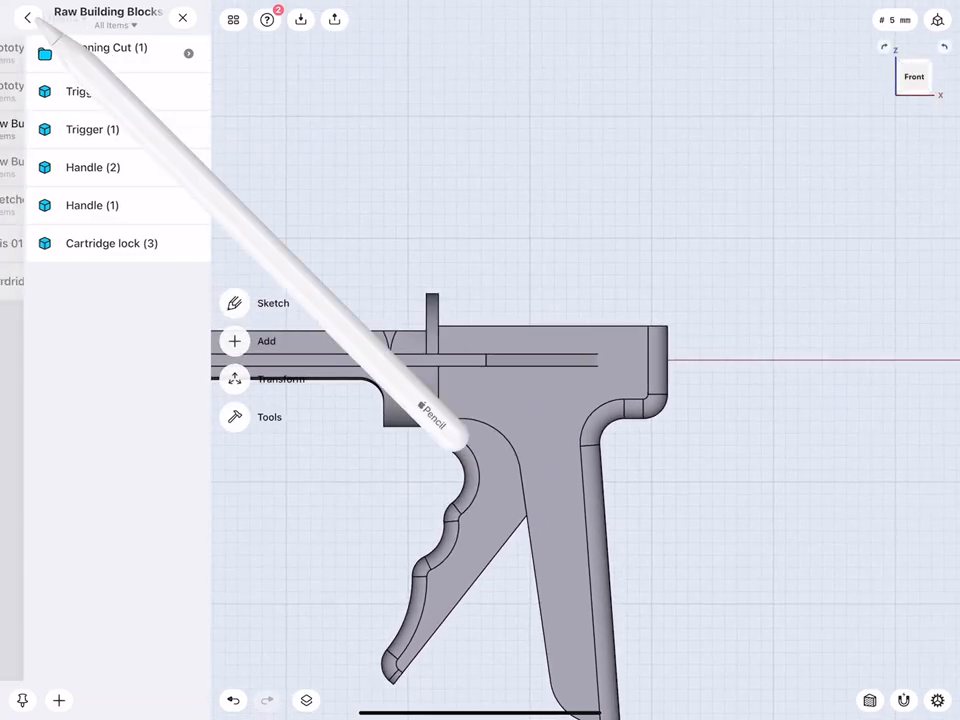
Return to the top-level All Items list
click(29, 19)
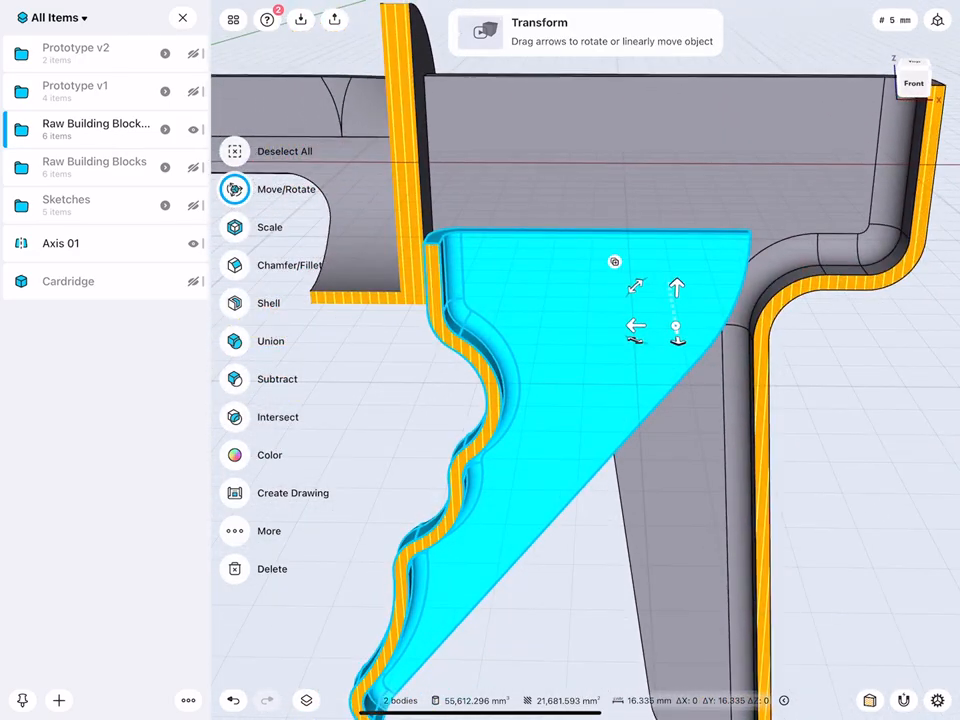
mouse_move(637, 295)
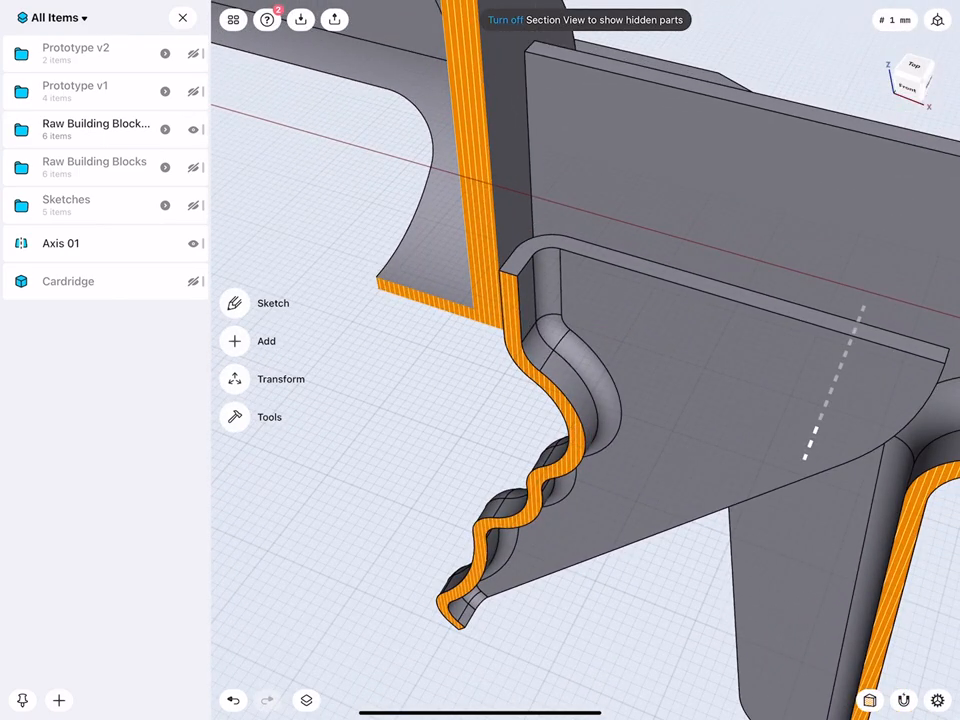
Select Trigger (2) in Raw Building Blocks and rotate it about 30° around its pivot
click(95, 123)
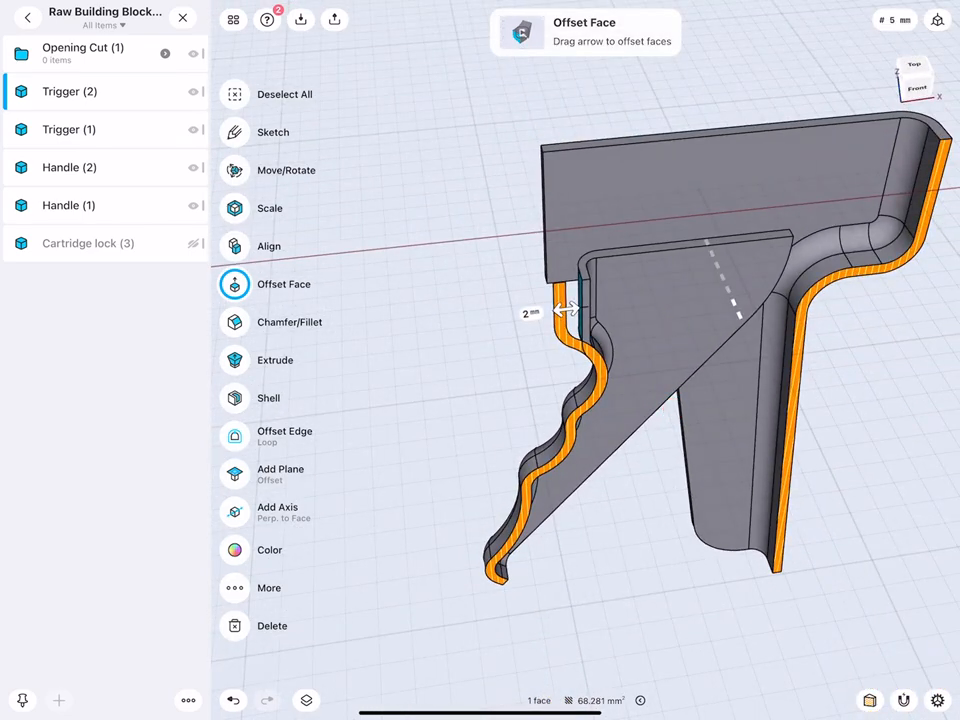
click(88, 243)
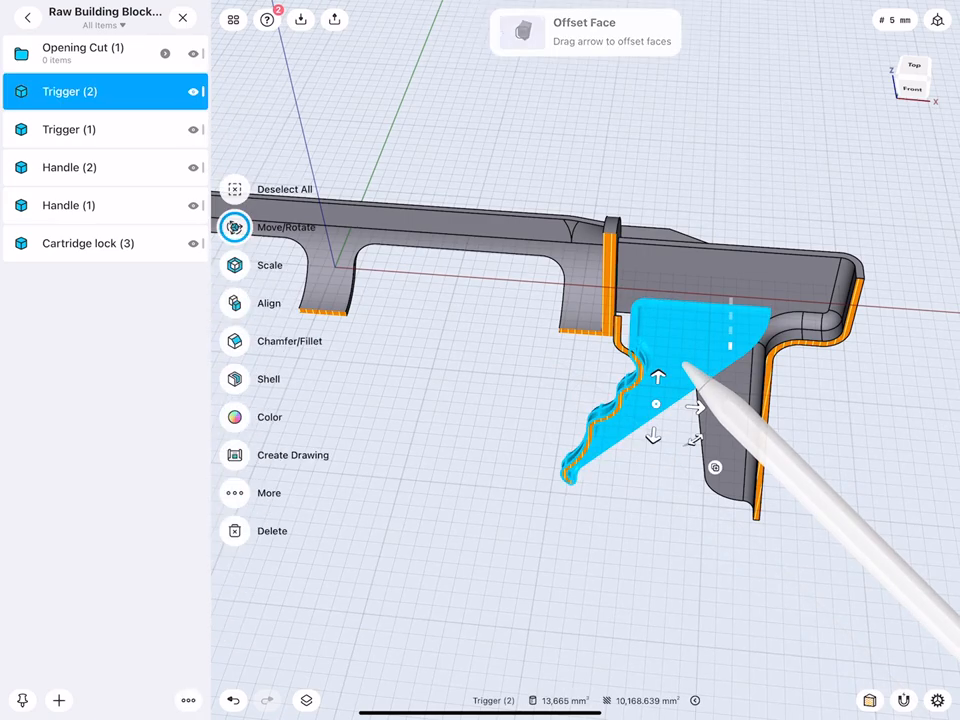
click(234, 226)
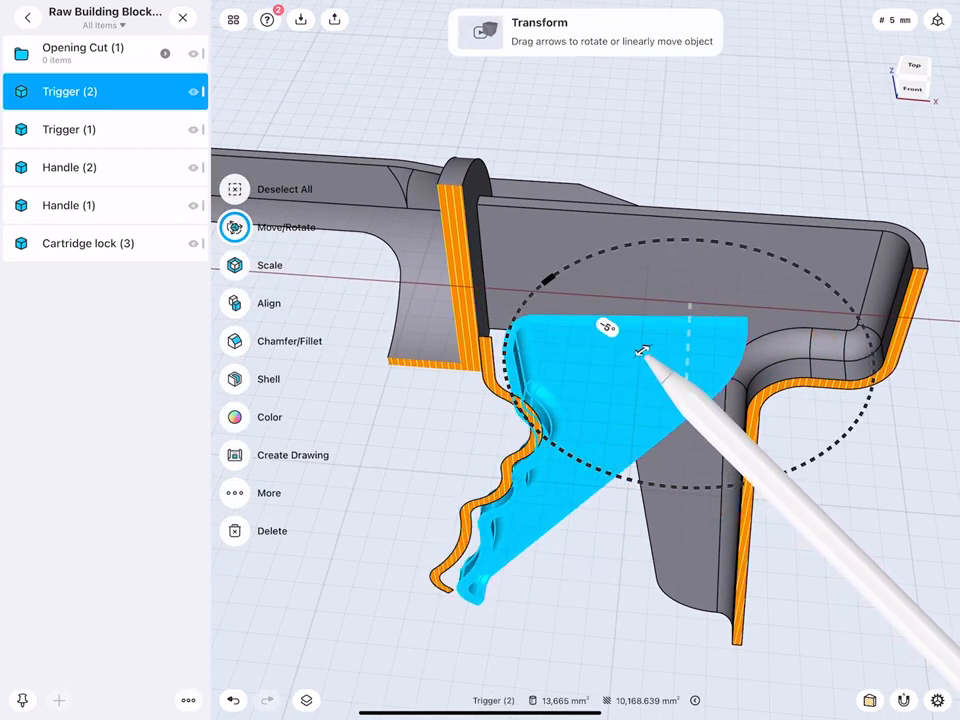
drag(640, 350, 630, 360)
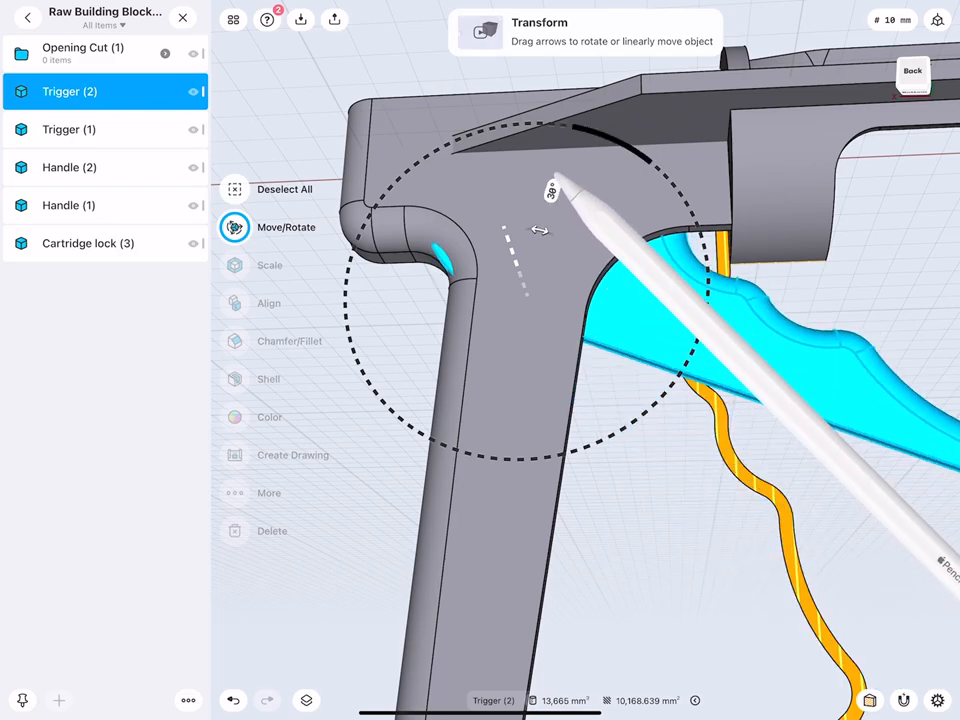
drag(555, 190, 620, 310)
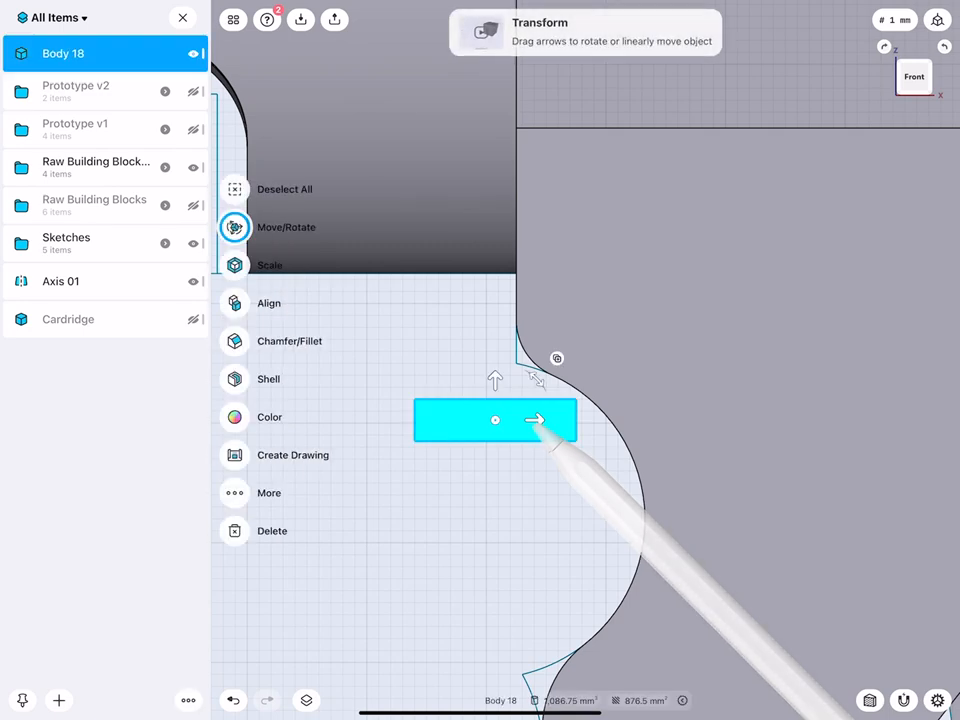
mouse_move(535, 420)
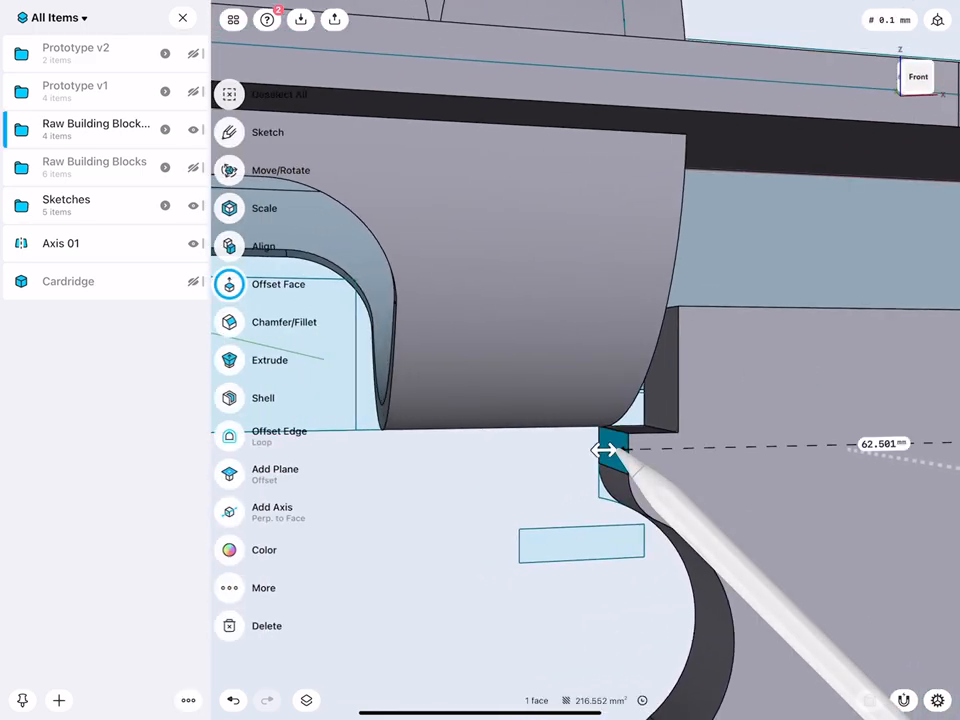
Offset the trigger's top face to an exact distance so it meets the barrel housing
drag(612, 450, 590, 450)
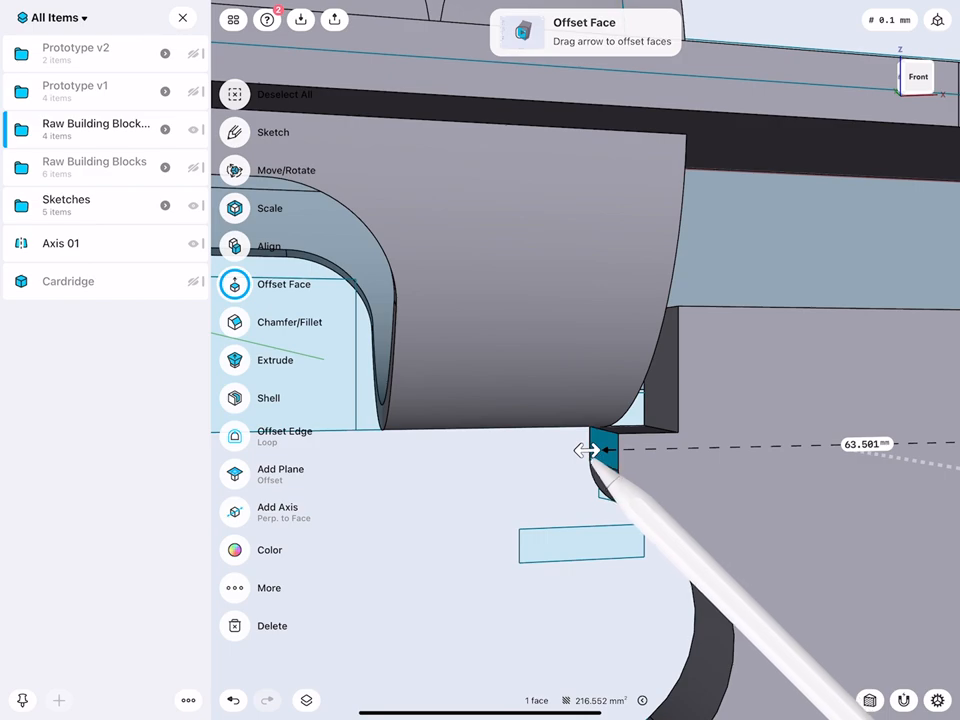
drag(600, 450, 583, 448)
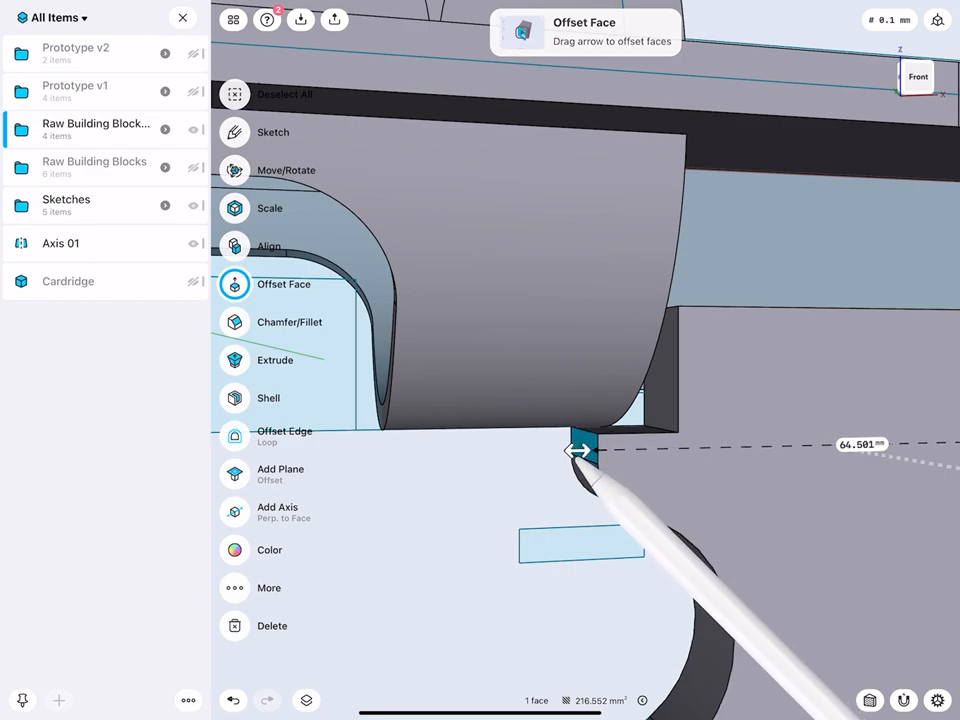
drag(582, 450, 583, 447)
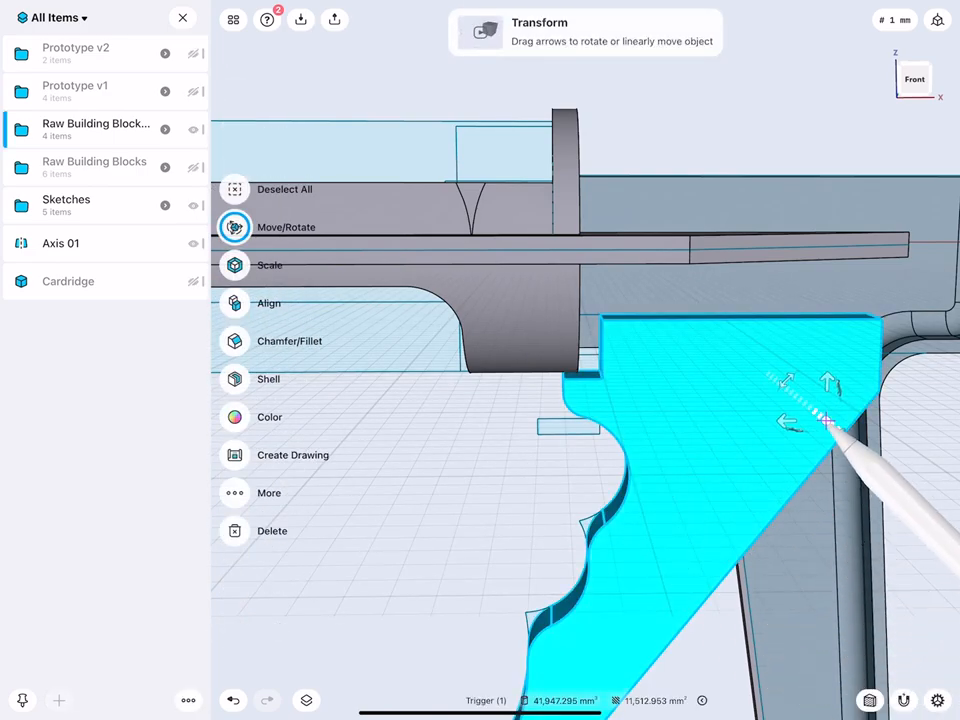
drag(825, 420, 778, 392)
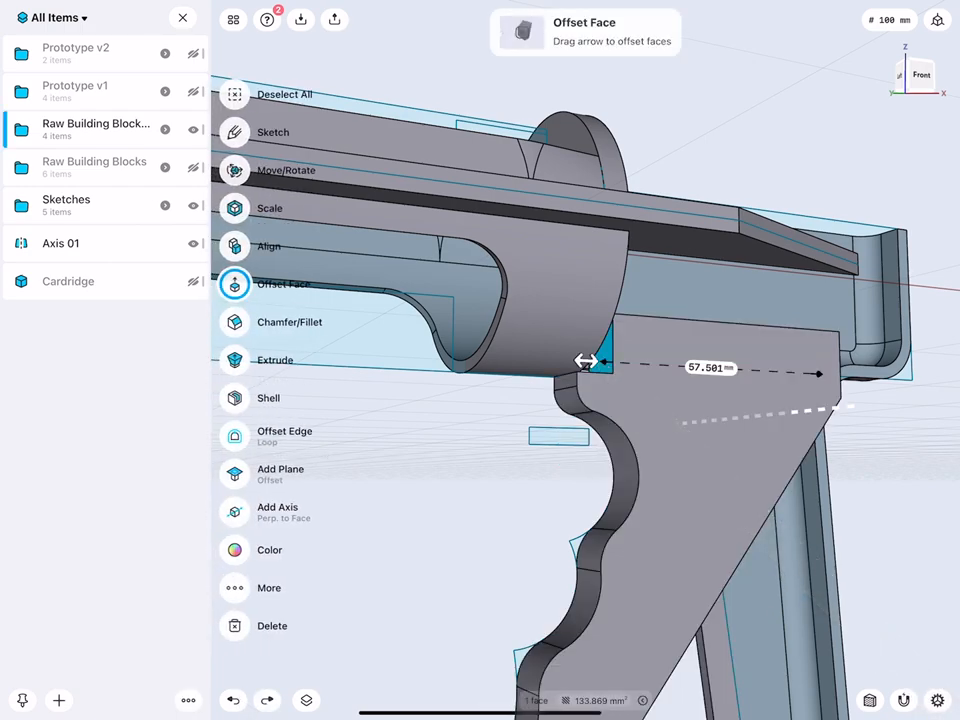
click(710, 368)
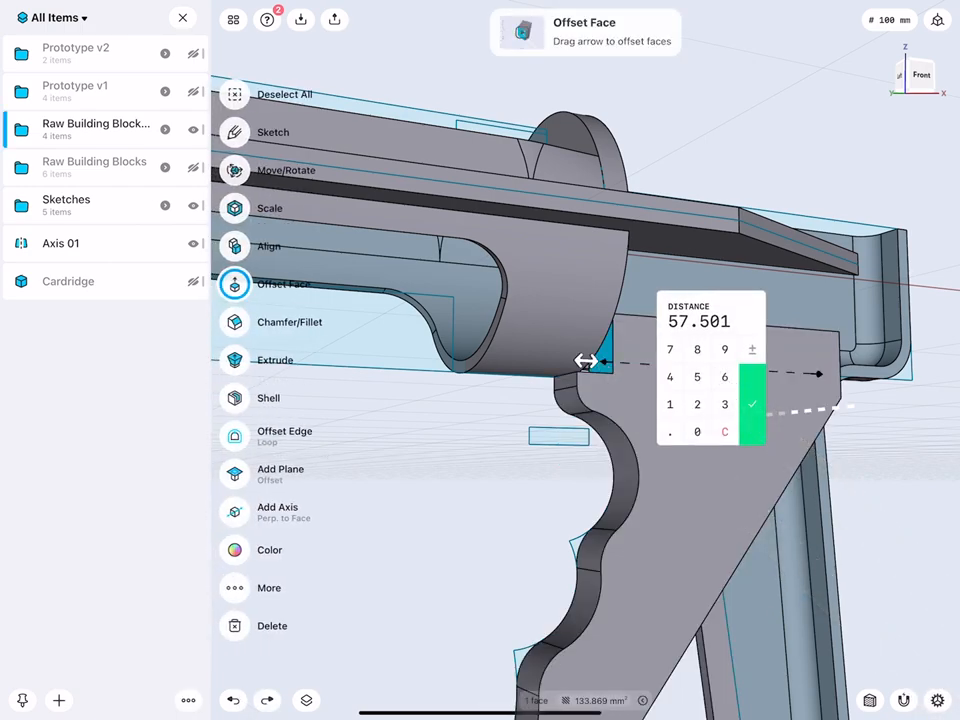
click(697, 376)
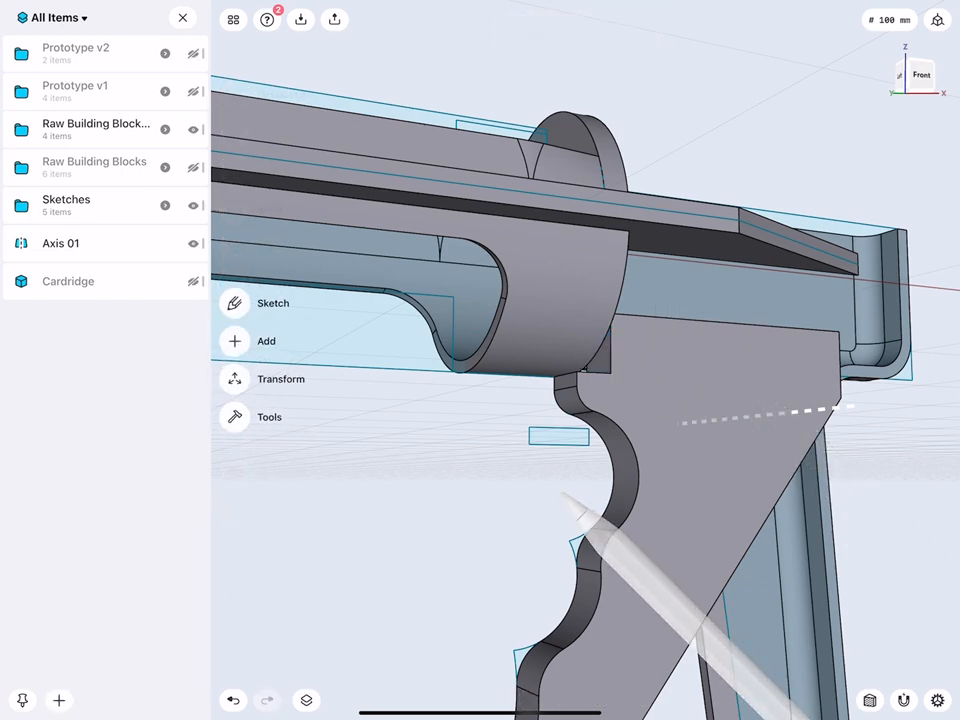
click(281, 379)
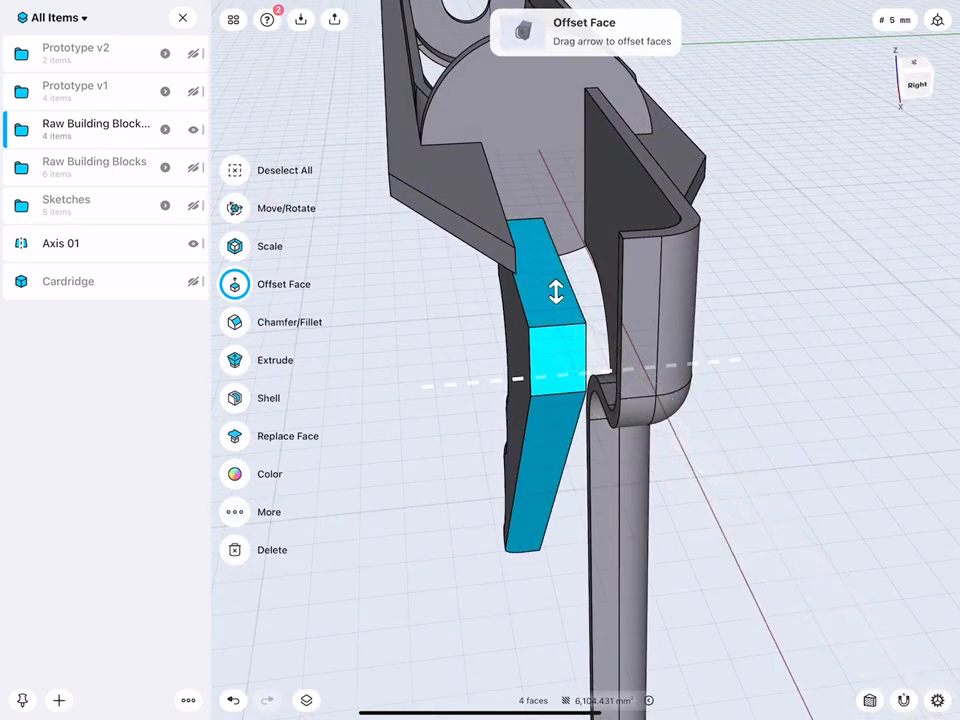
Confirm the face offset on the small block between trigger and handle
click(234, 398)
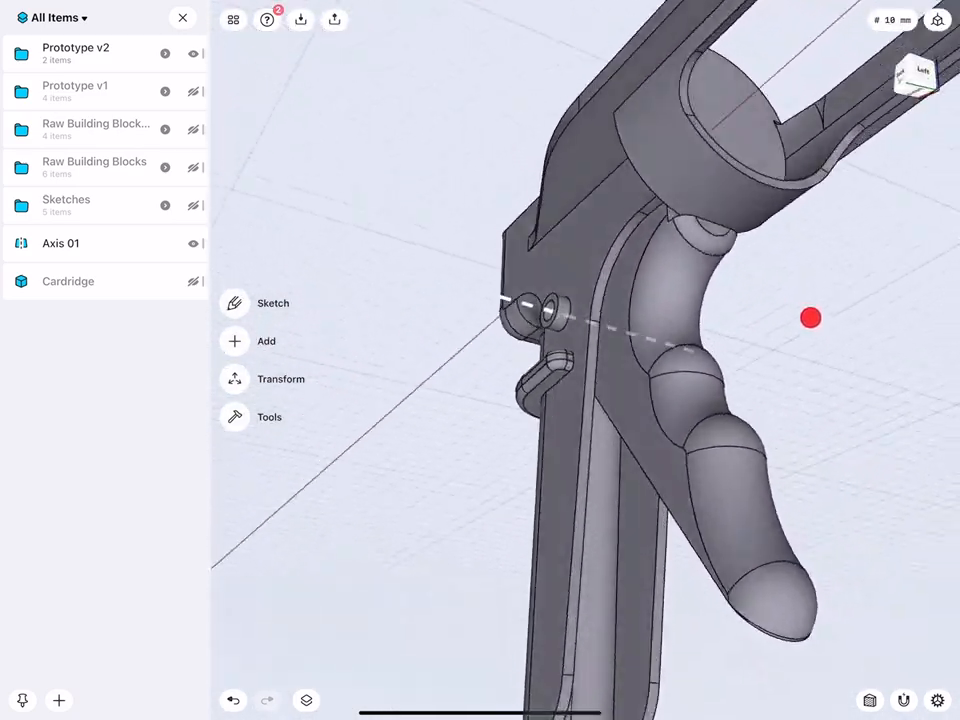
Review the trigger from below and the side, then open Raw Building Blocks
drag(810, 317, 545, 277)
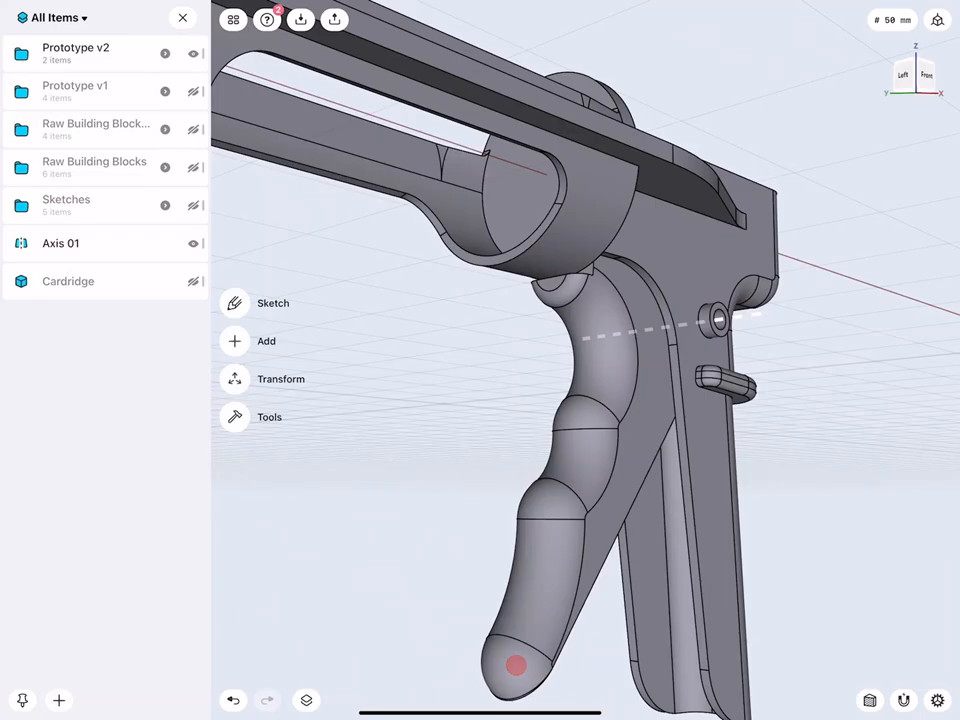
drag(513, 664, 625, 454)
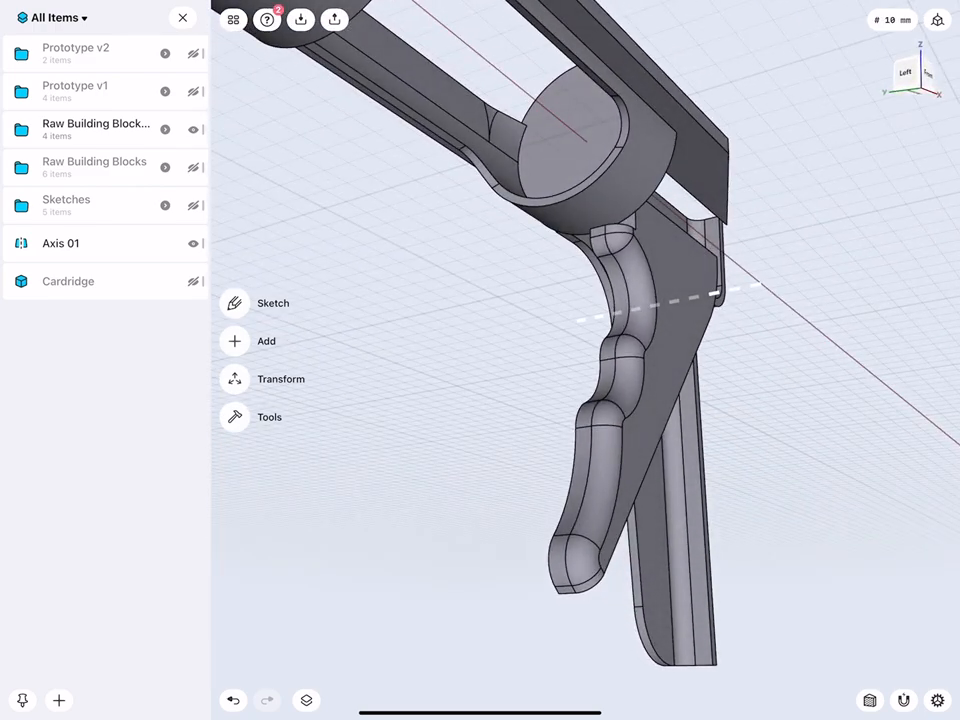
click(95, 129)
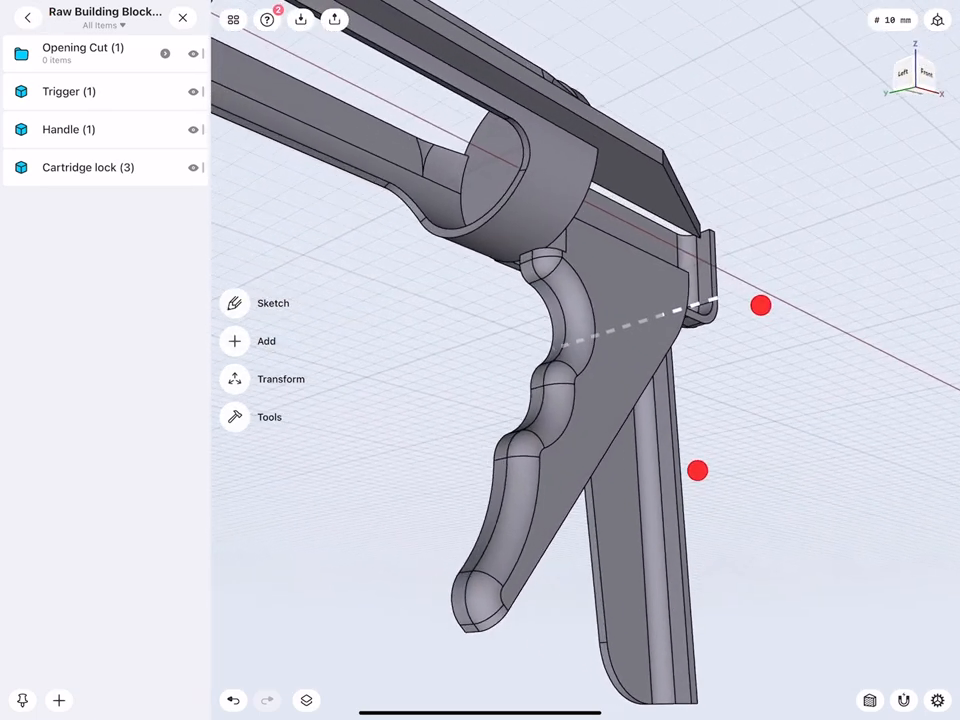
click(233, 700)
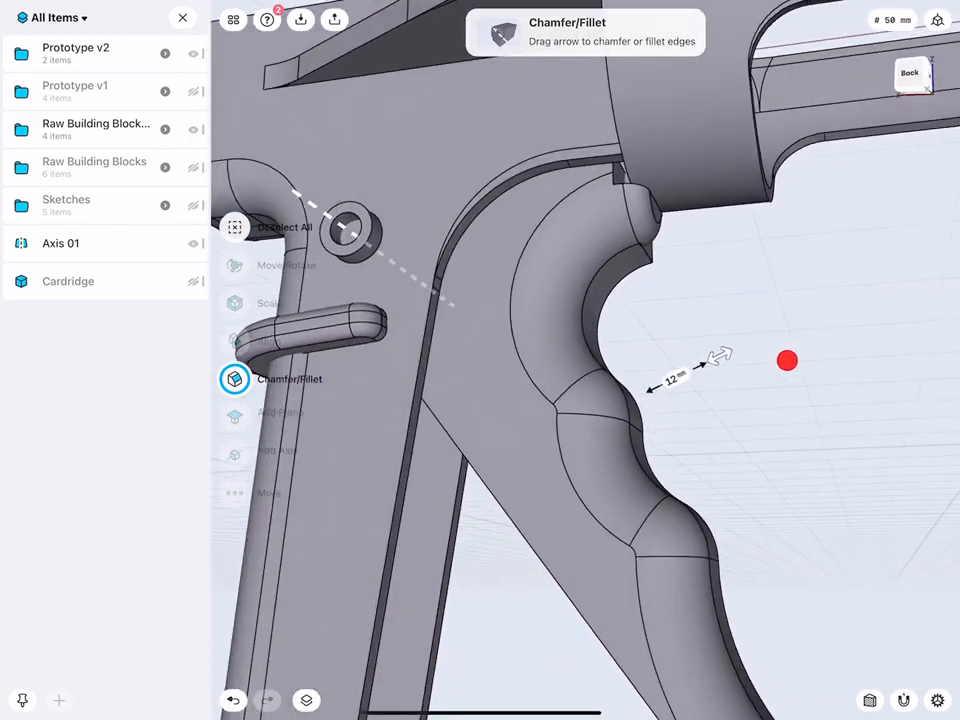
Fillet the trigger's front curved edges to about 12 mm
drag(787, 361, 642, 362)
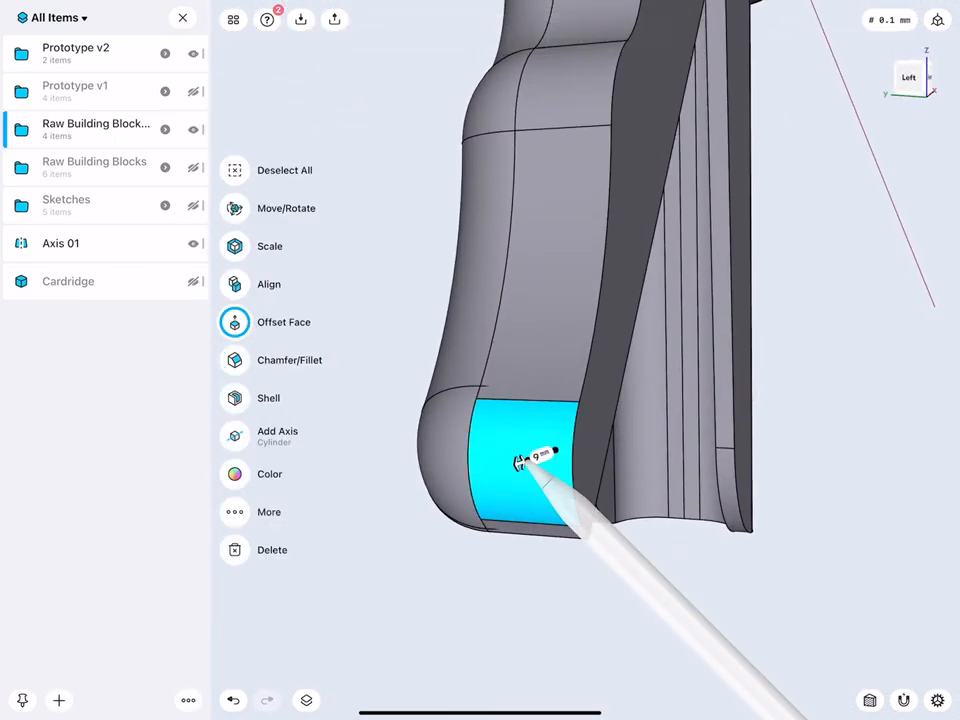
Offset the grip's flat lower face outward by about 9 mm
drag(530, 460, 540, 450)
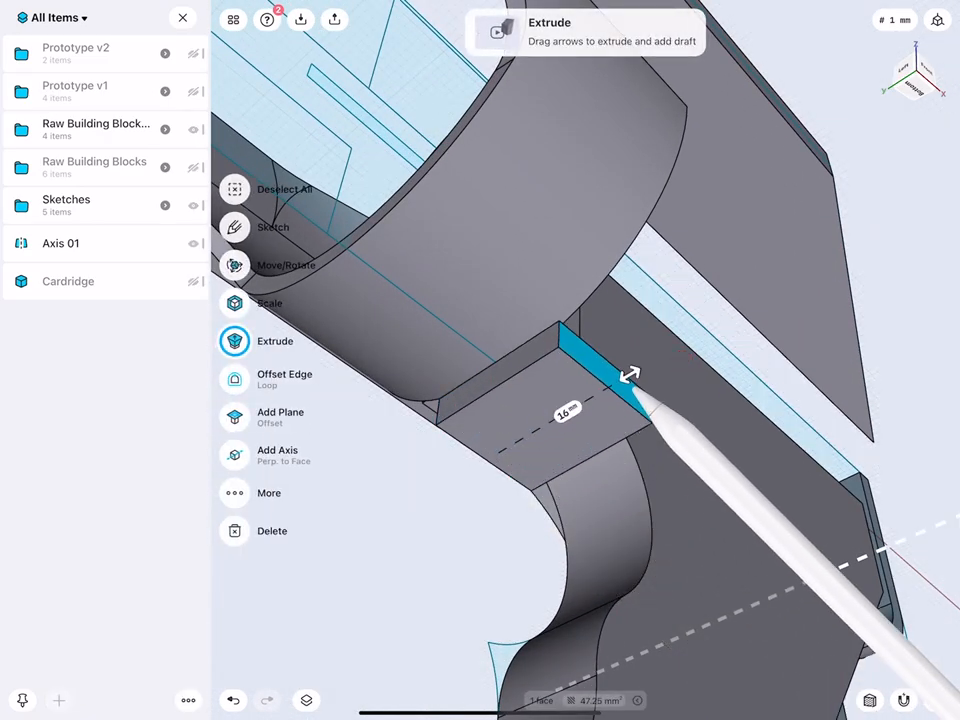
Extrude the small block's narrow end face by about 16 mm
drag(630, 375, 720, 430)
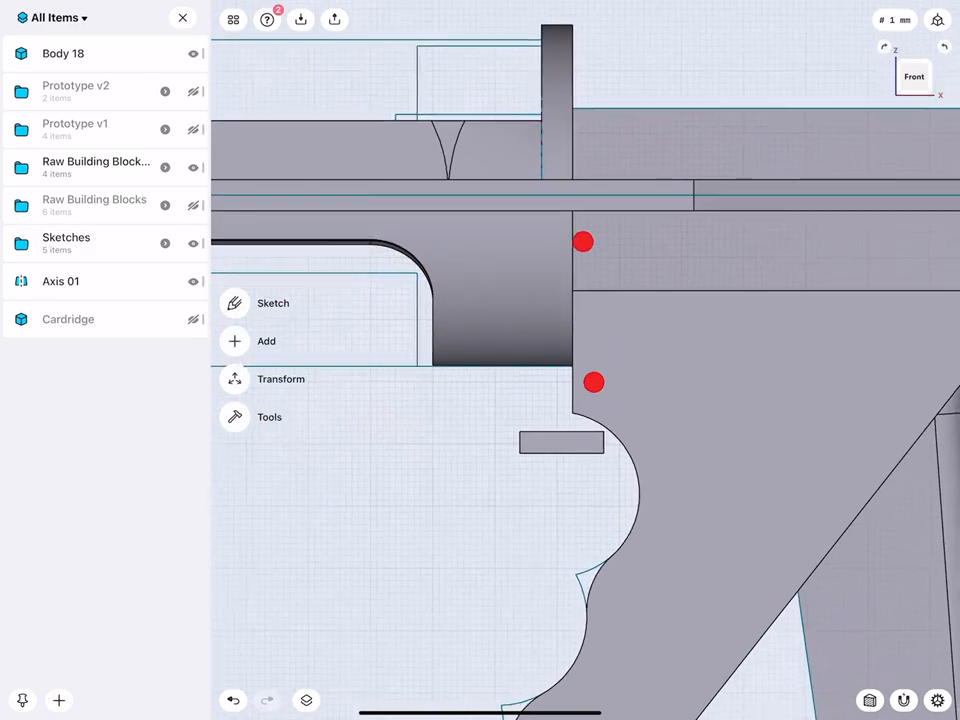
Offset the trigger's narrow side face and curved face to close the gap flush
click(281, 379)
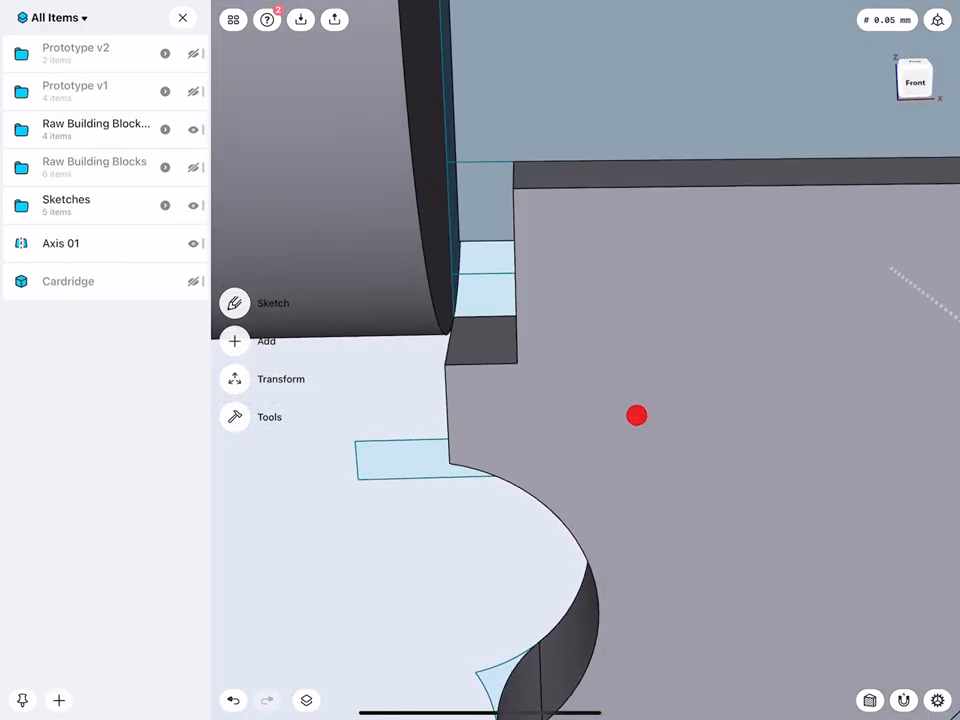
drag(637, 415, 672, 334)
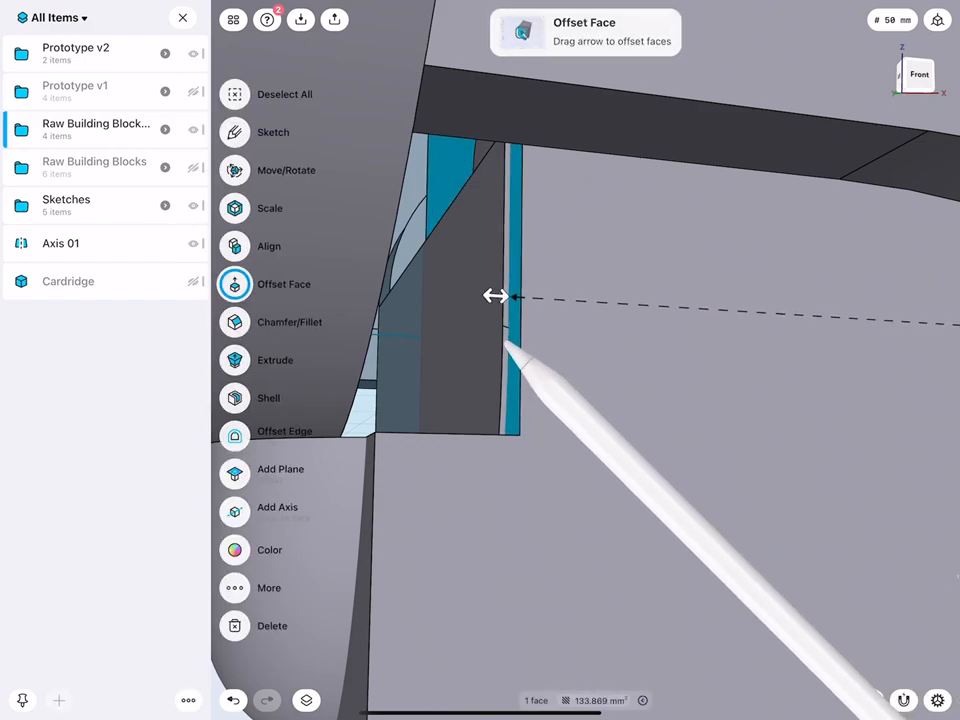
drag(495, 297, 510, 568)
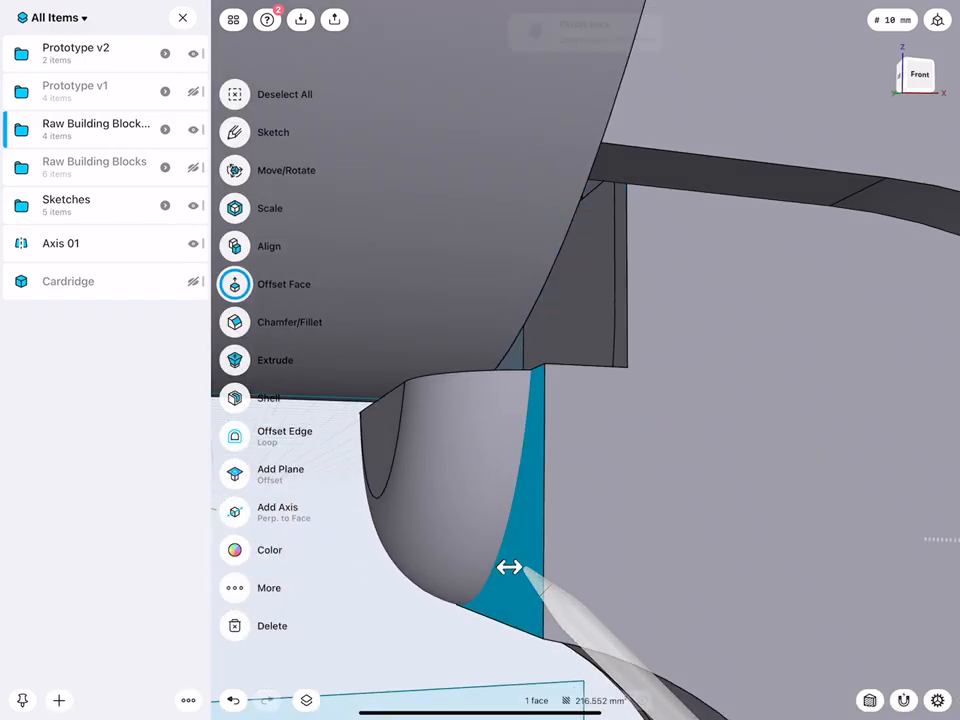
drag(509, 567, 401, 569)
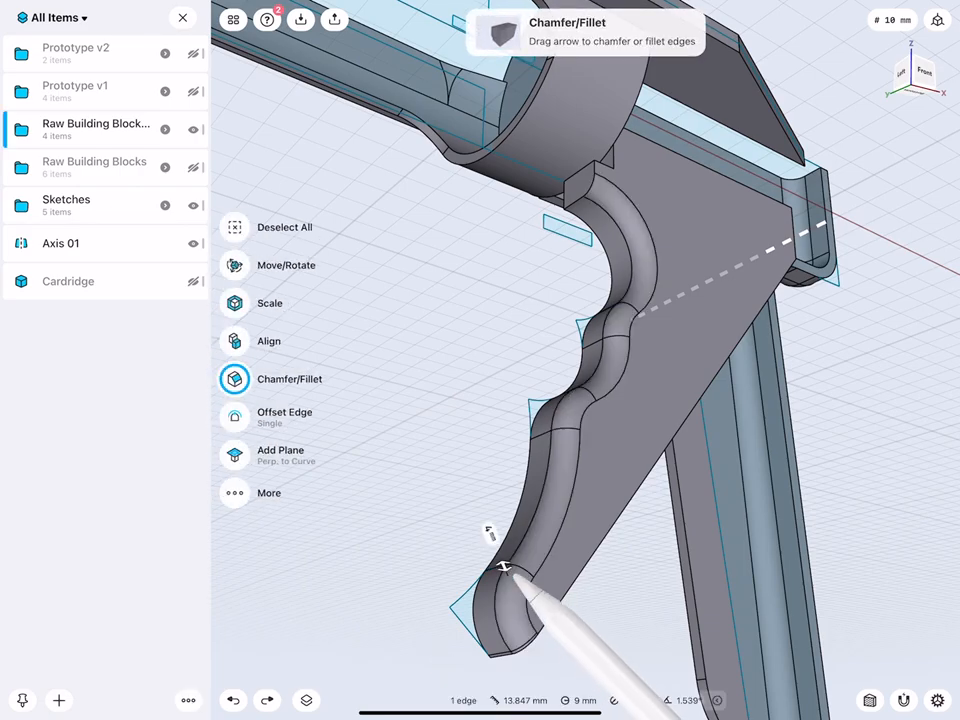
Round the trigger's front edge, slim the wedge, and enlarge the plate-edge fillet
drag(505, 565, 495, 545)
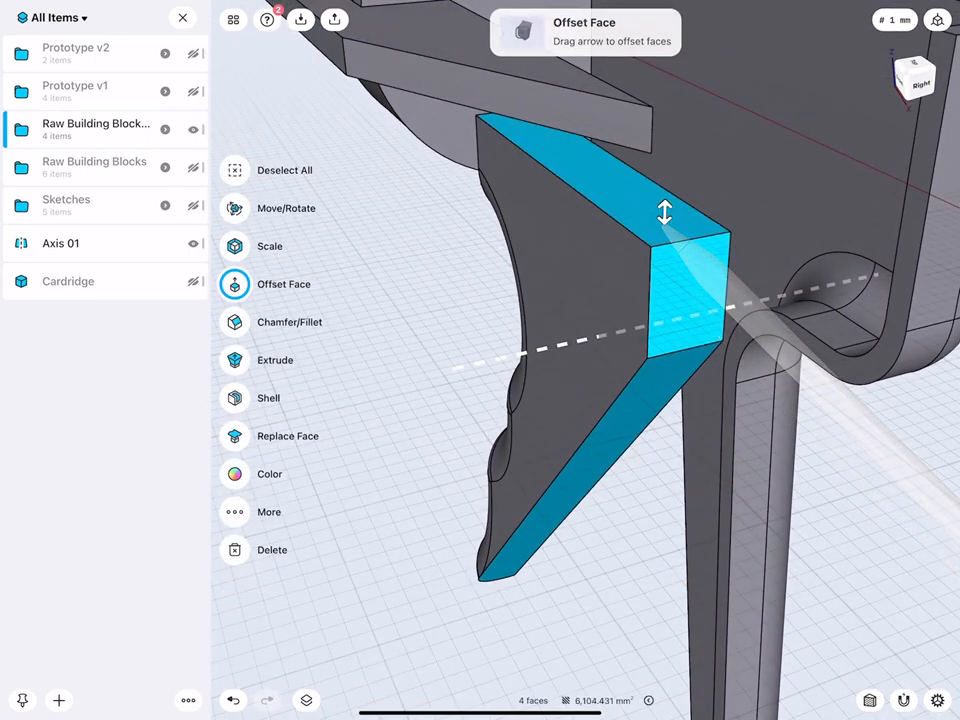
click(234, 398)
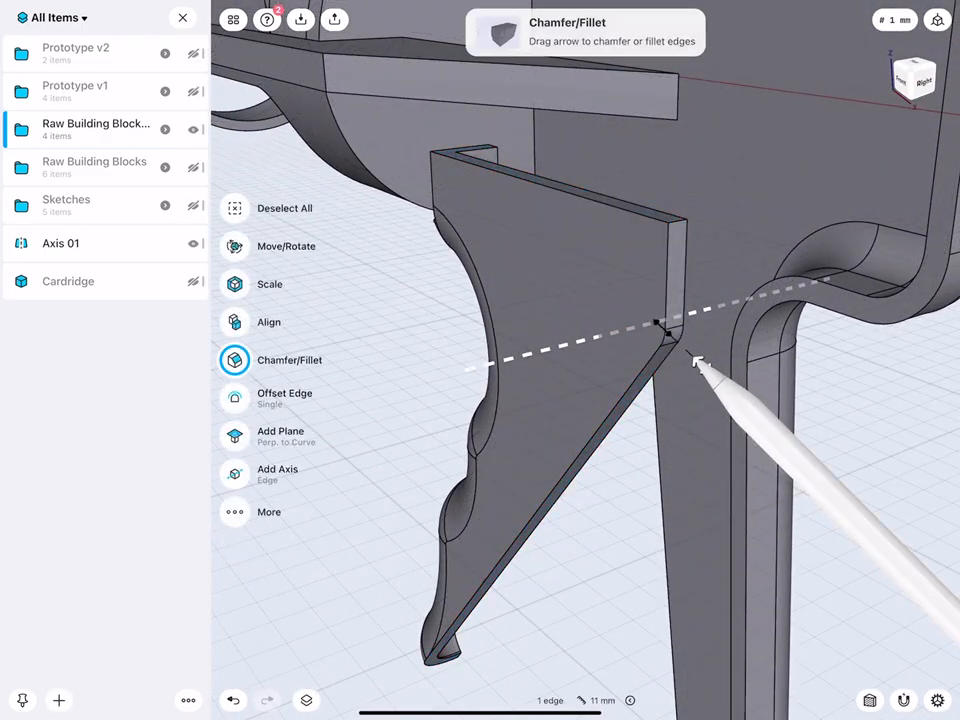
drag(698, 362, 875, 525)
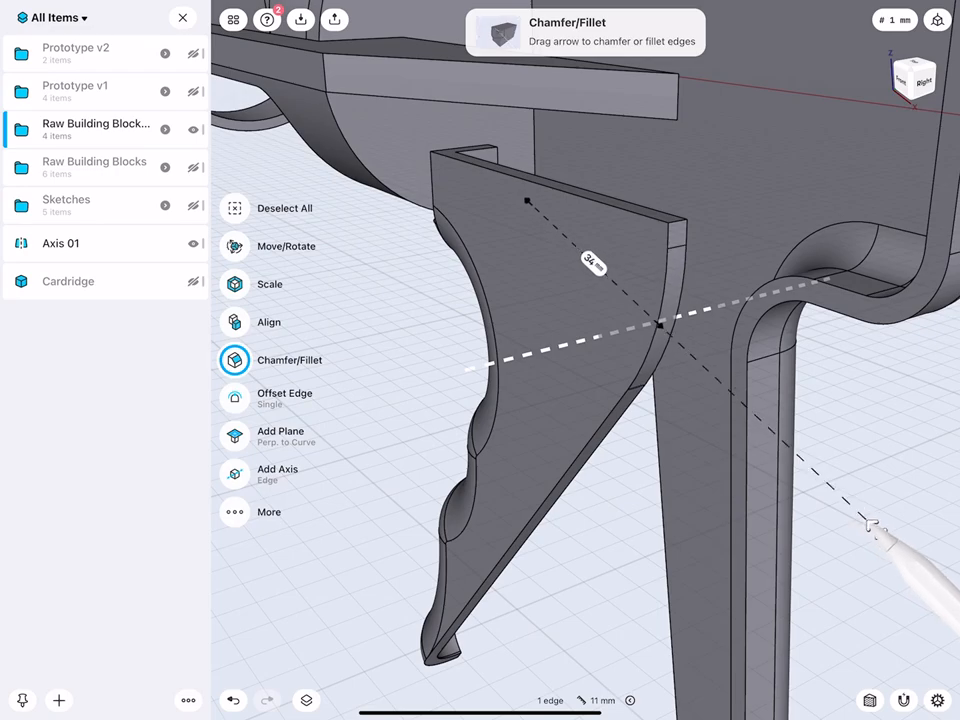
drag(875, 525, 905, 560)
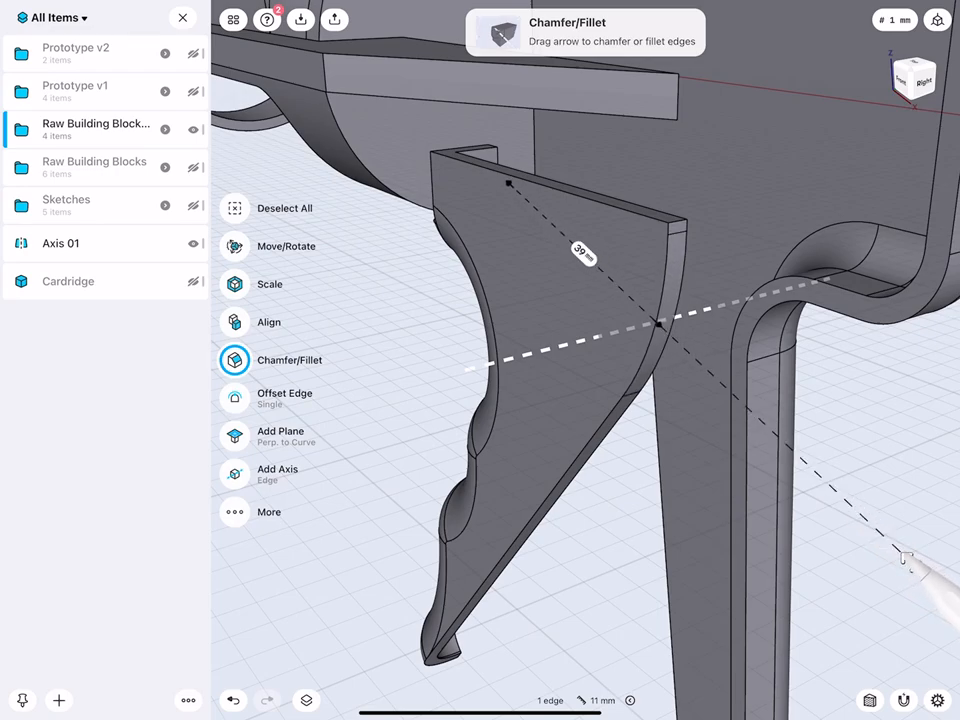
drag(900, 560, 915, 568)
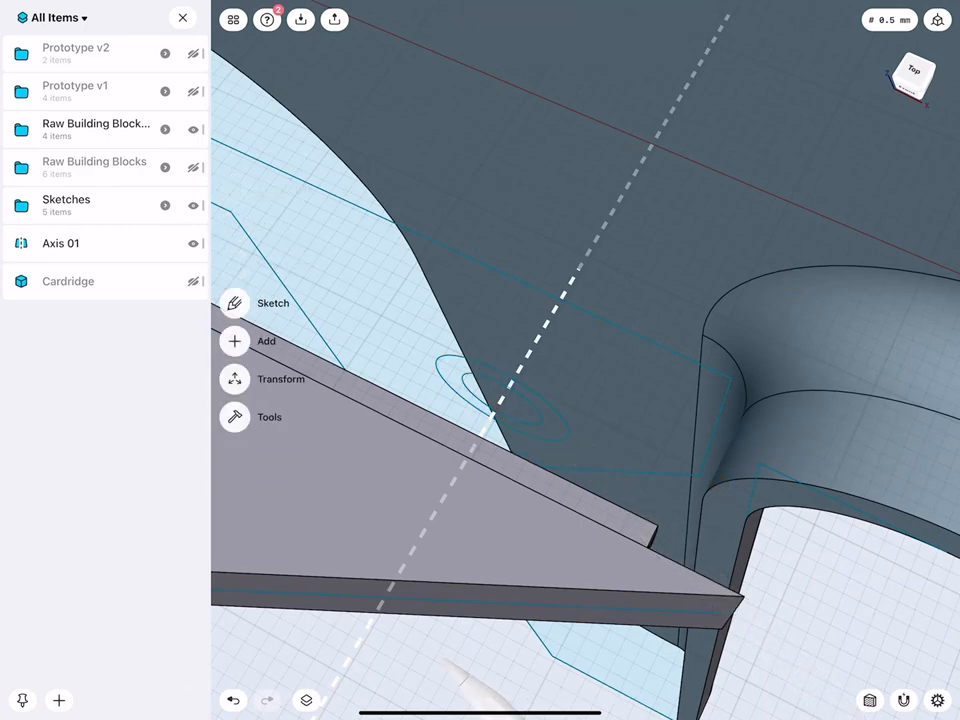
Extrude the pivot ring profile into a bushing about 9 mm long
click(235, 341)
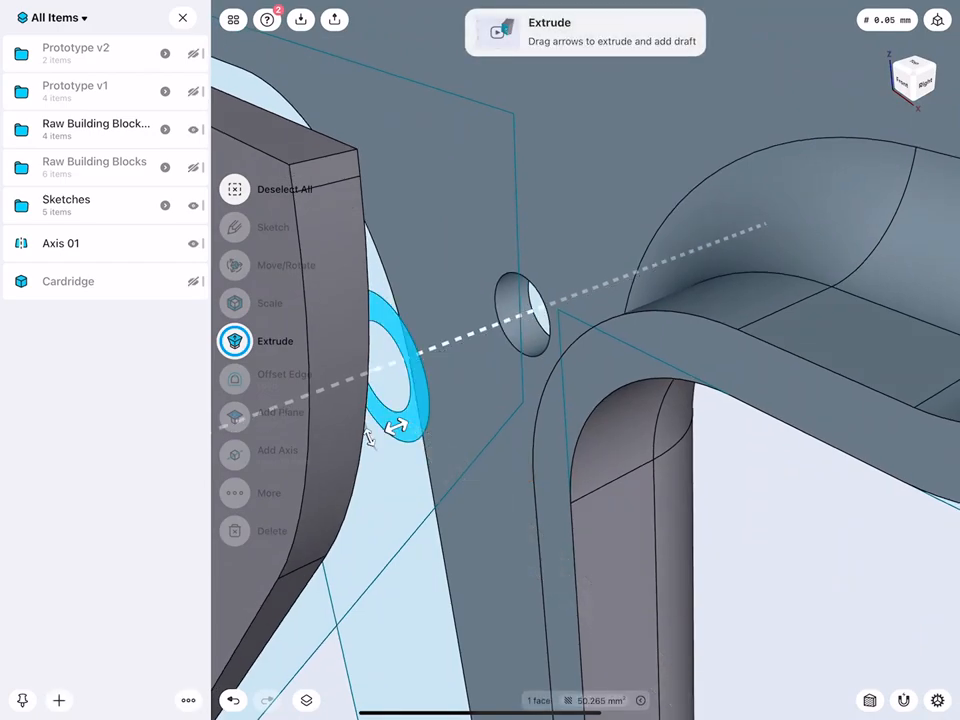
drag(398, 425, 450, 410)
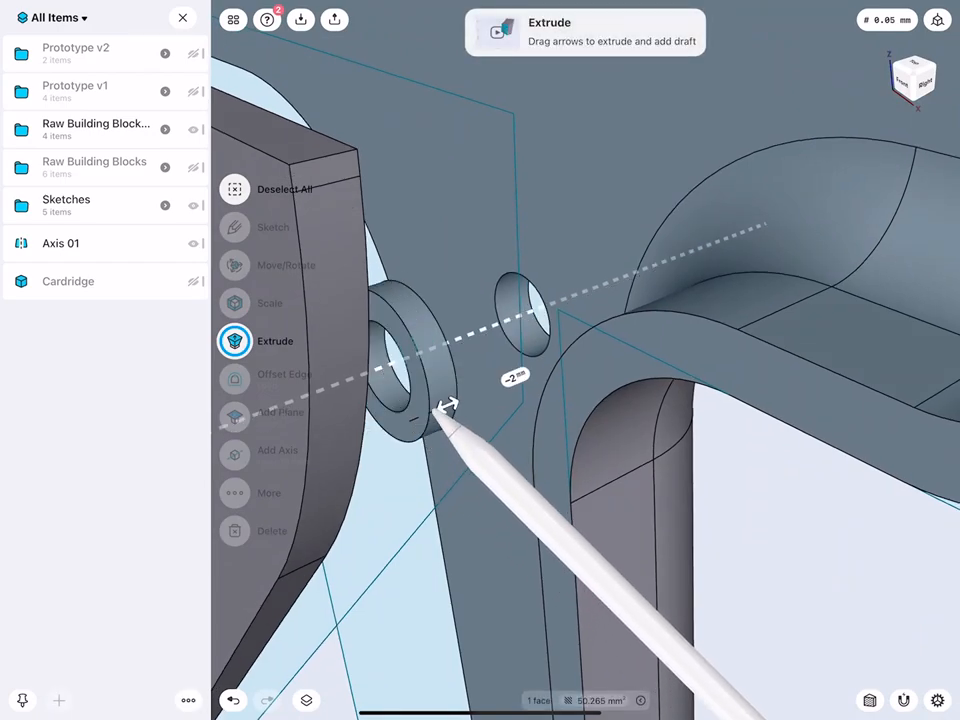
drag(447, 407, 535, 370)
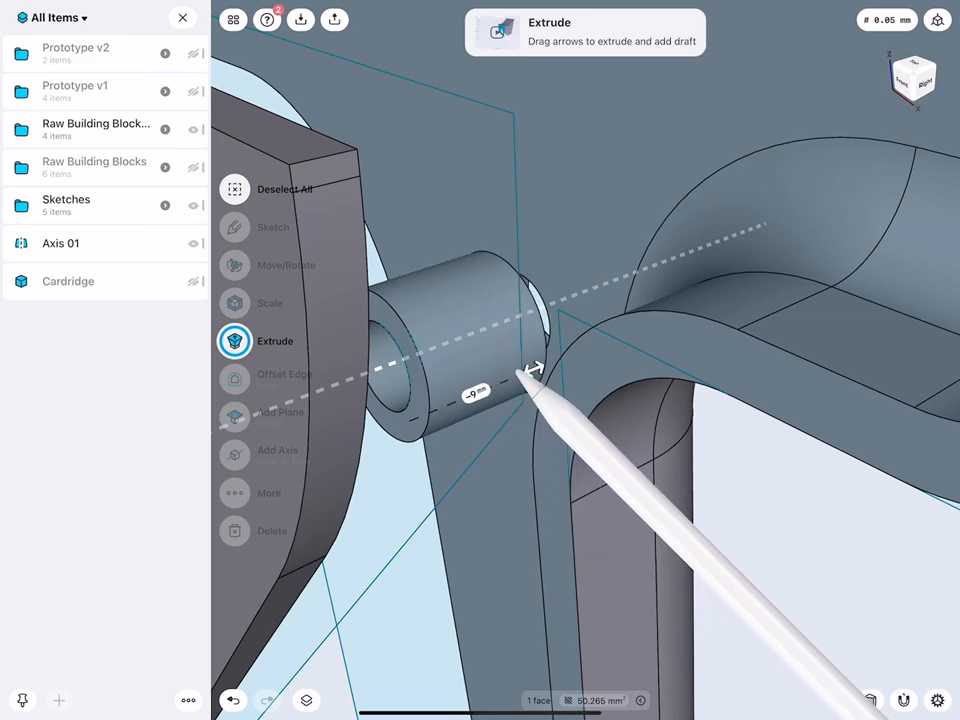
drag(535, 367, 560, 352)
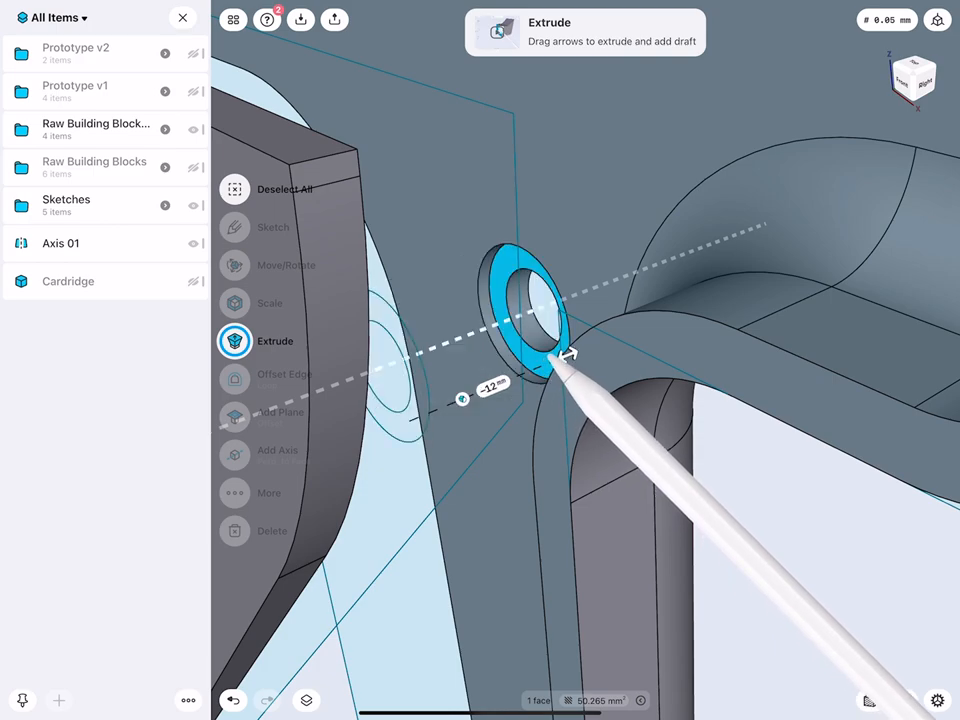
Extrude the ring on the other side and extend the bushing's end face 15 mm
drag(568, 354, 590, 345)
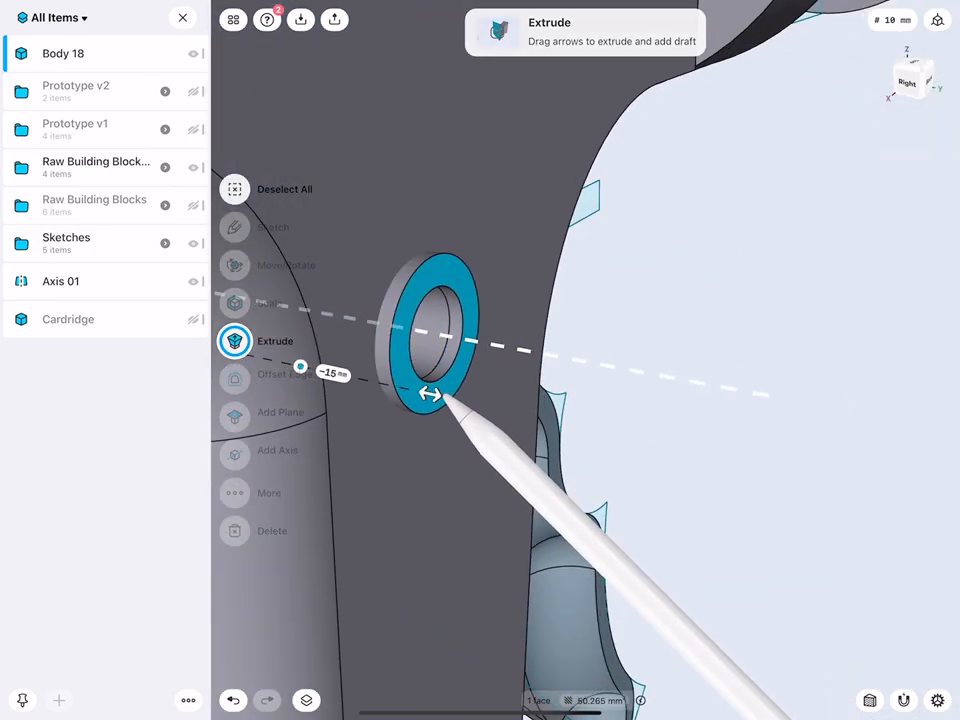
drag(430, 393, 497, 398)
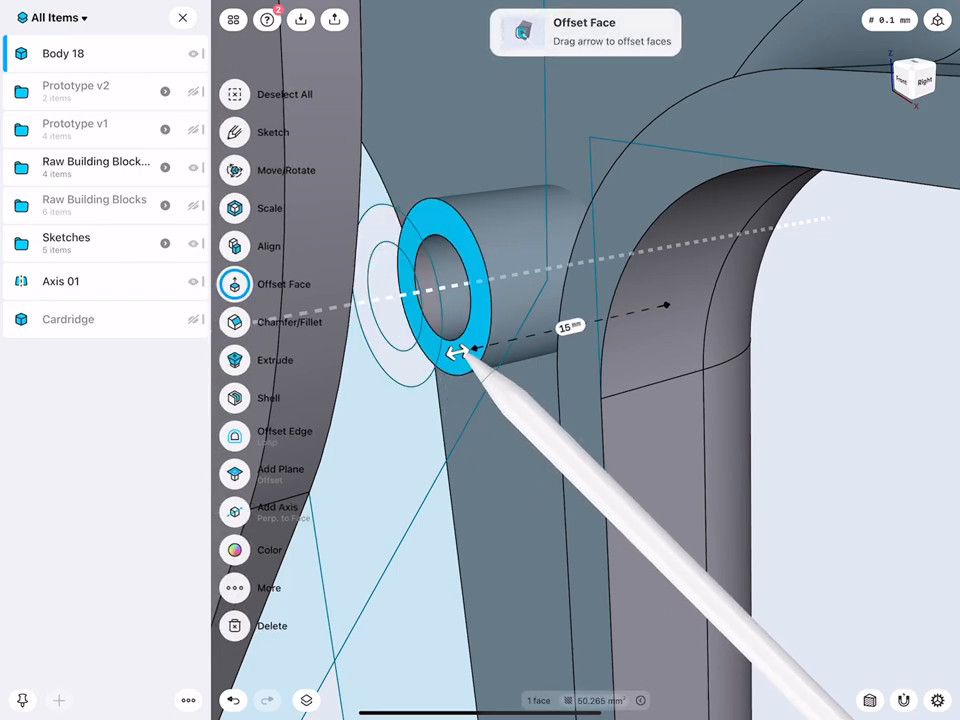
drag(455, 352, 575, 325)
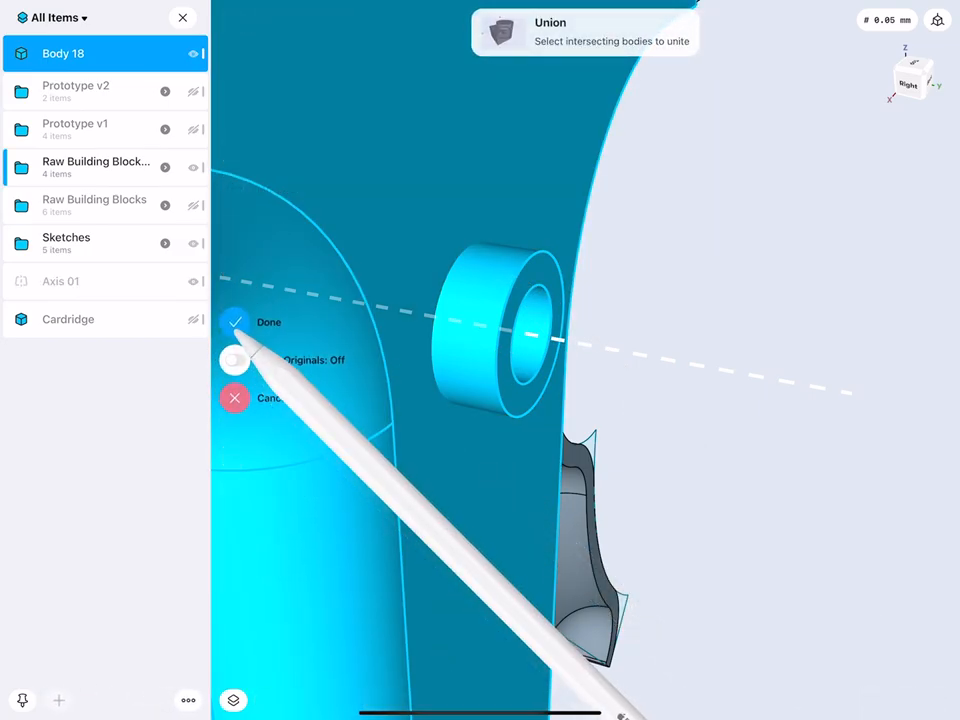
Unite Body 18 with the frame and extrude-cut the pivot circle through the trigger plate
click(234, 322)
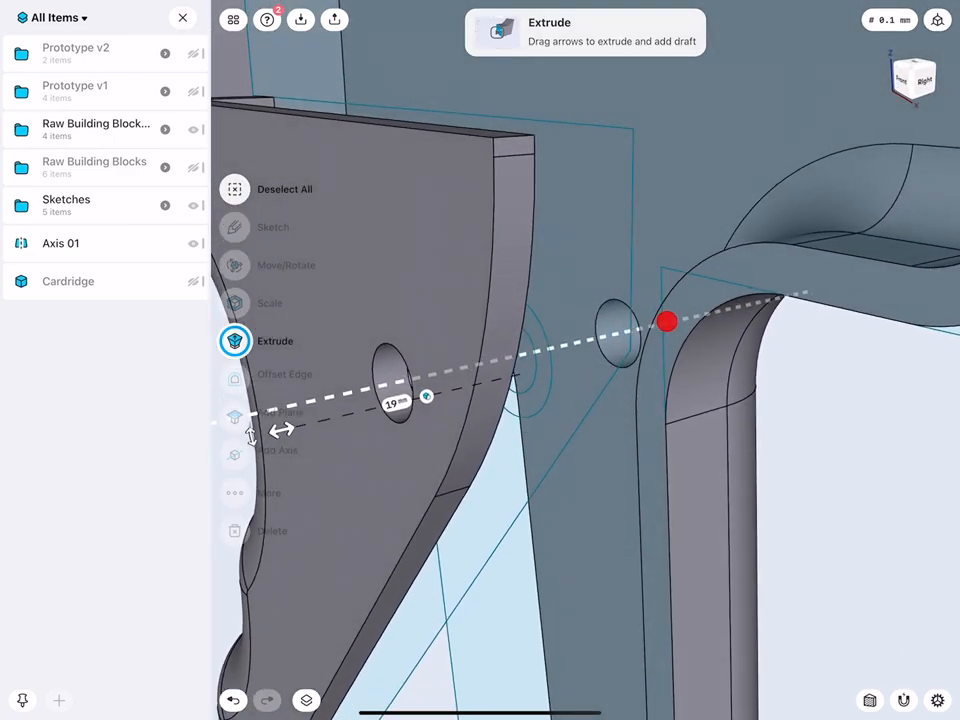
drag(667, 321, 520, 410)
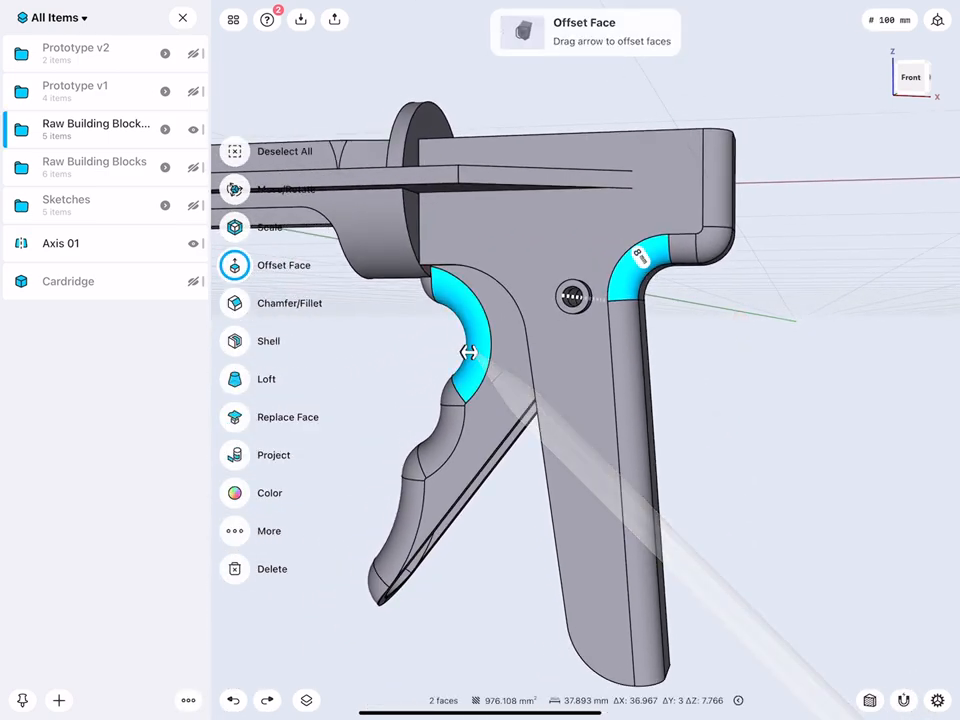
Offset the frame's two bend faces by 8 mm and show Prototype v2's Body 14 (2)
drag(470, 352, 400, 510)
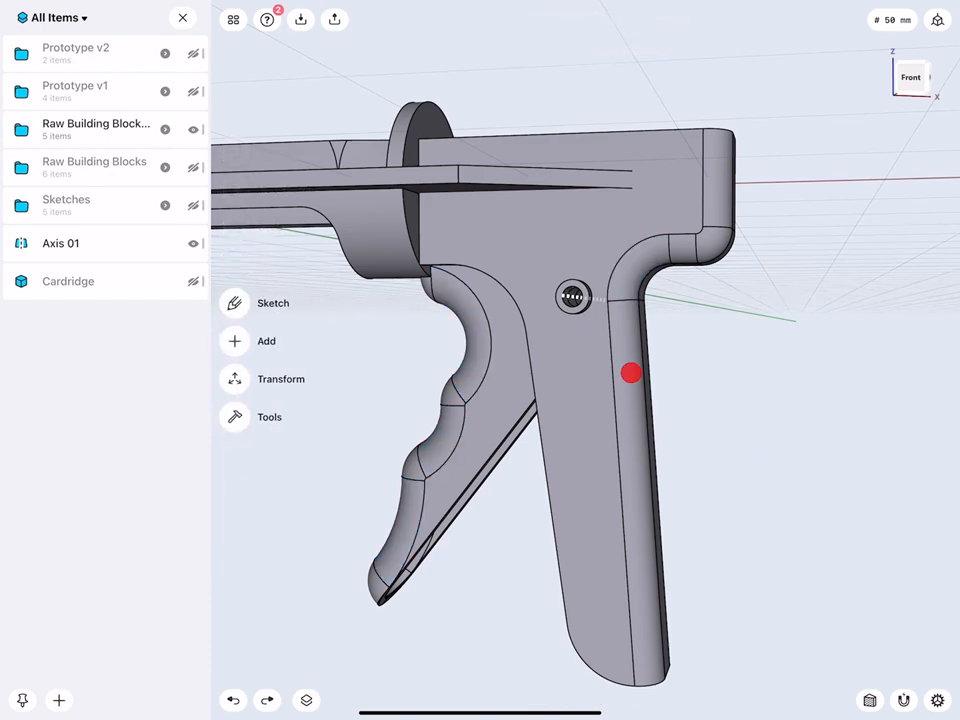
click(631, 374)
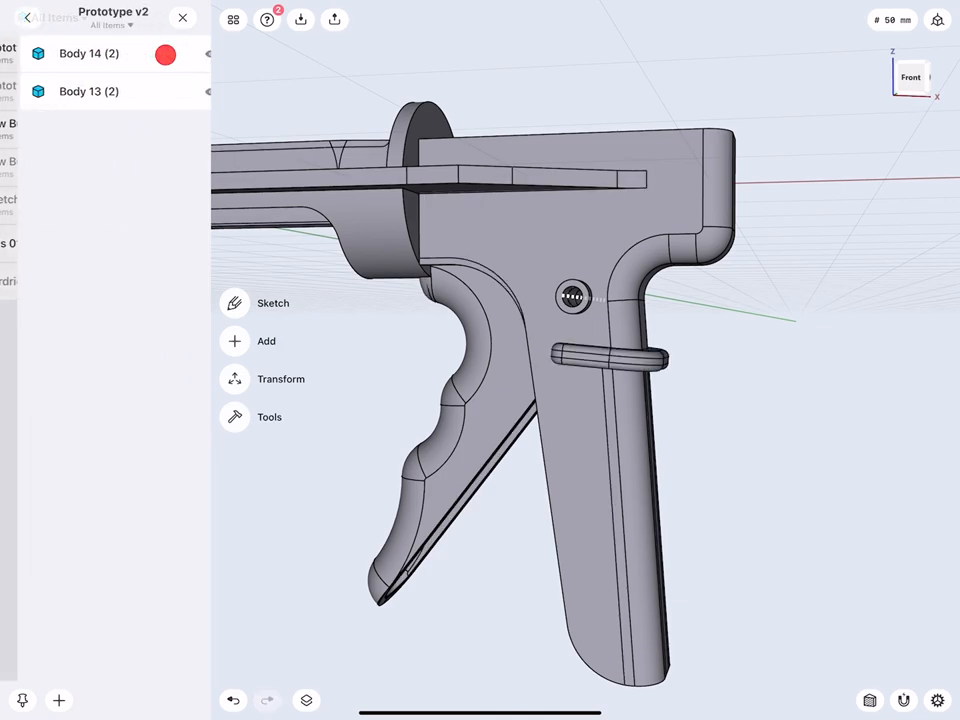
click(32, 17)
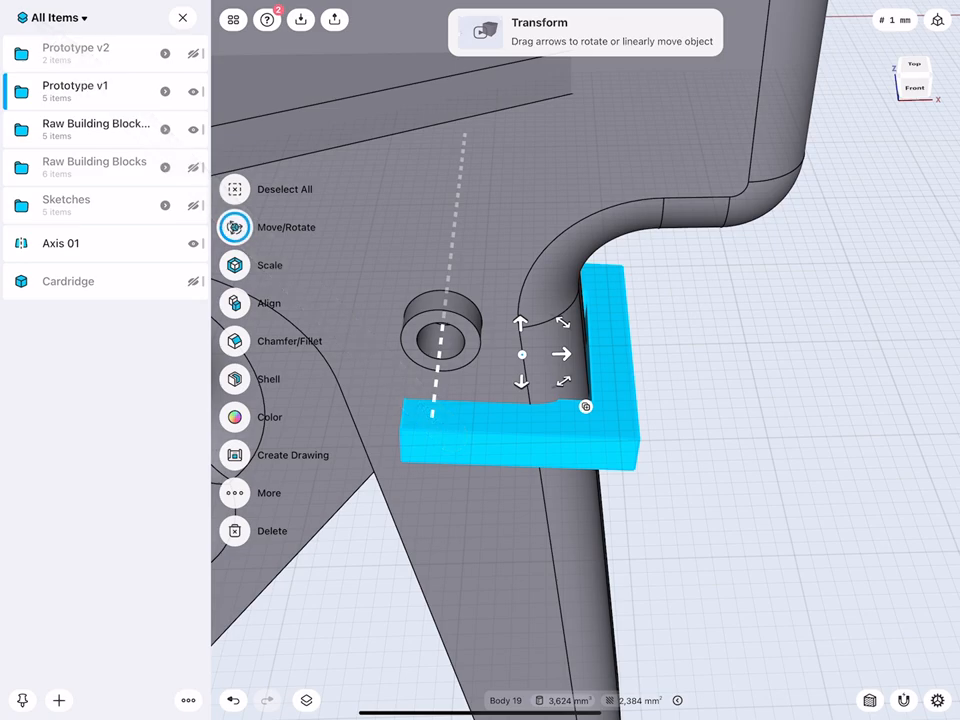
Move Body 19 into the Raw Building Blocks folder and return to All Items
click(96, 128)
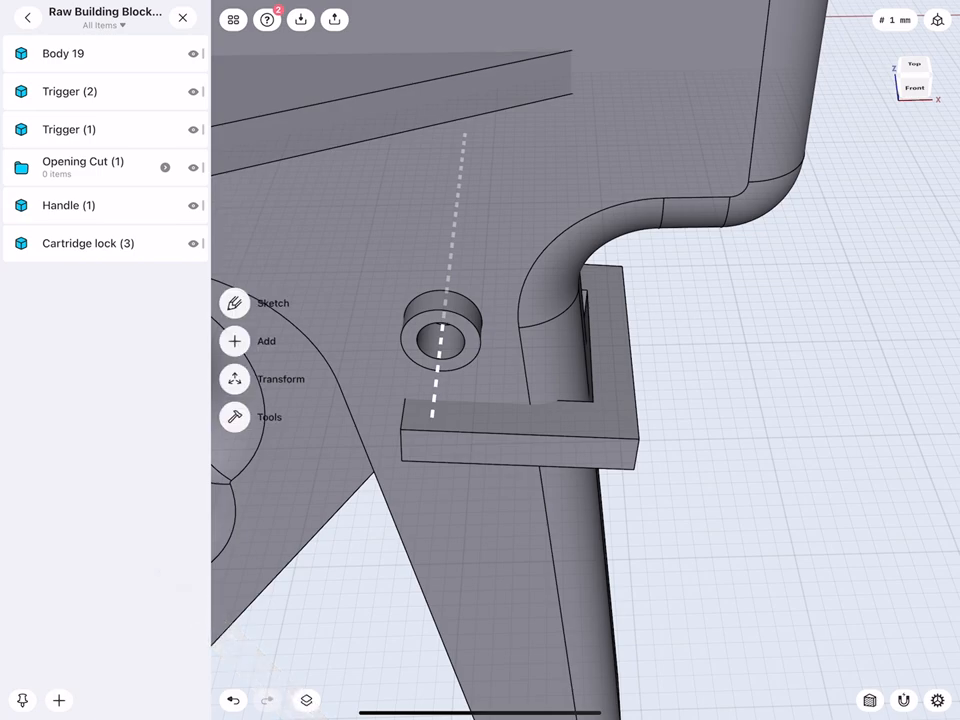
click(24, 20)
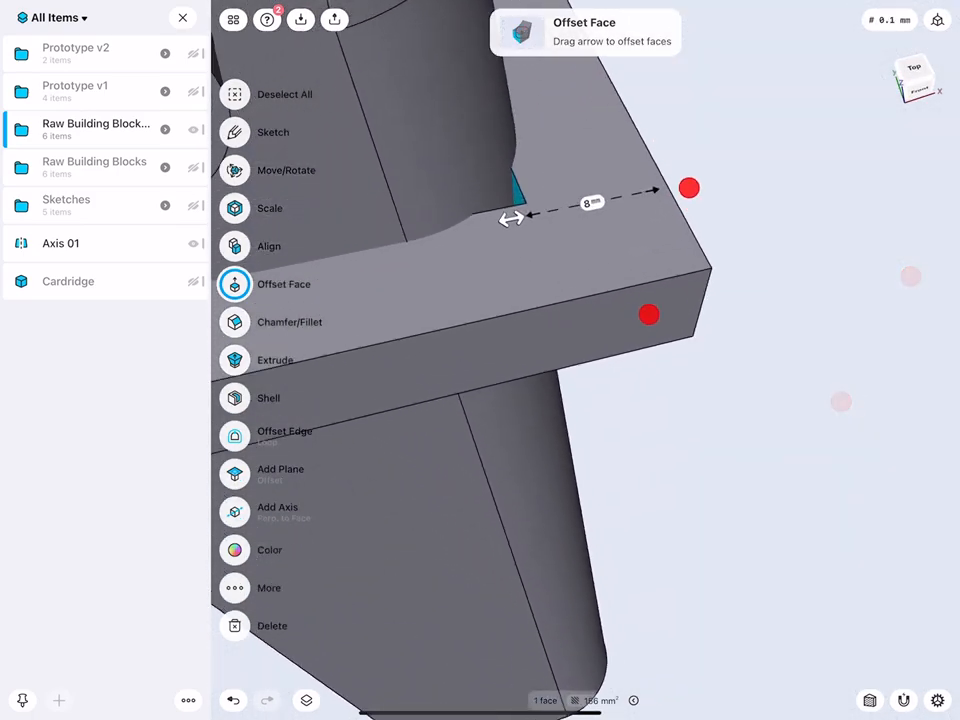
Turn on hidden edge display in the view appearance settings
click(937, 20)
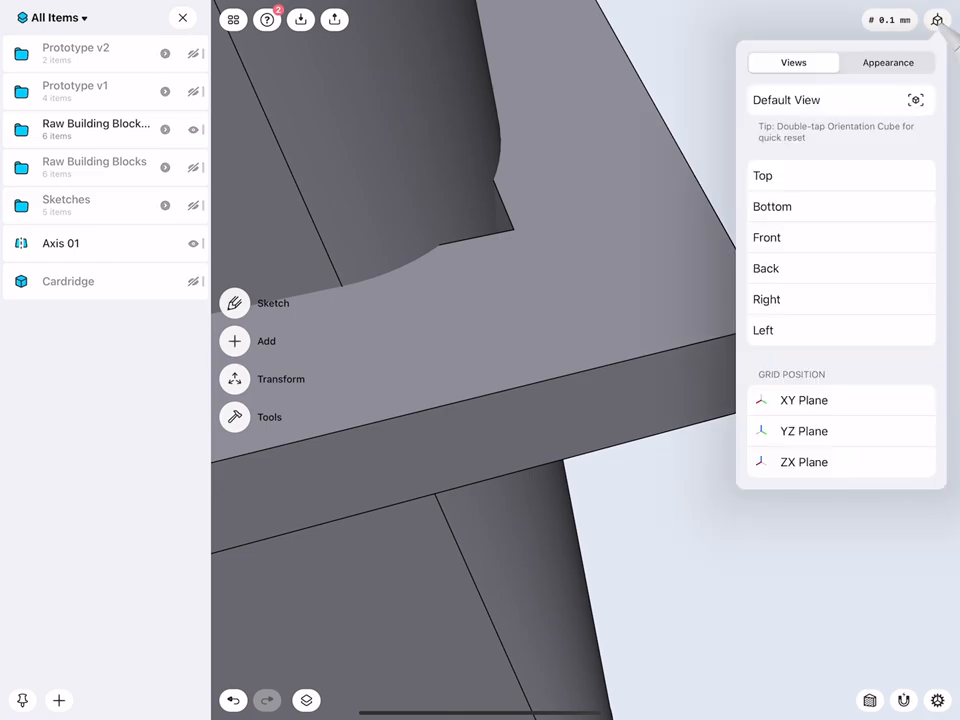
click(887, 62)
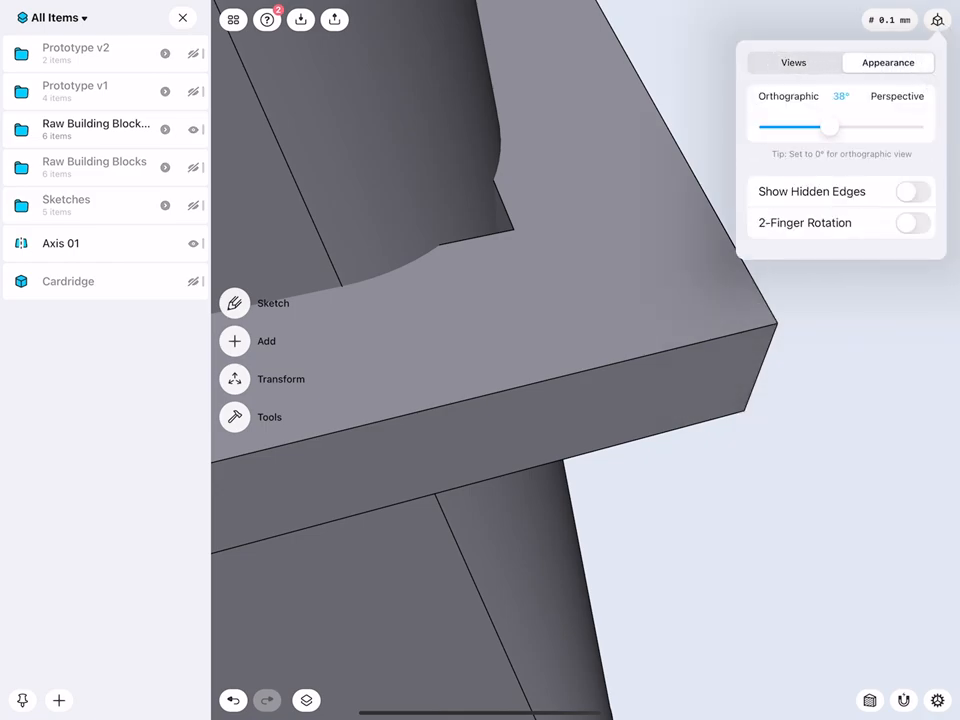
click(911, 191)
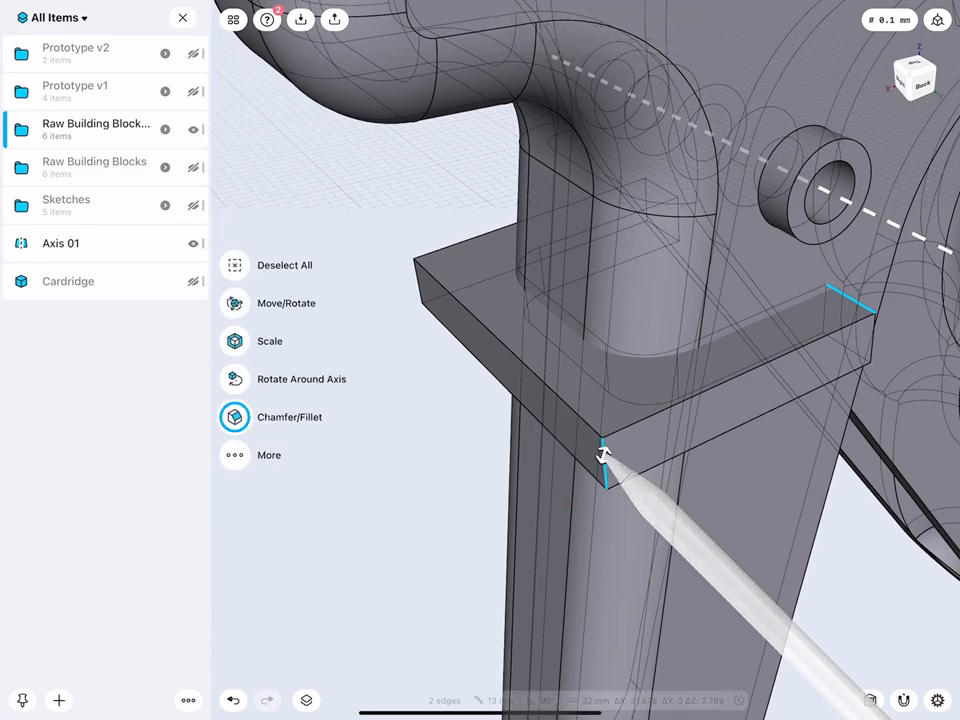
Fillet the tab's vertical corner edge and its two long edges
click(234, 417)
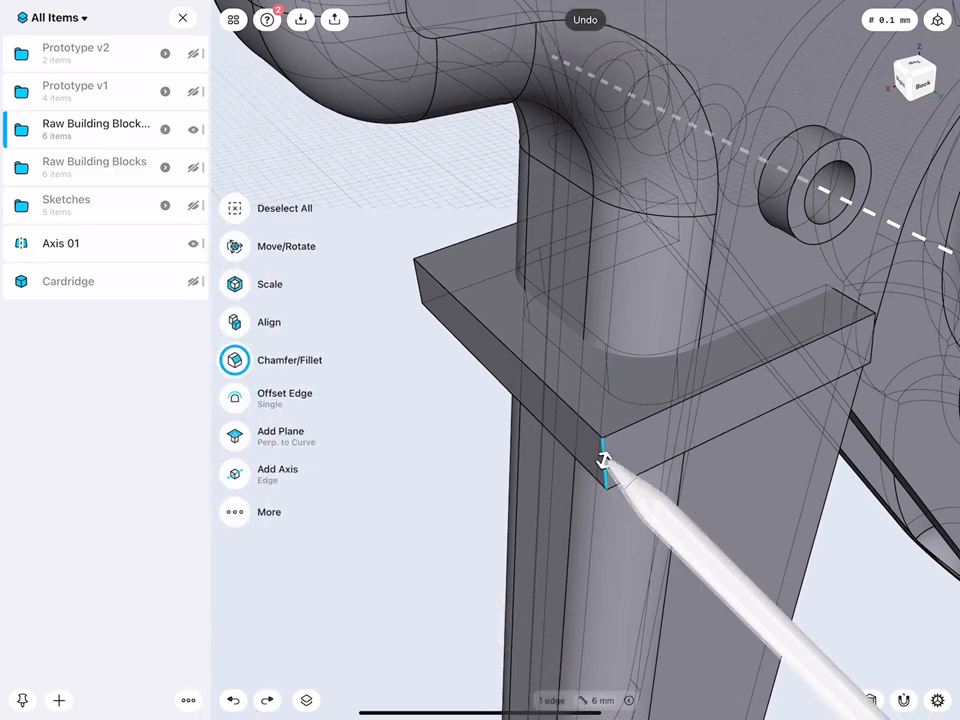
click(234, 360)
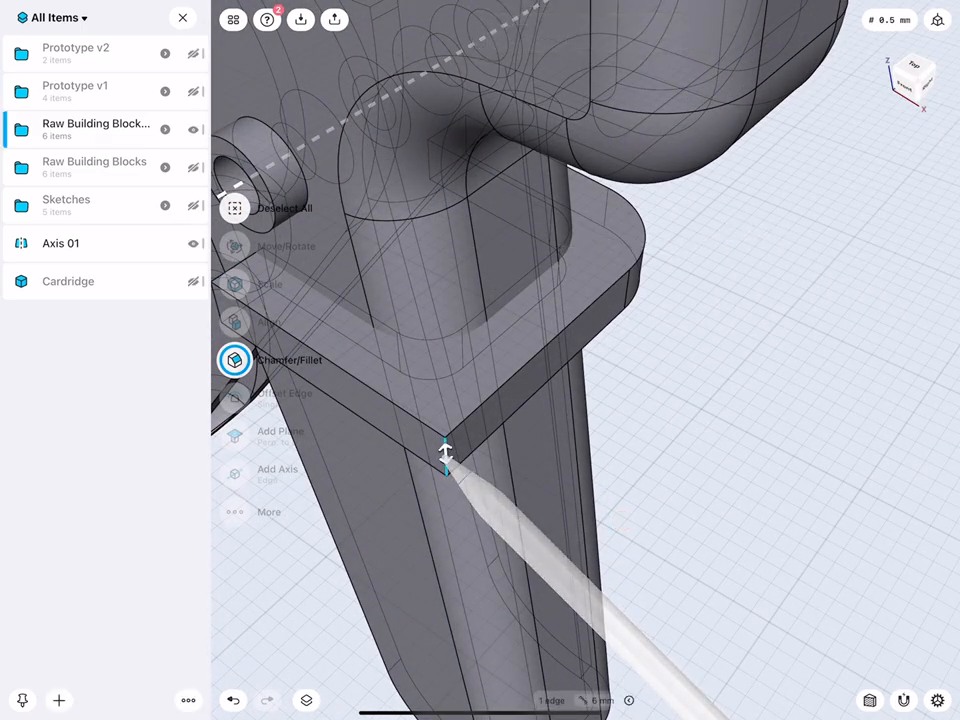
drag(446, 455, 453, 558)
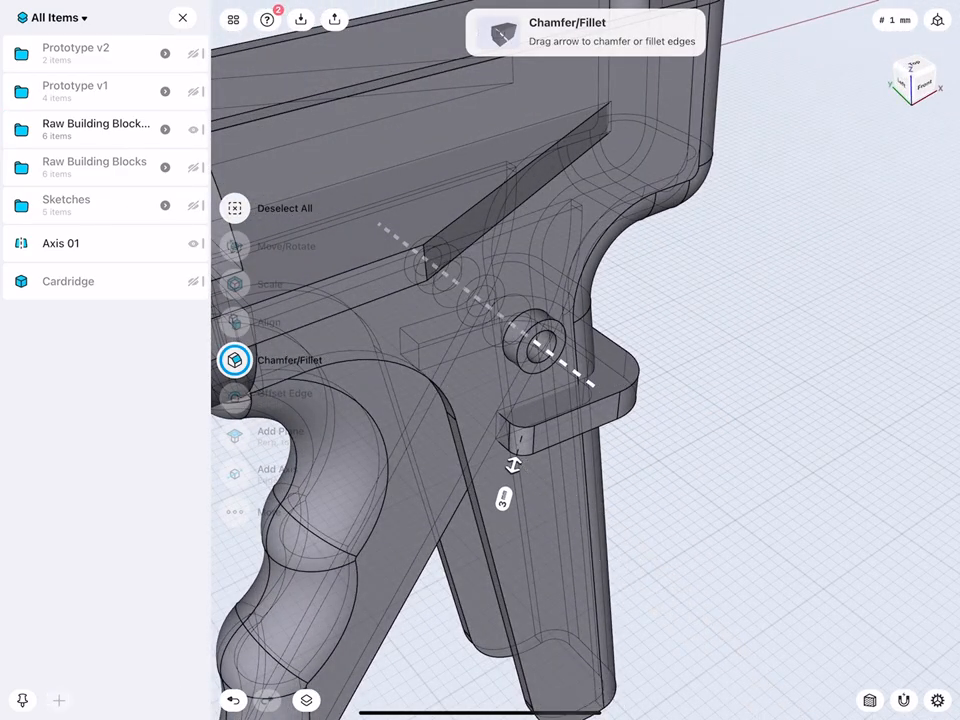
drag(513, 465, 448, 463)
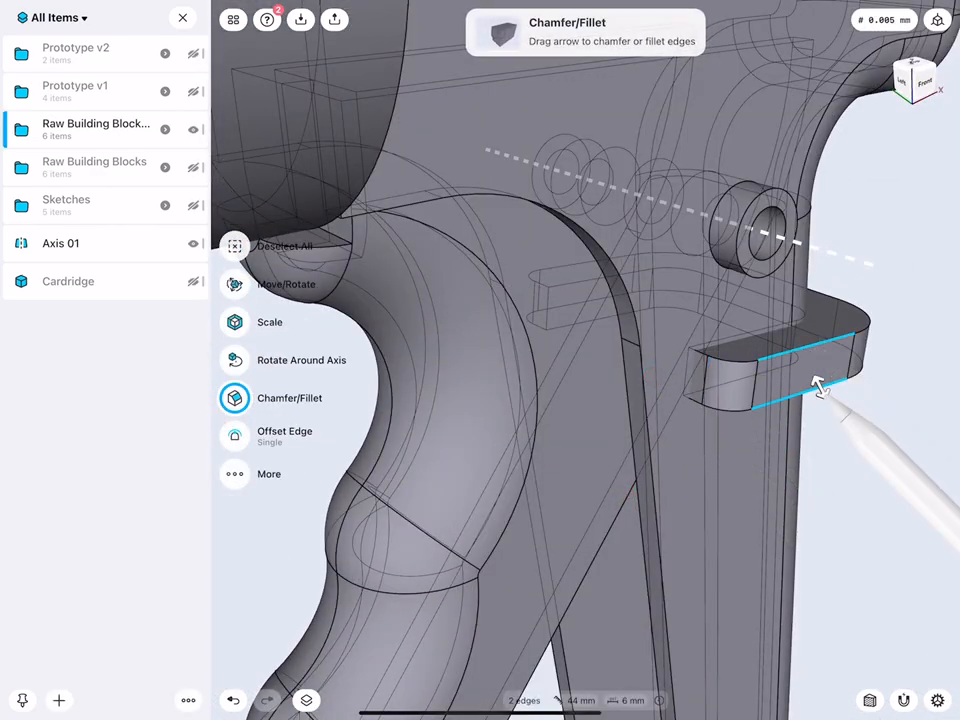
drag(820, 388, 835, 410)
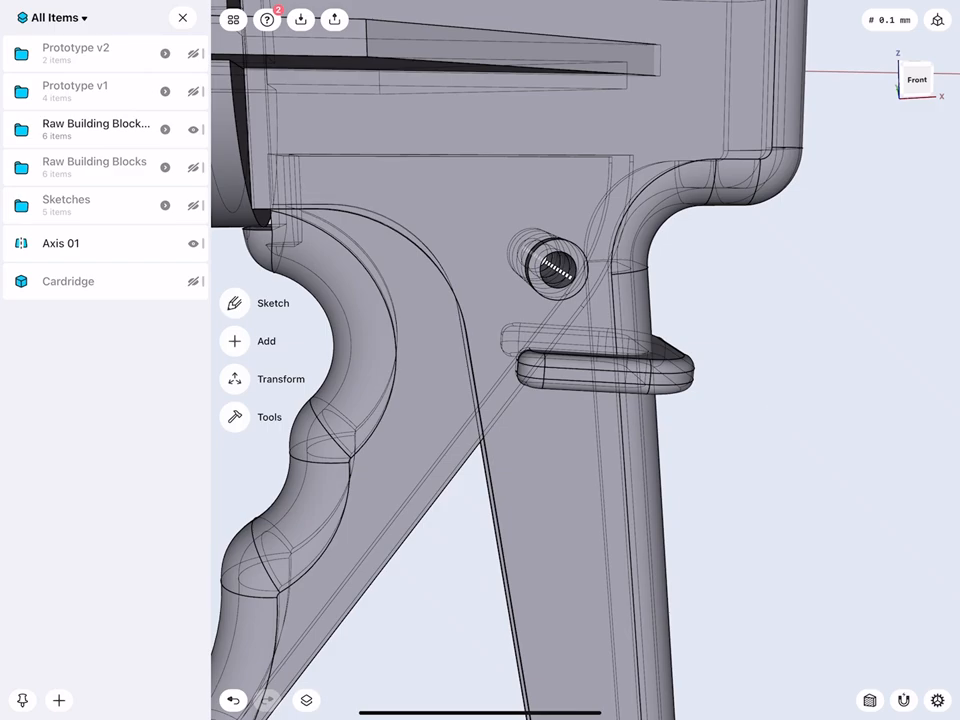
Offset the frame block's front face to 8 mm, then offset its underside face similarly
click(937, 21)
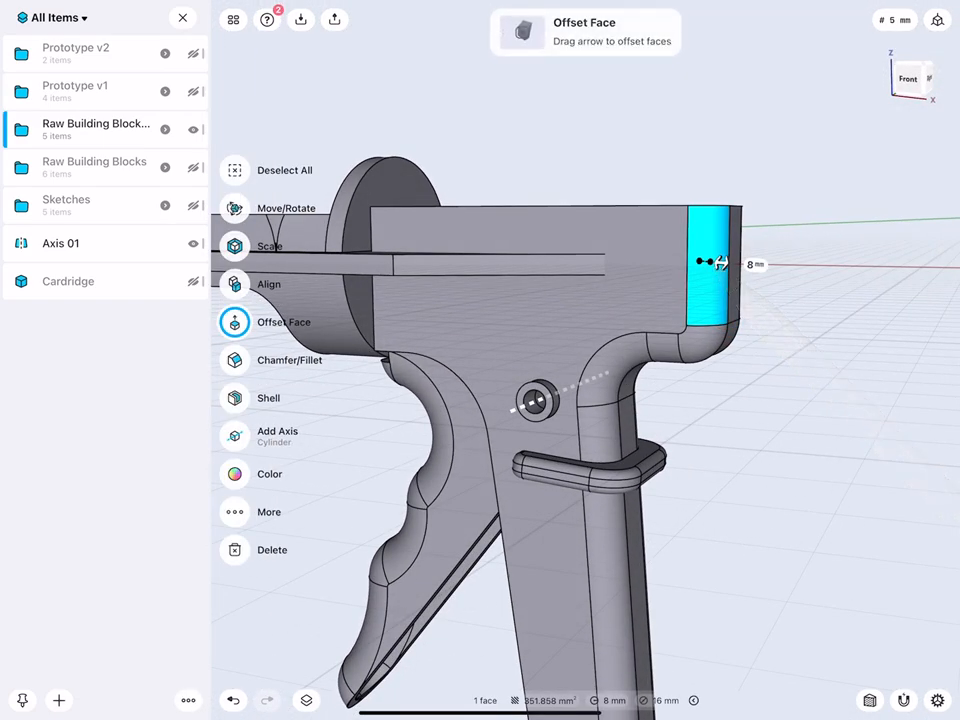
drag(720, 263, 710, 263)
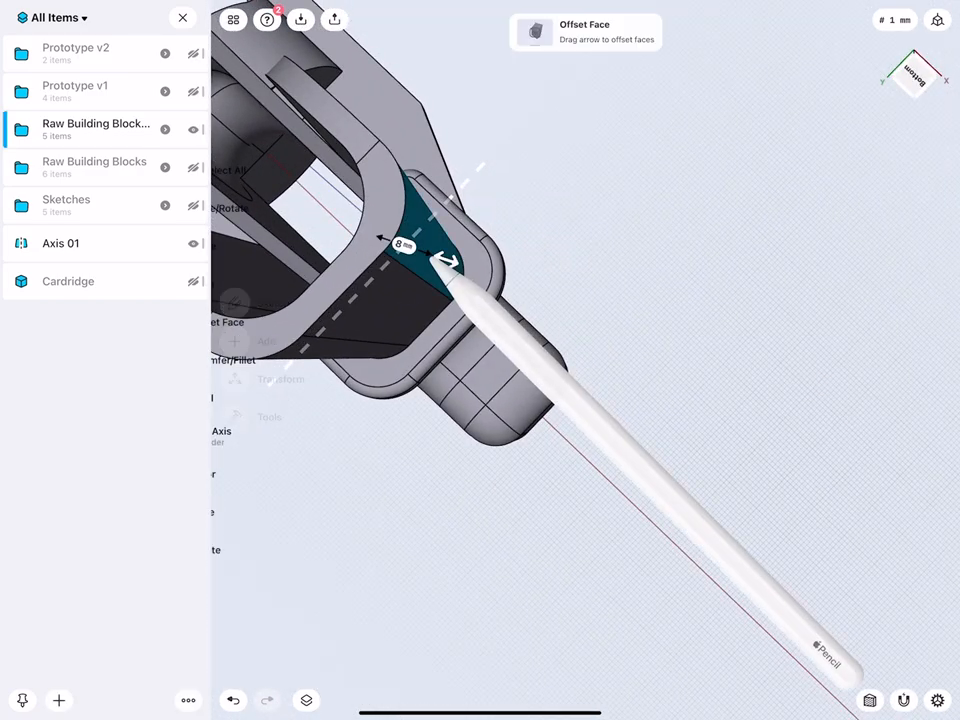
drag(445, 260, 445, 260)
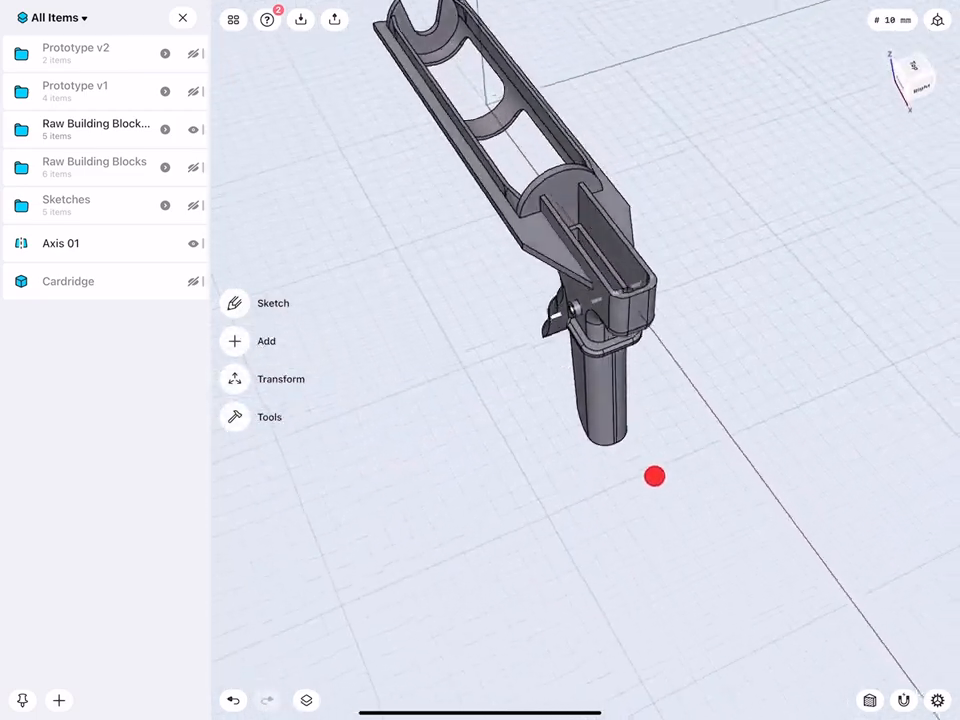
Look down along the frame and offset both handle side faces by 2 mm
drag(655, 476, 677, 469)
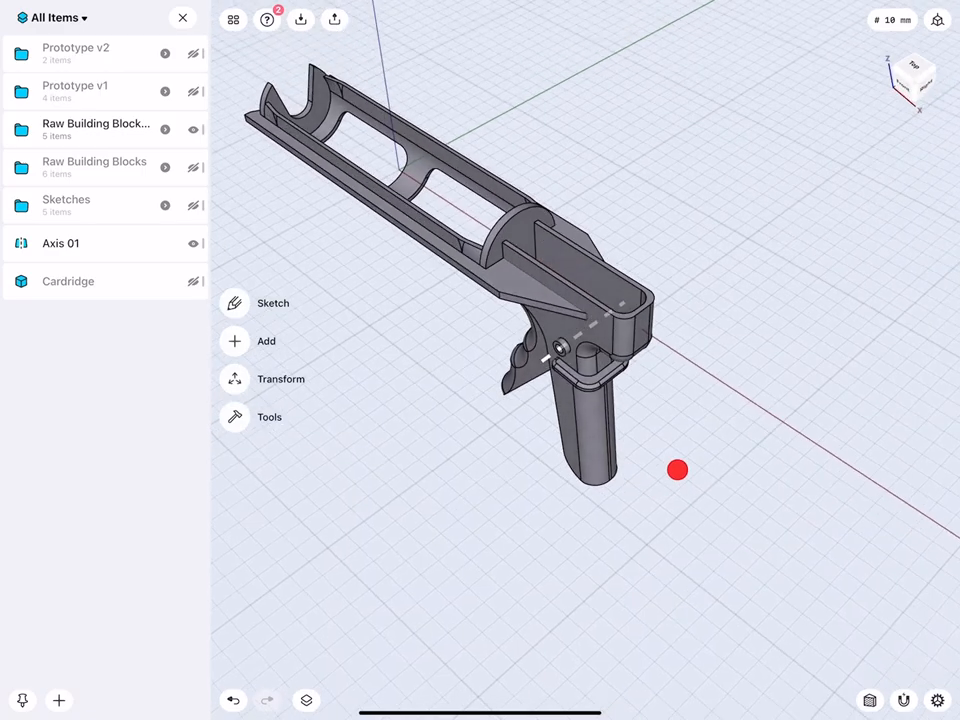
drag(677, 470, 713, 478)
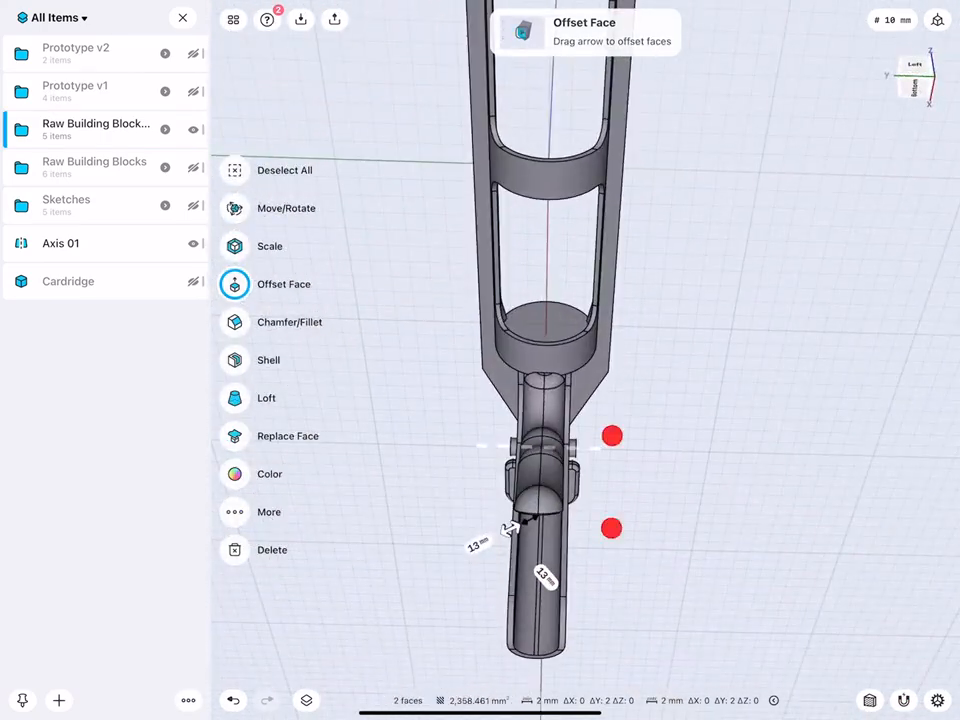
drag(612, 435, 560, 385)
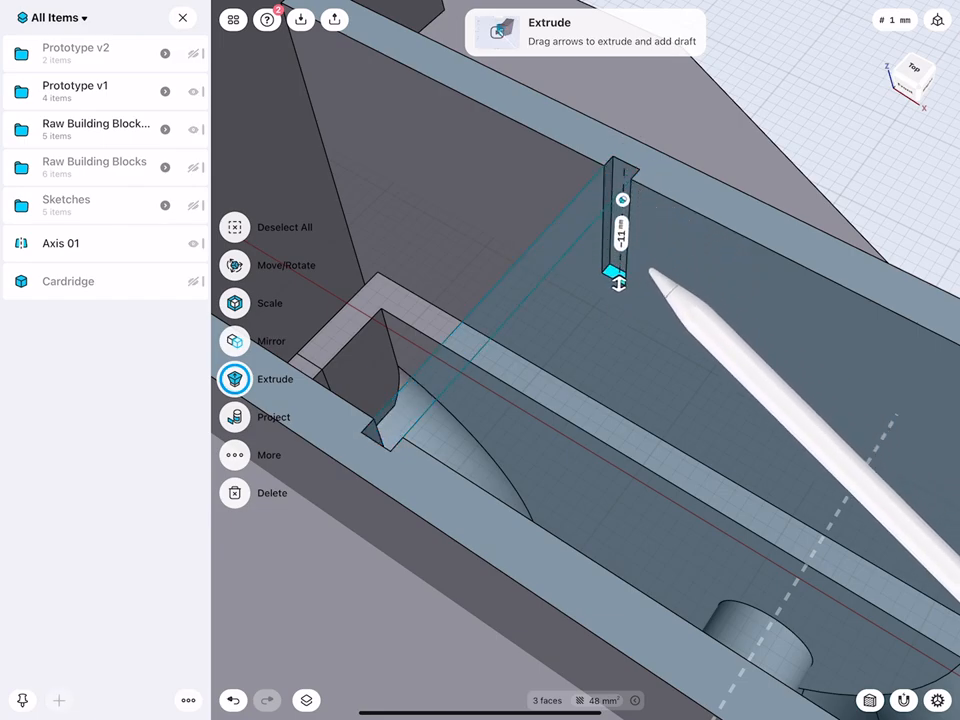
Extrude the small rib inside the frame channel to 11 mm
drag(618, 283, 615, 350)
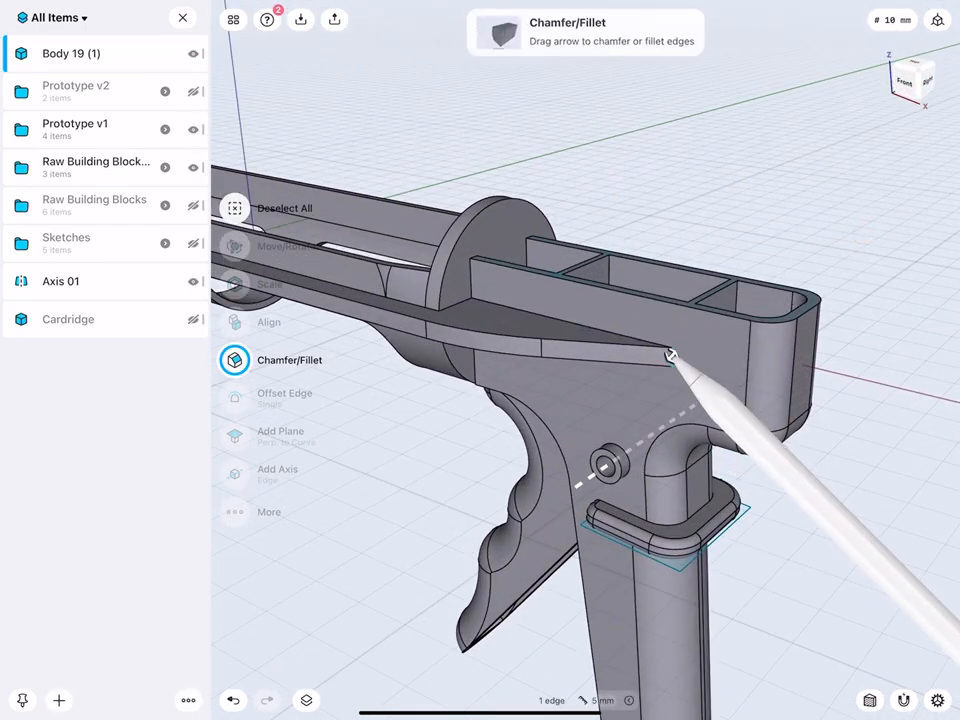
Round the frame's top edge and the edge beside the plunger disc with 5 mm fillets
drag(670, 355, 620, 408)
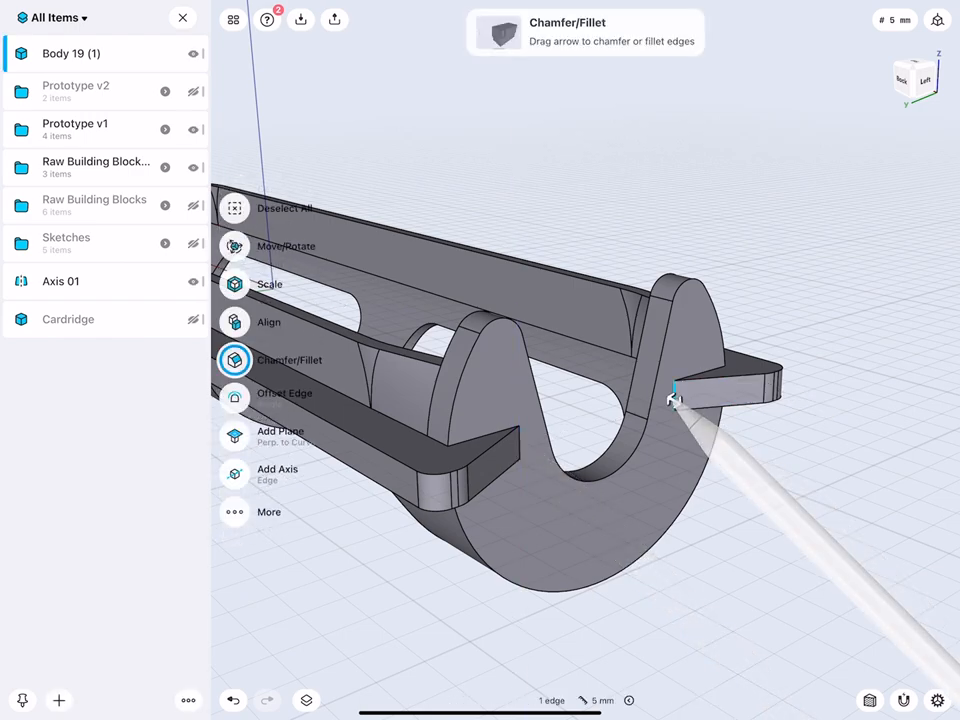
drag(675, 398, 560, 460)
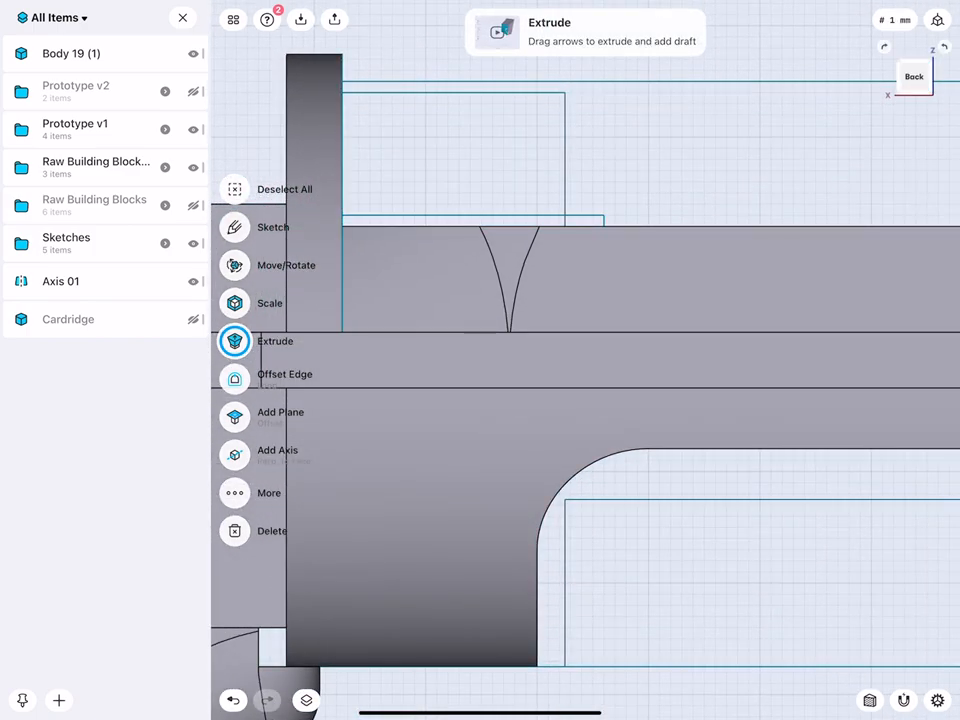
Deselect the extruded back-view profile and start a Line/Arc sketch on the model
click(938, 18)
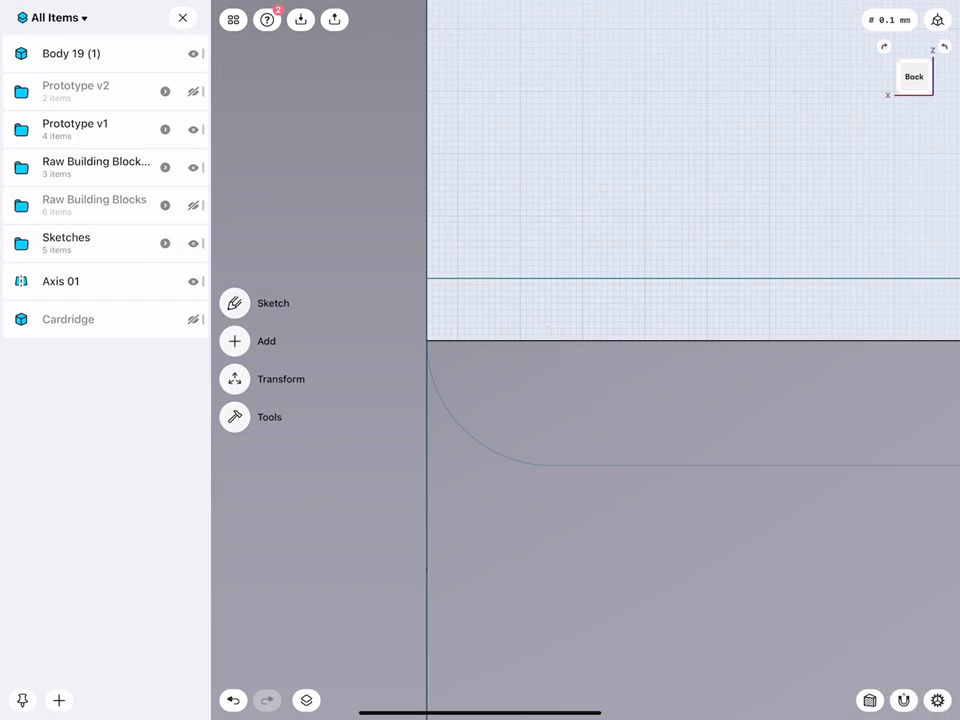
click(272, 303)
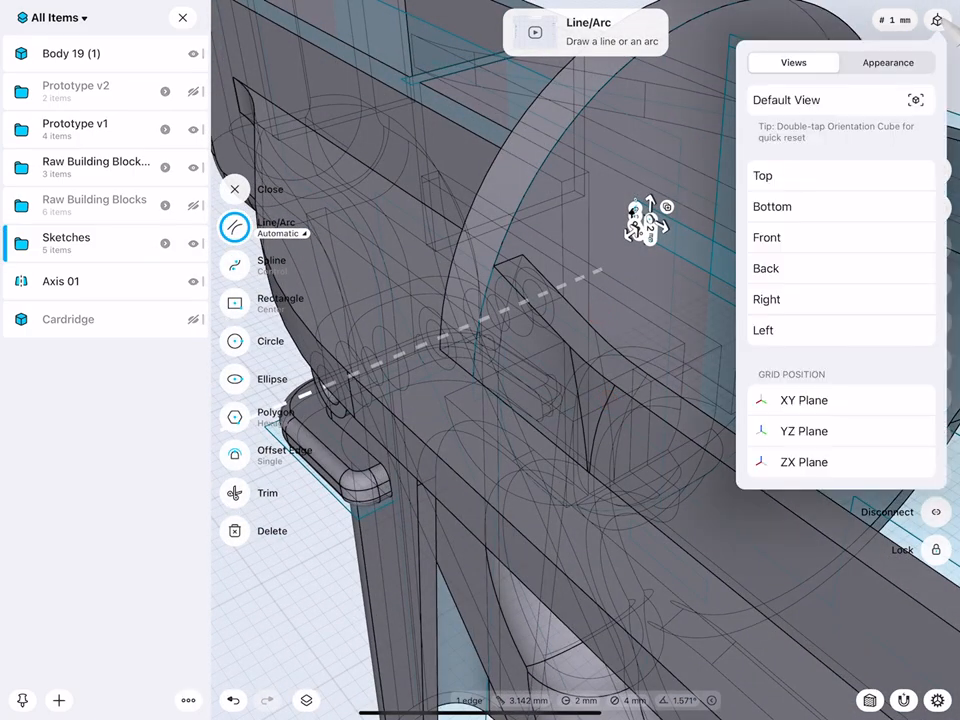
Finish the sketch and extrude the slot profile 24 mm along the top rail
click(886, 62)
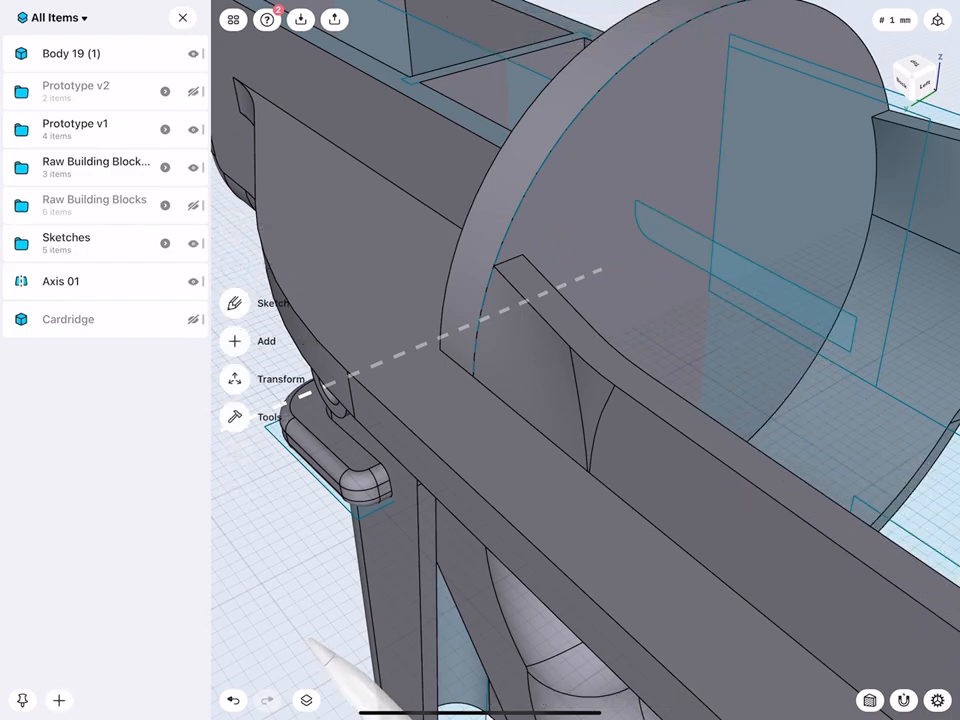
click(234, 341)
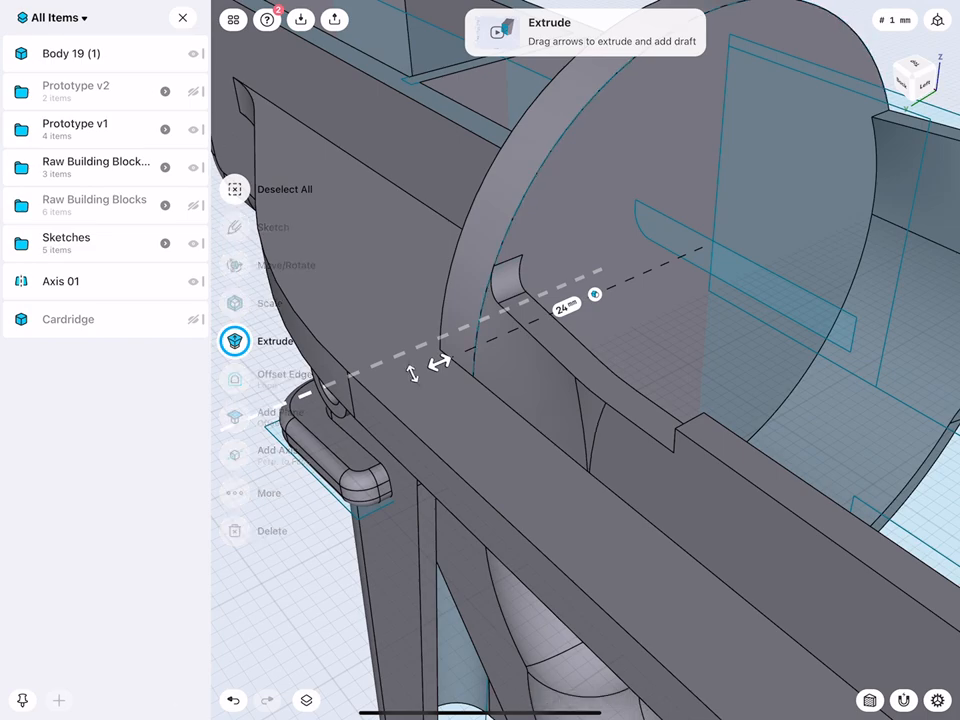
drag(438, 363, 478, 352)
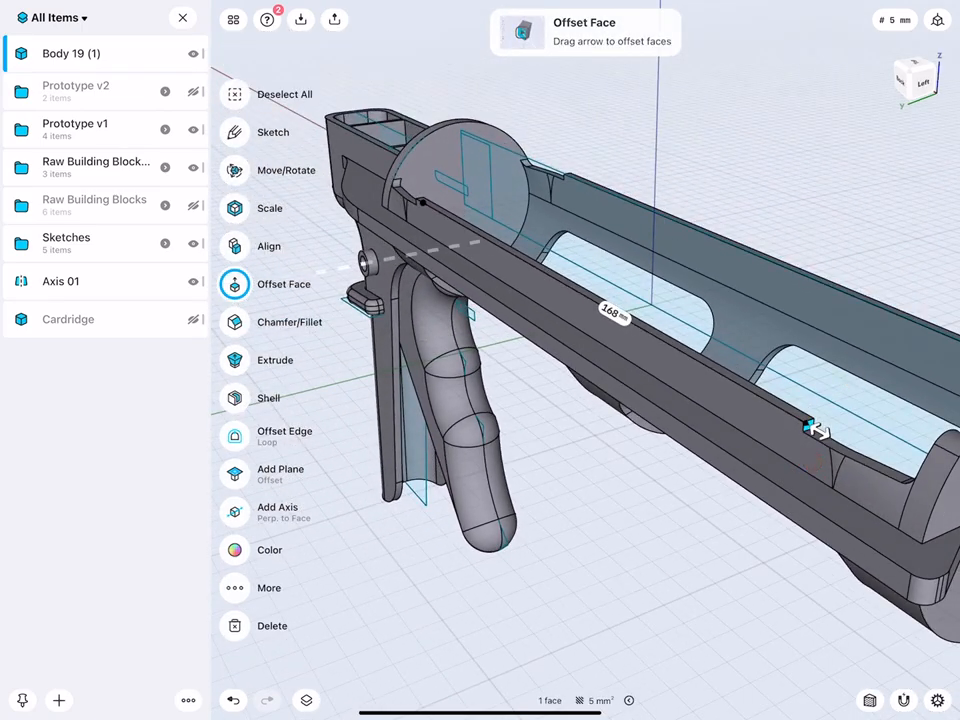
Offset the side rail's end face until the rail measures 168 mm
drag(810, 428, 408, 195)
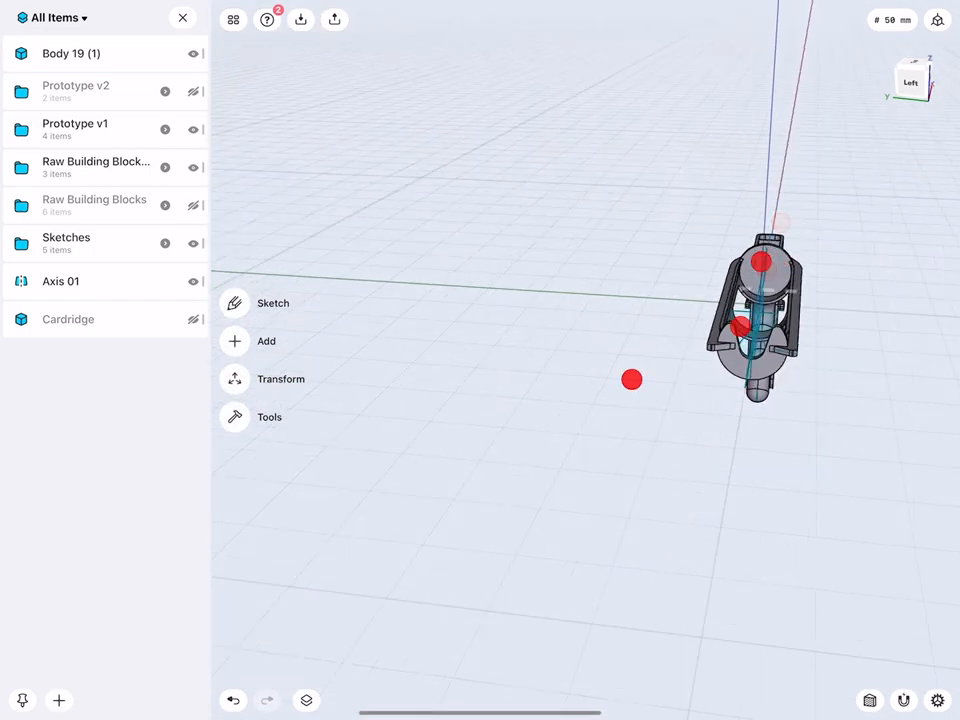
Orbit to the gun's side and hide Body 19 (1)
drag(631, 379, 590, 398)
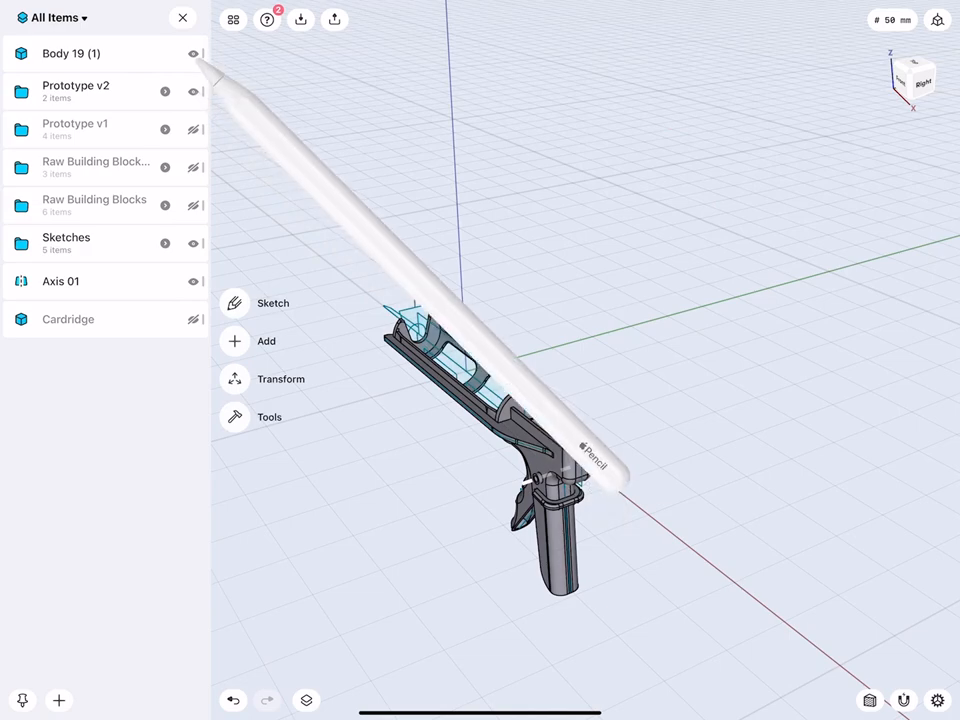
click(190, 53)
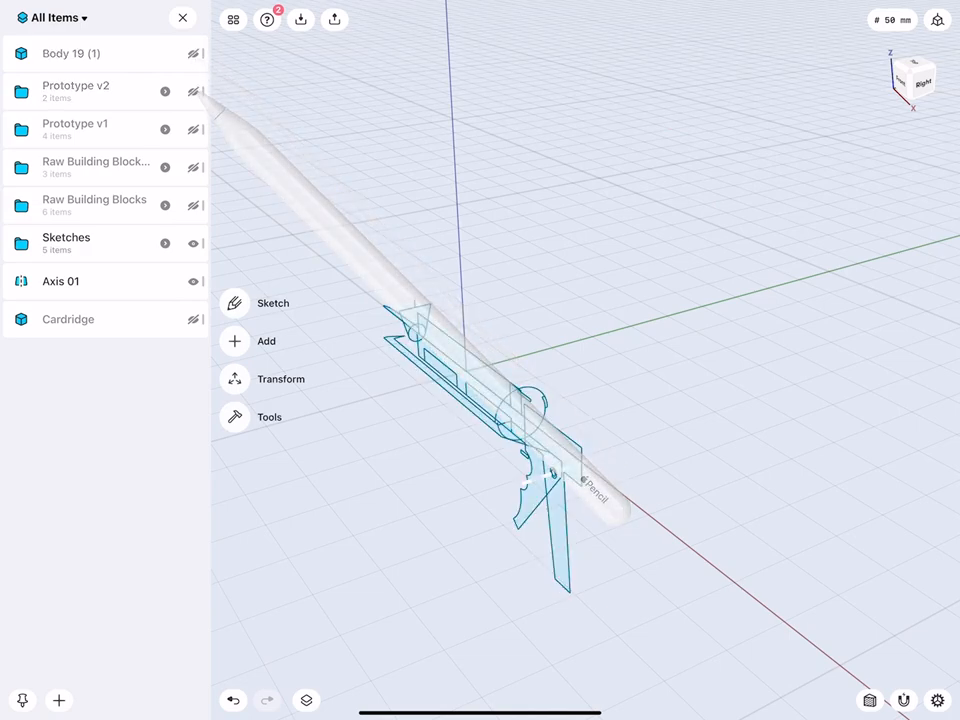